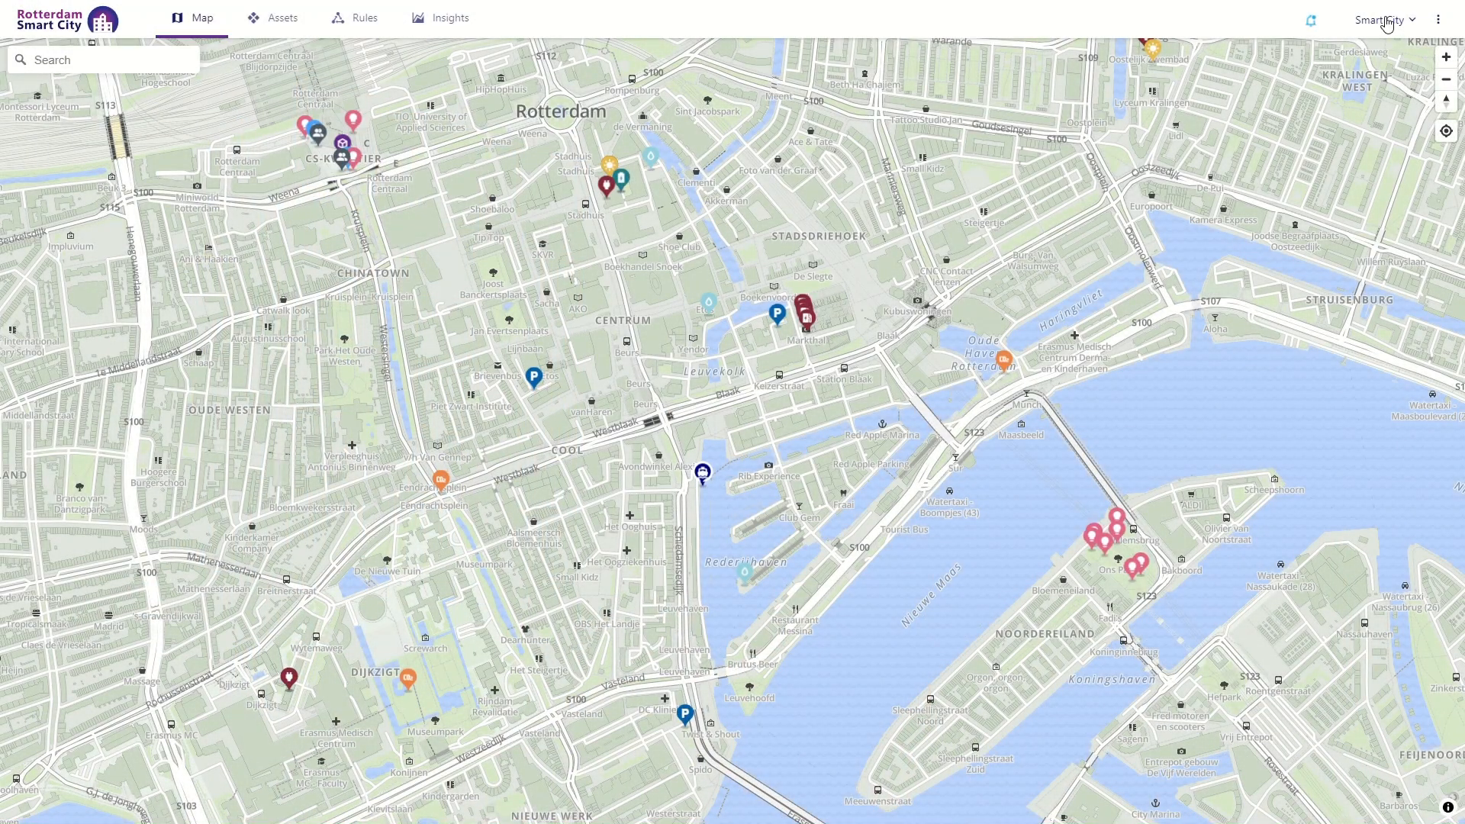
- Switch to the Manufacturer realm and show Soil drip 1 and Harvest Robot 1 readings on the map
{"action": "left_click", "coordinate": [1382, 18]}
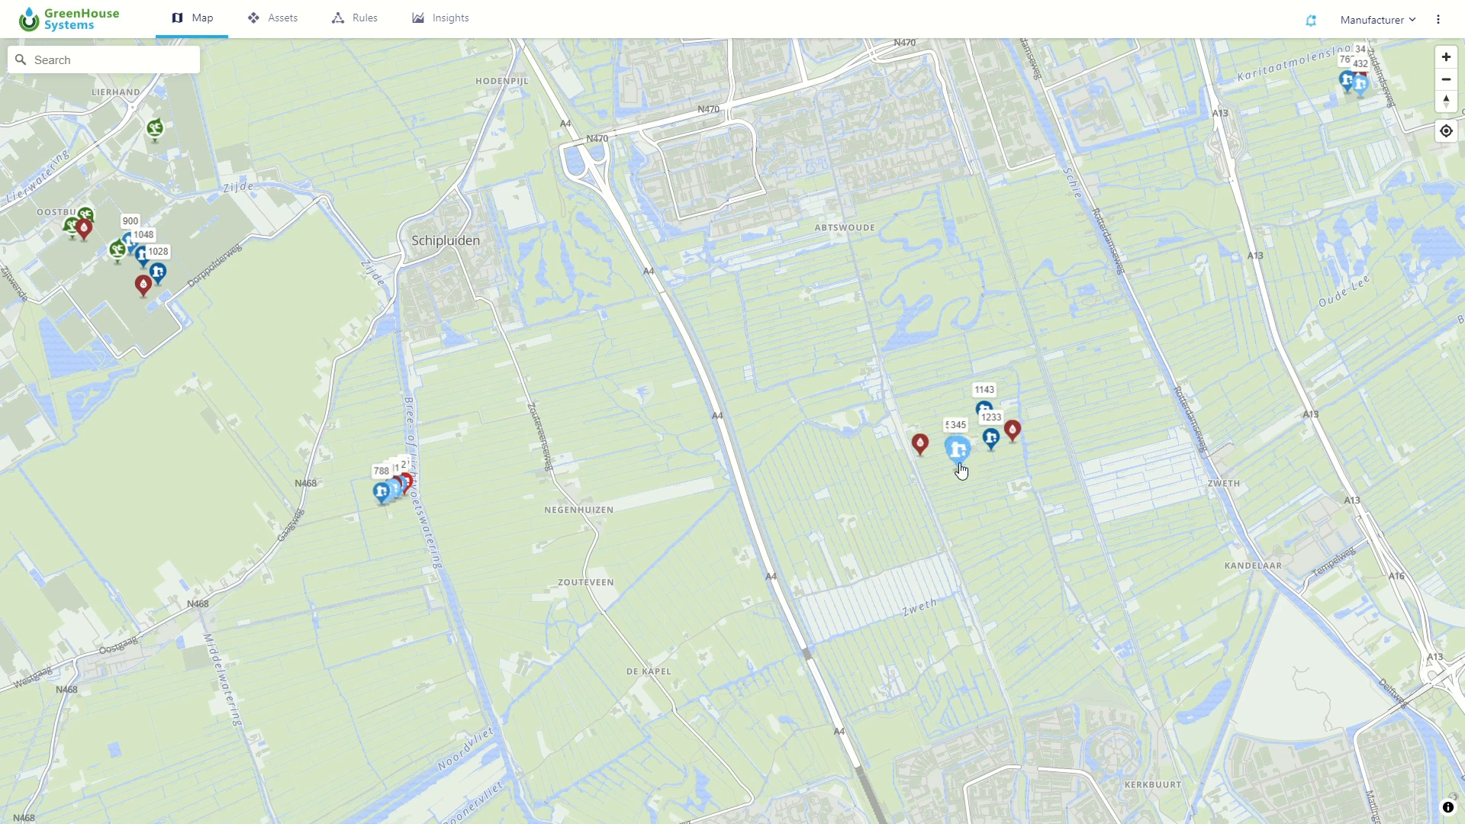
{"action": "left_click", "coordinate": [921, 445]}
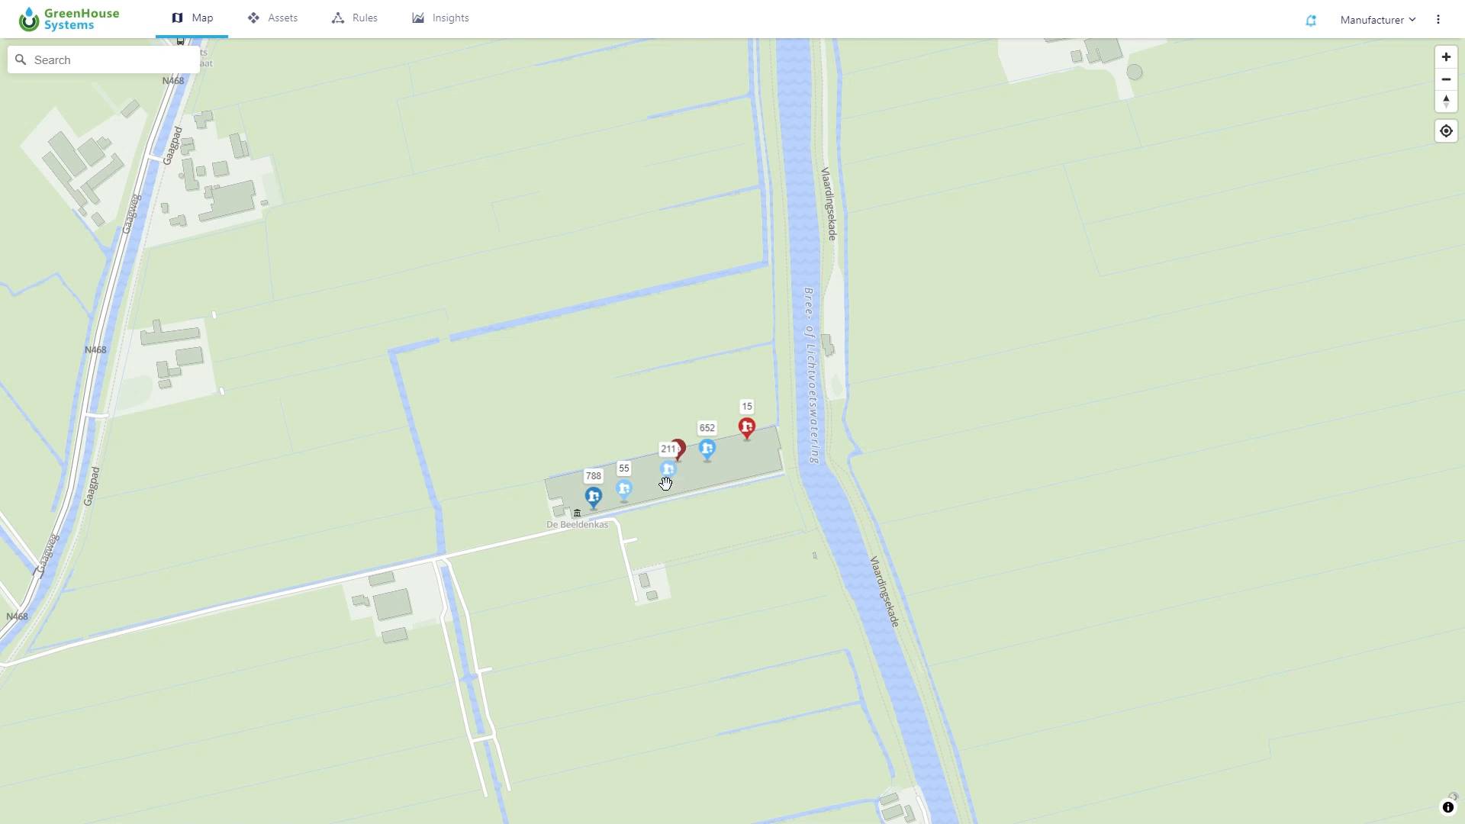
{"action": "left_click", "coordinate": [746, 428]}
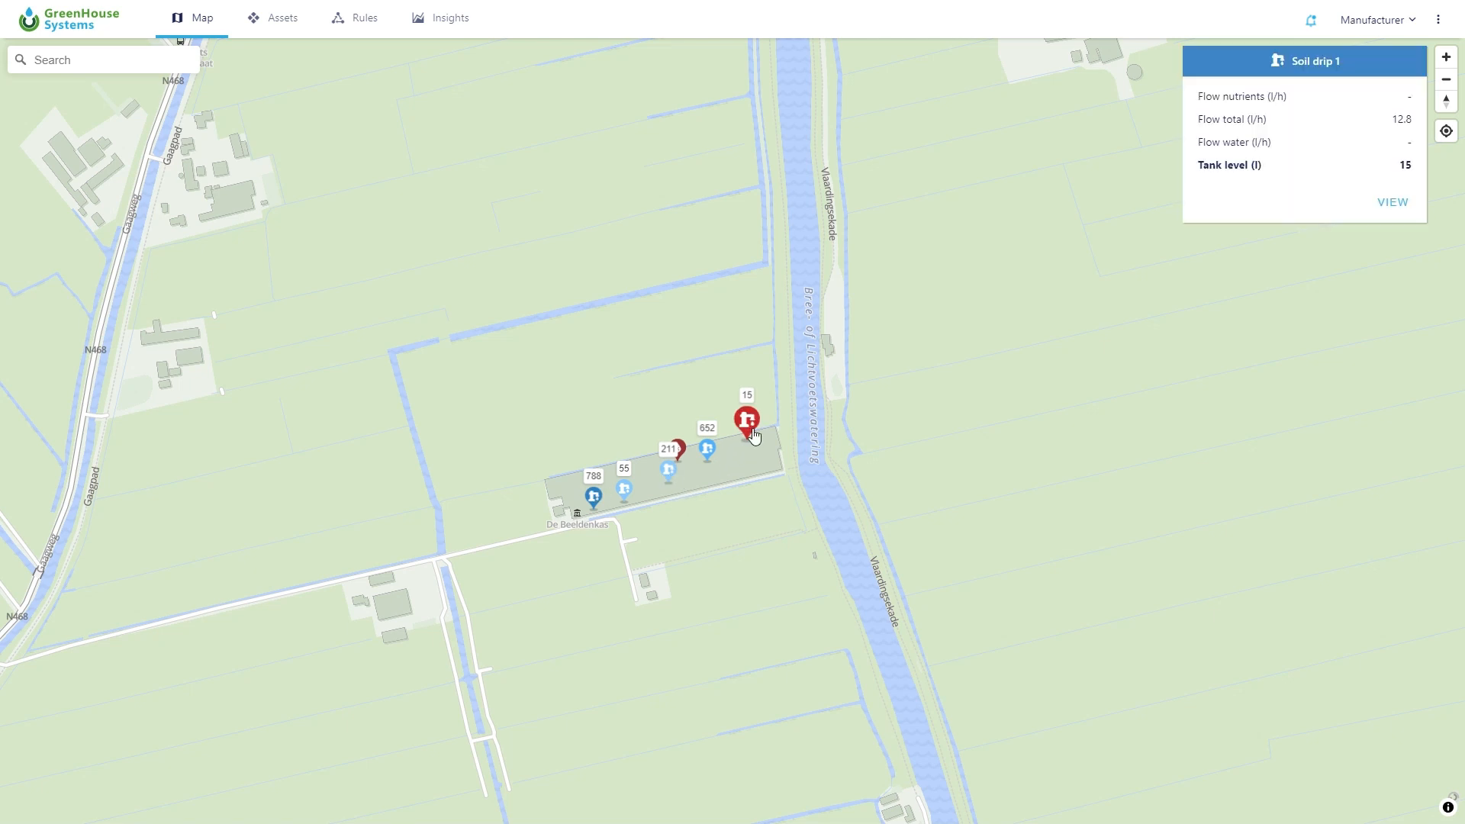
{"action": "left_click_drag", "start_coordinate": [754, 434], "coordinate": [626, 352]}
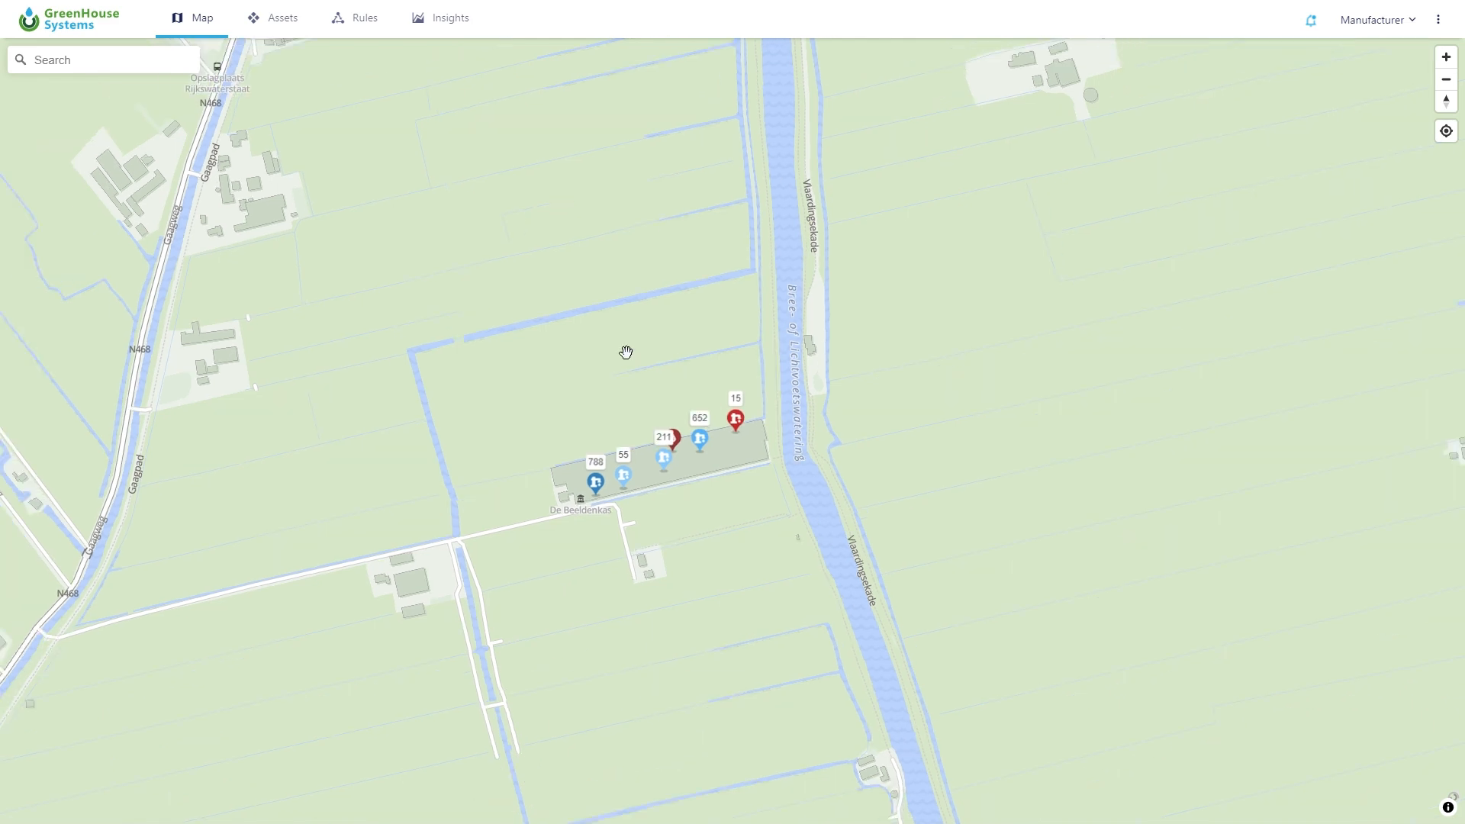
{"action": "scroll", "scroll_direction": "down", "scroll_amount": 3}
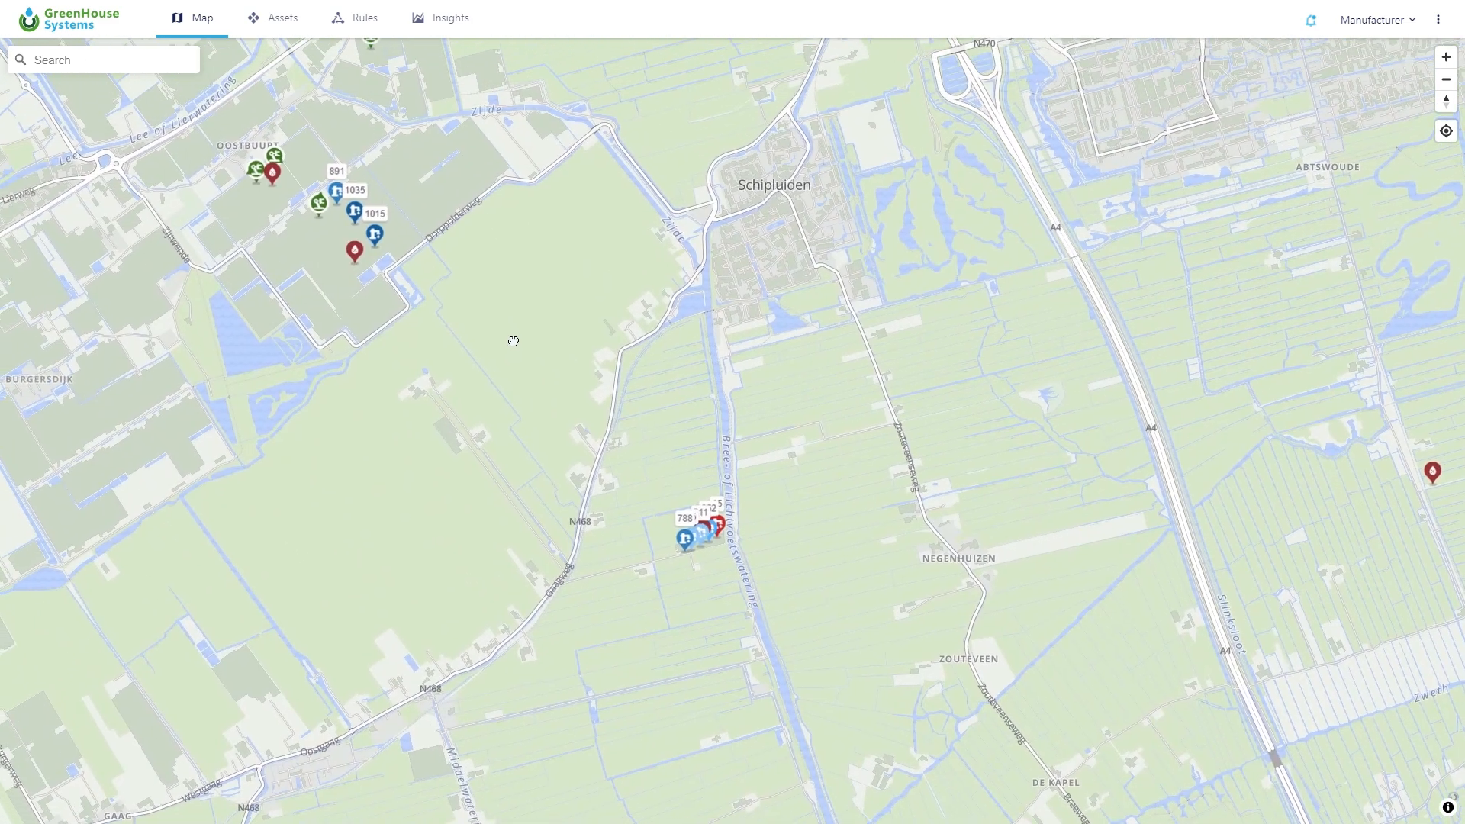
{"action": "left_click", "coordinate": [716, 525]}
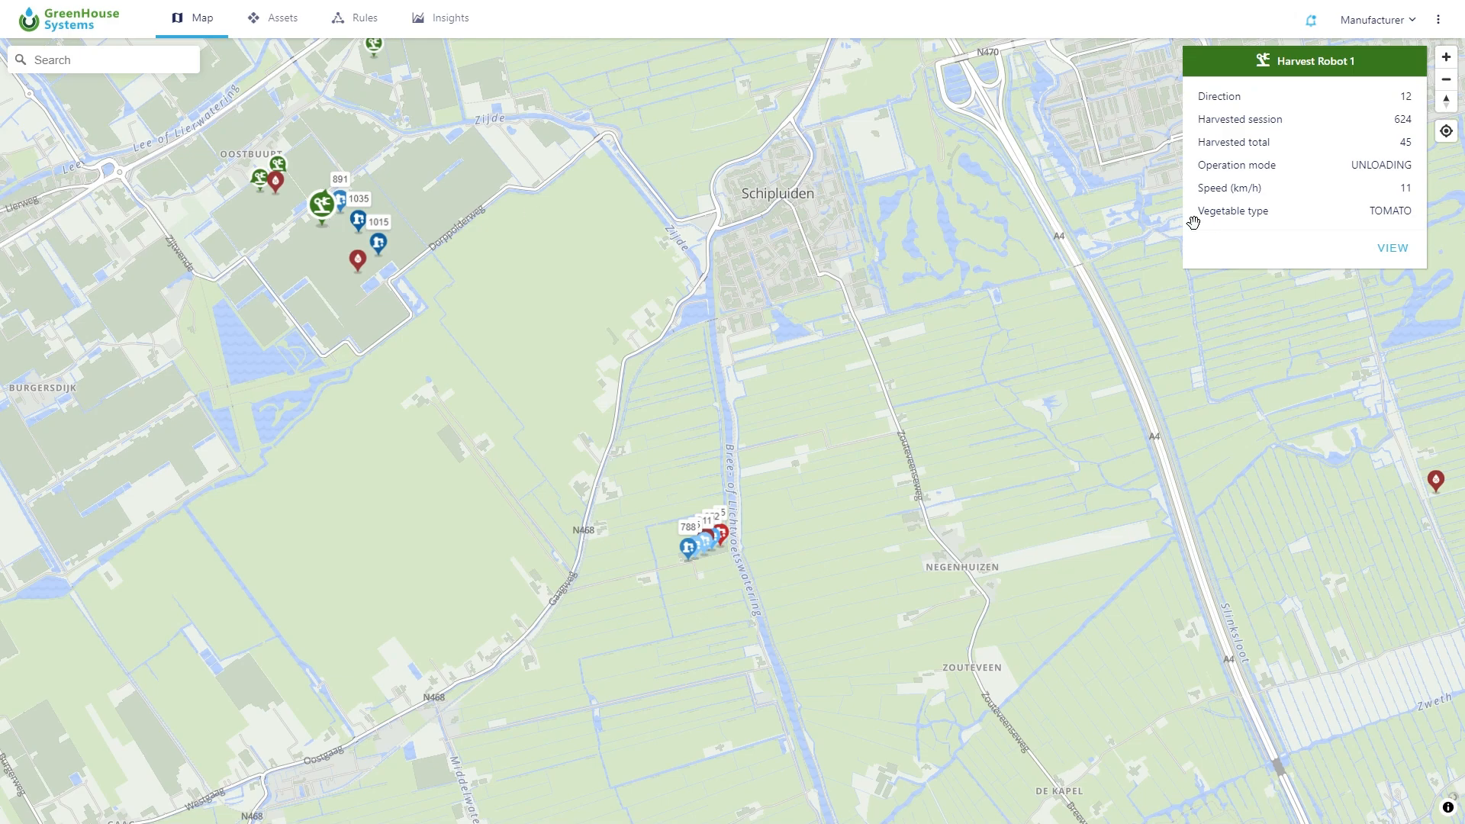
- Open Harvest Robot 1's page and chart its History: Speed first, then Harvested session
{"action": "left_click", "coordinate": [1391, 248]}
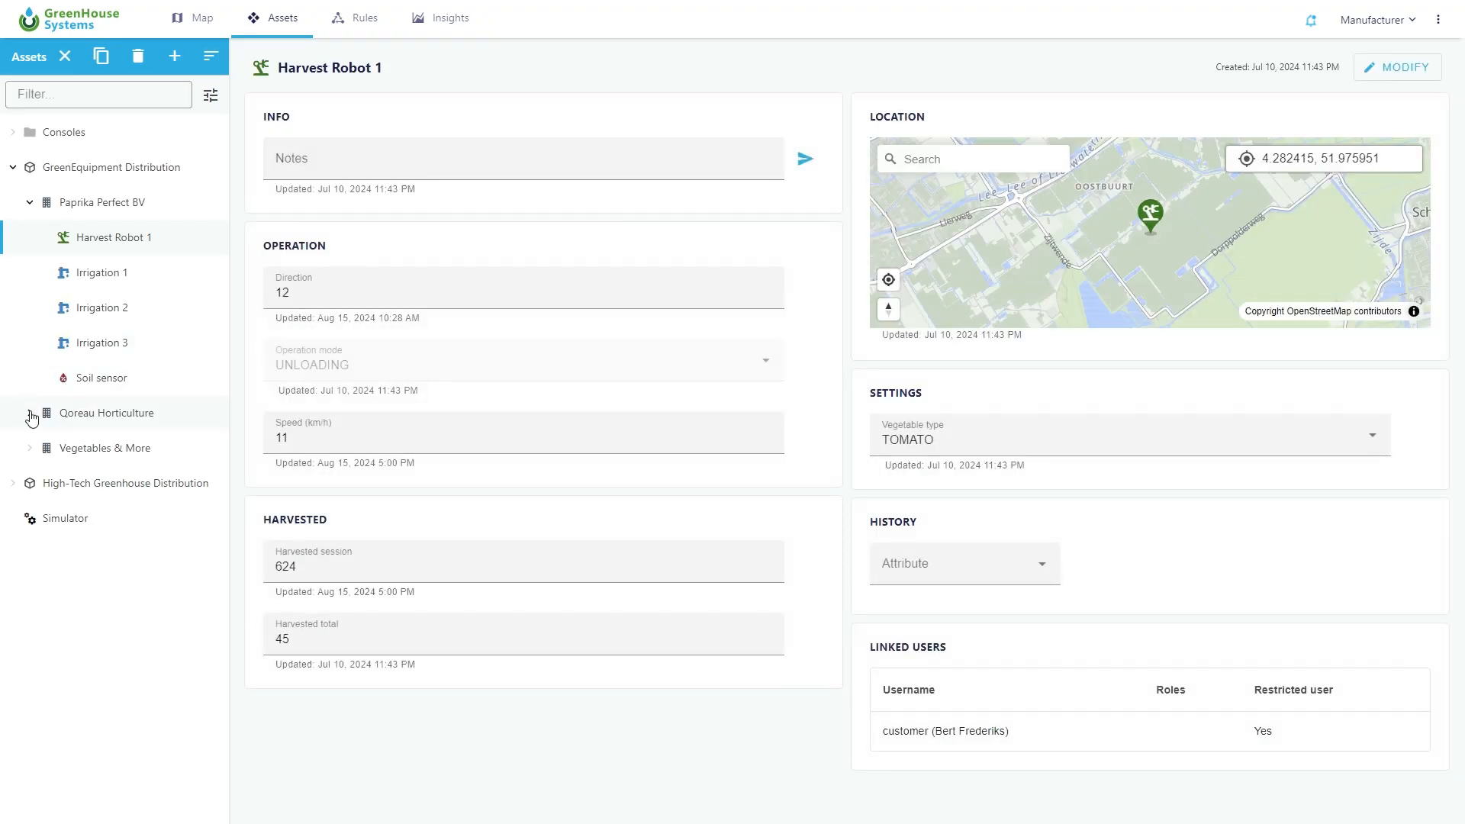
{"action": "left_click", "coordinate": [29, 413]}
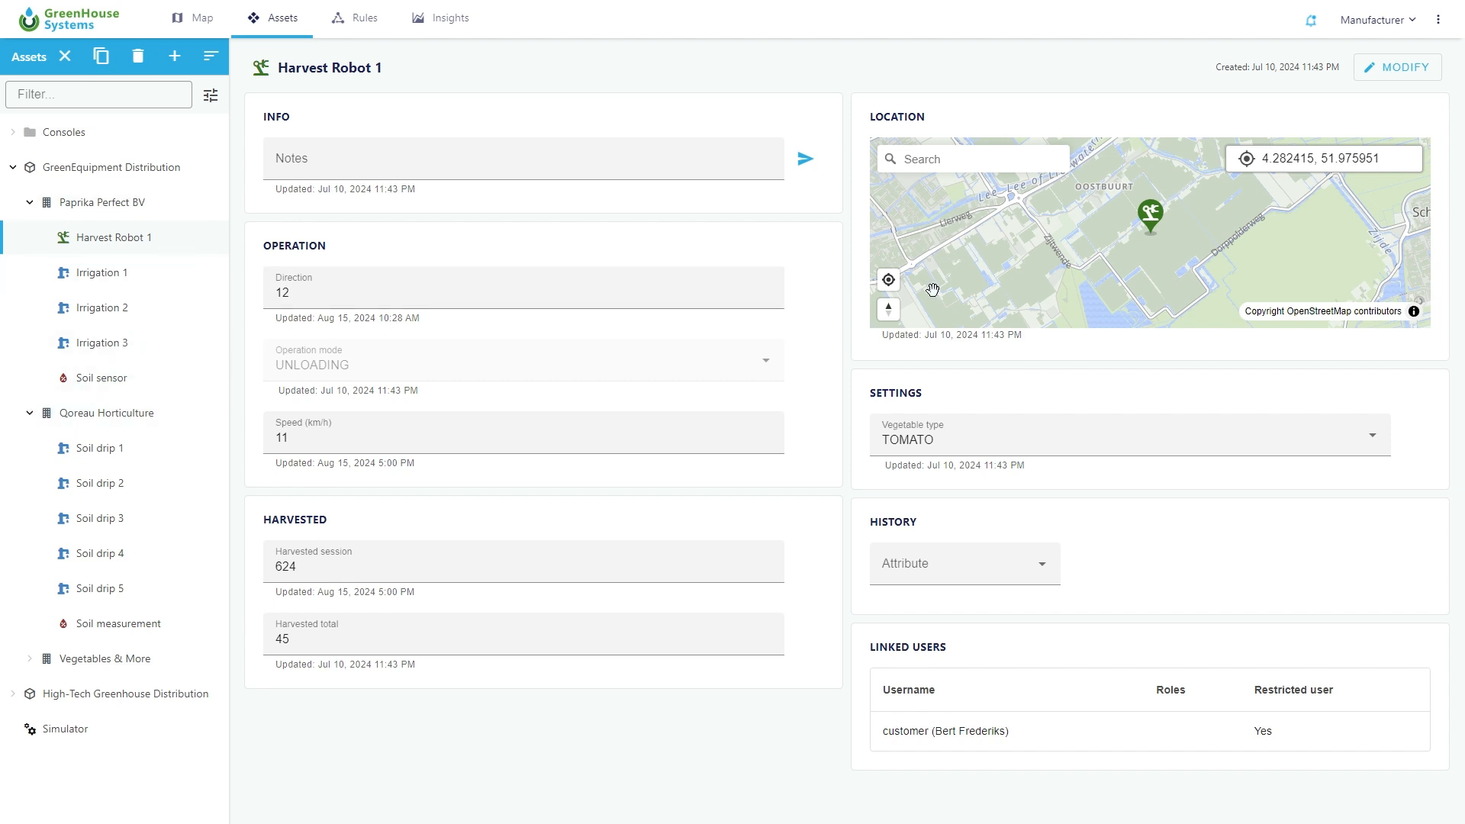
{"action": "left_click", "coordinate": [965, 563]}
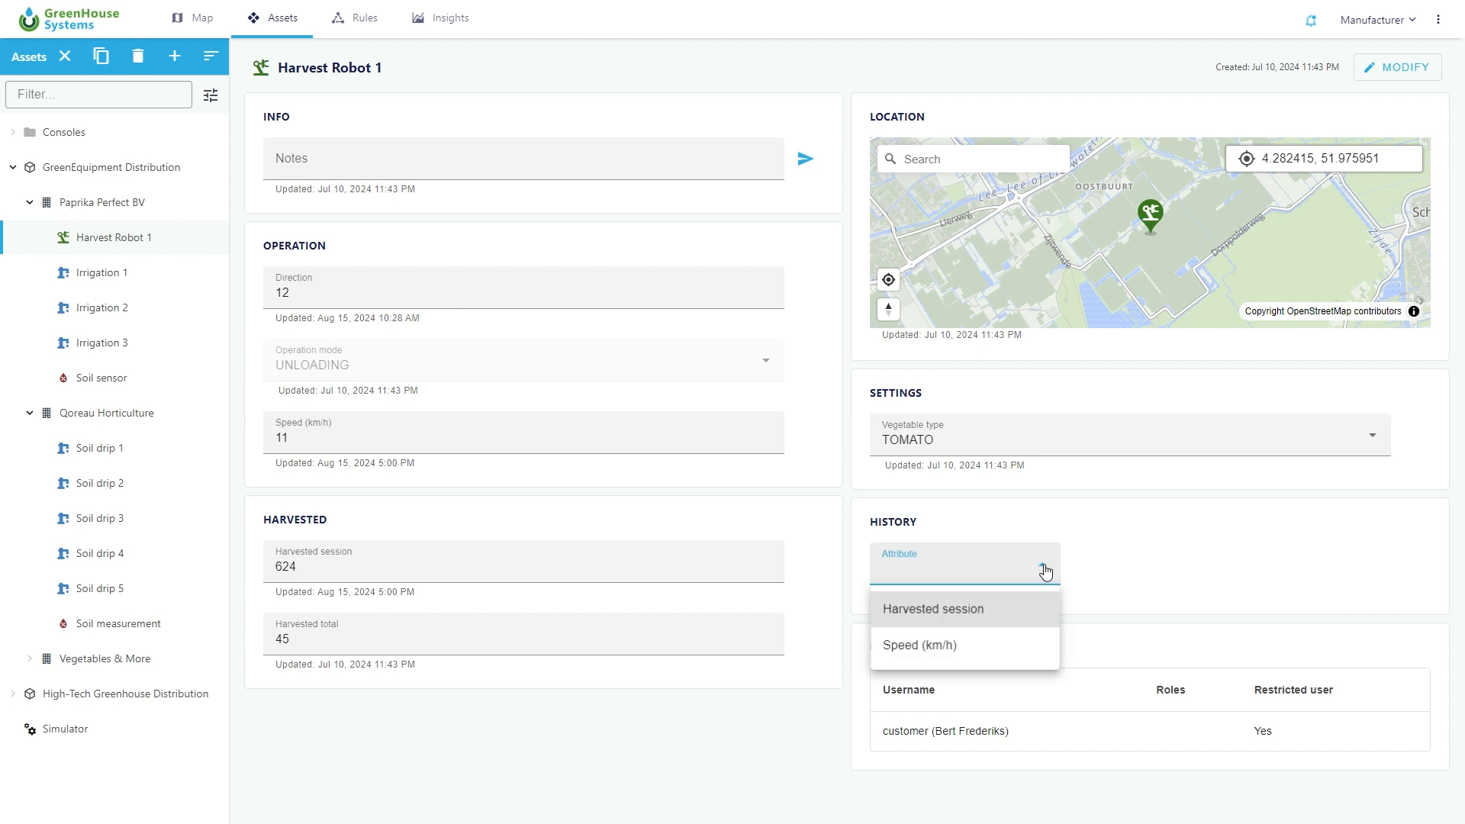
{"action": "left_click", "coordinate": [917, 645]}
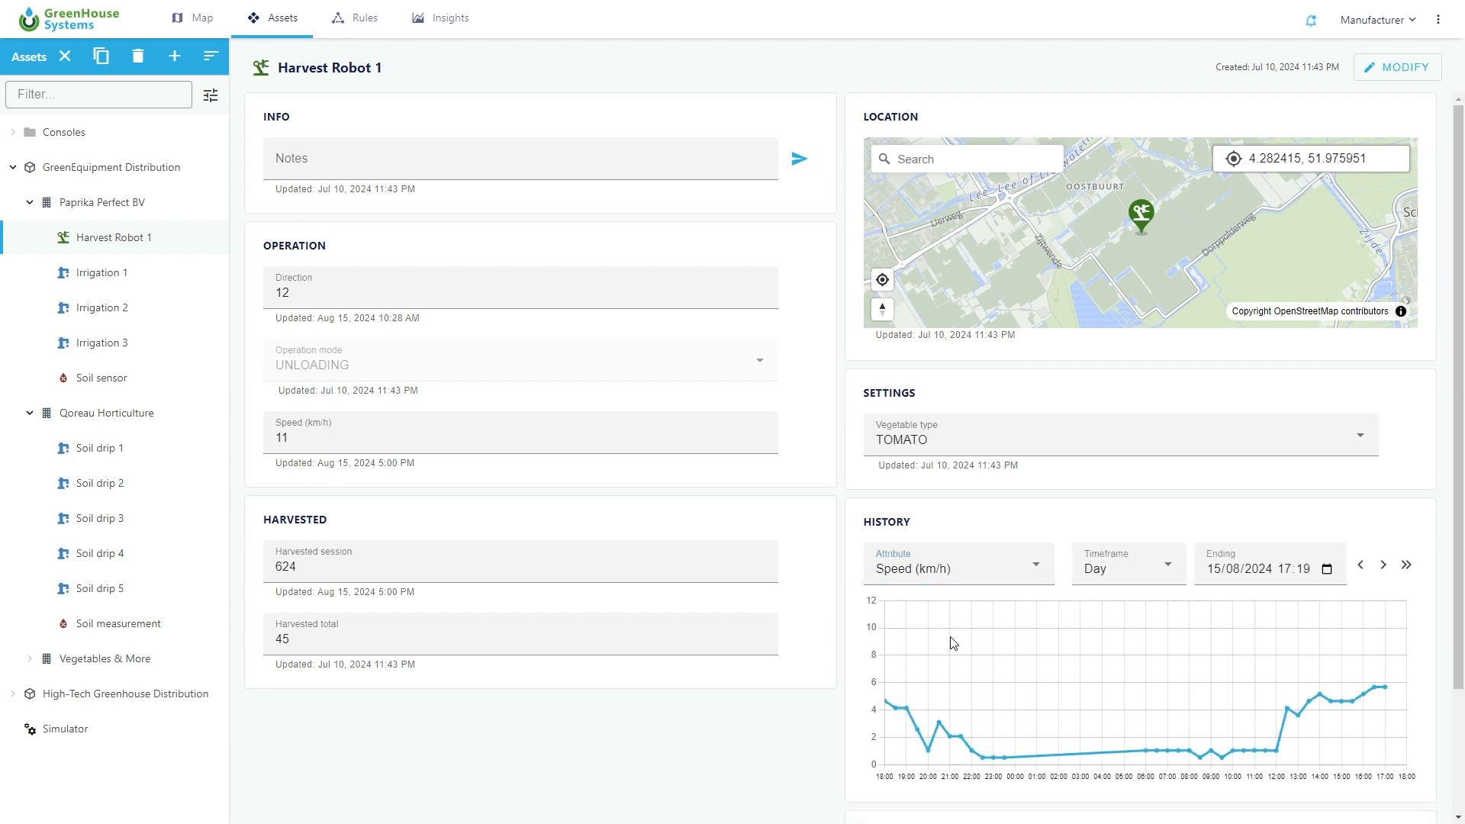
{"action": "left_click", "coordinate": [956, 567]}
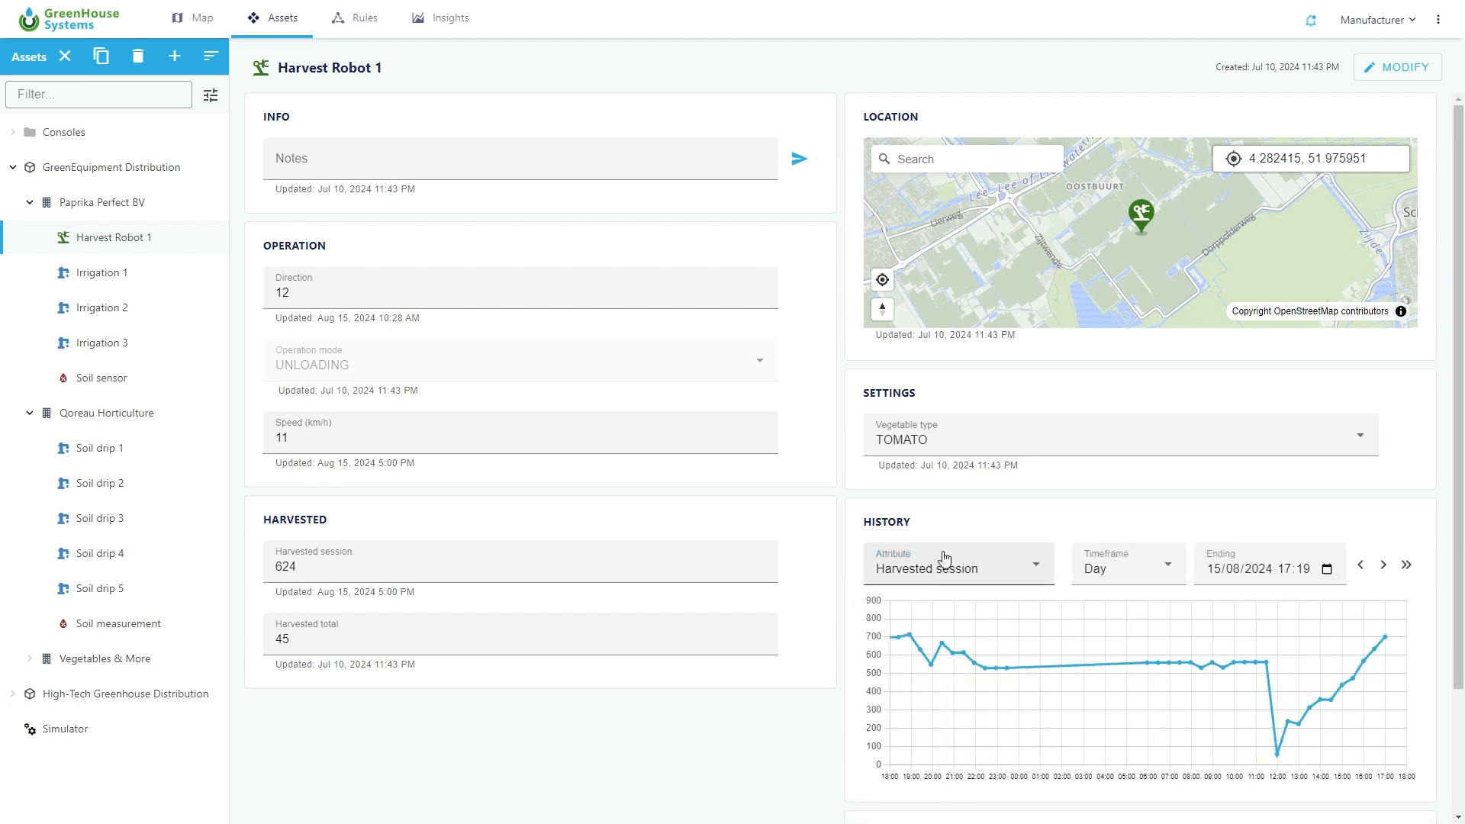
{"action": "scroll", "scroll_direction": "down", "scroll_amount": 3}
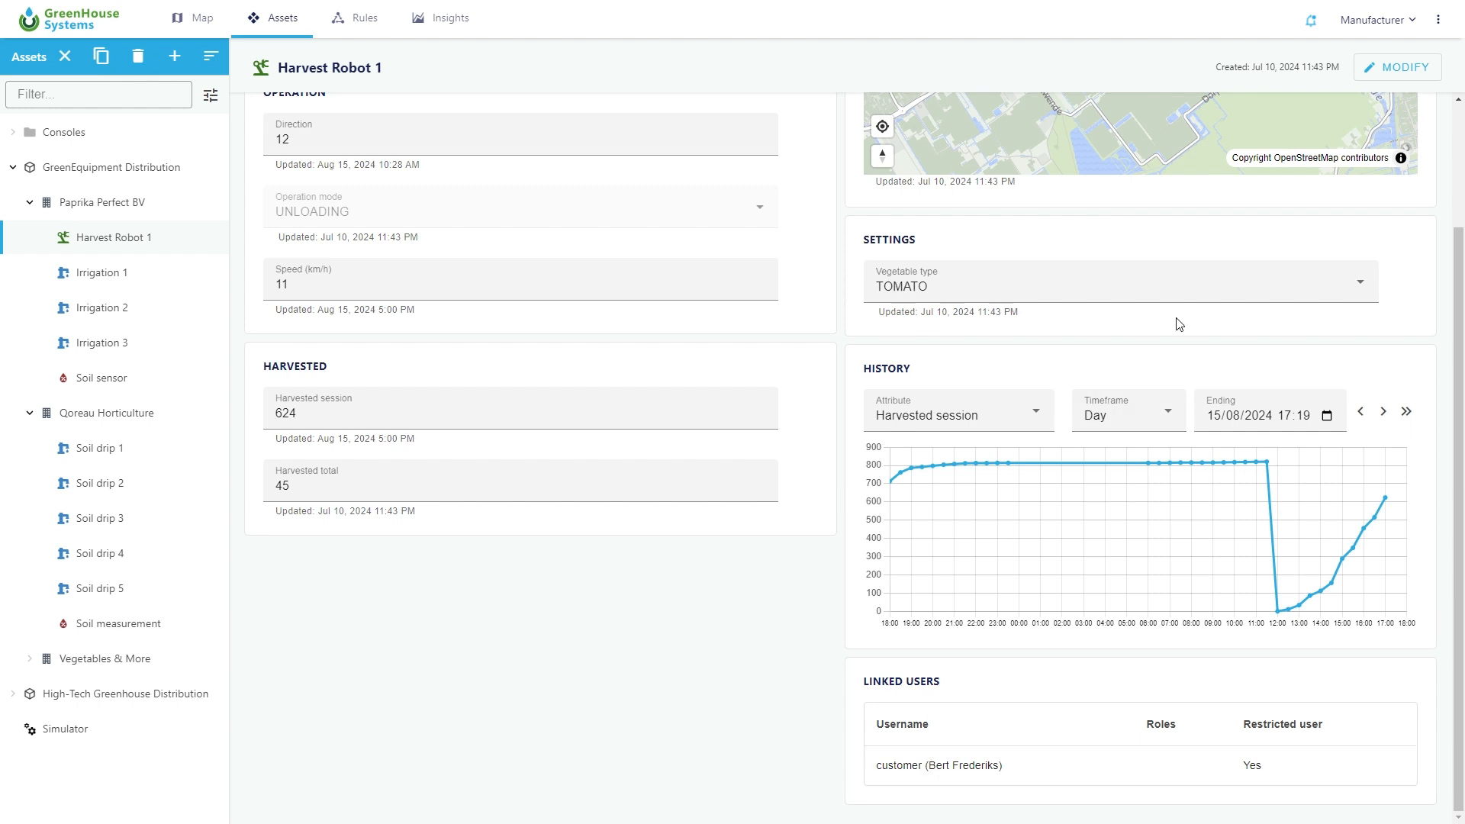
- Put Harvest Robot 1 in edit mode and pick HTTP Agent as the new asset type
{"action": "left_click", "coordinate": [1396, 66]}
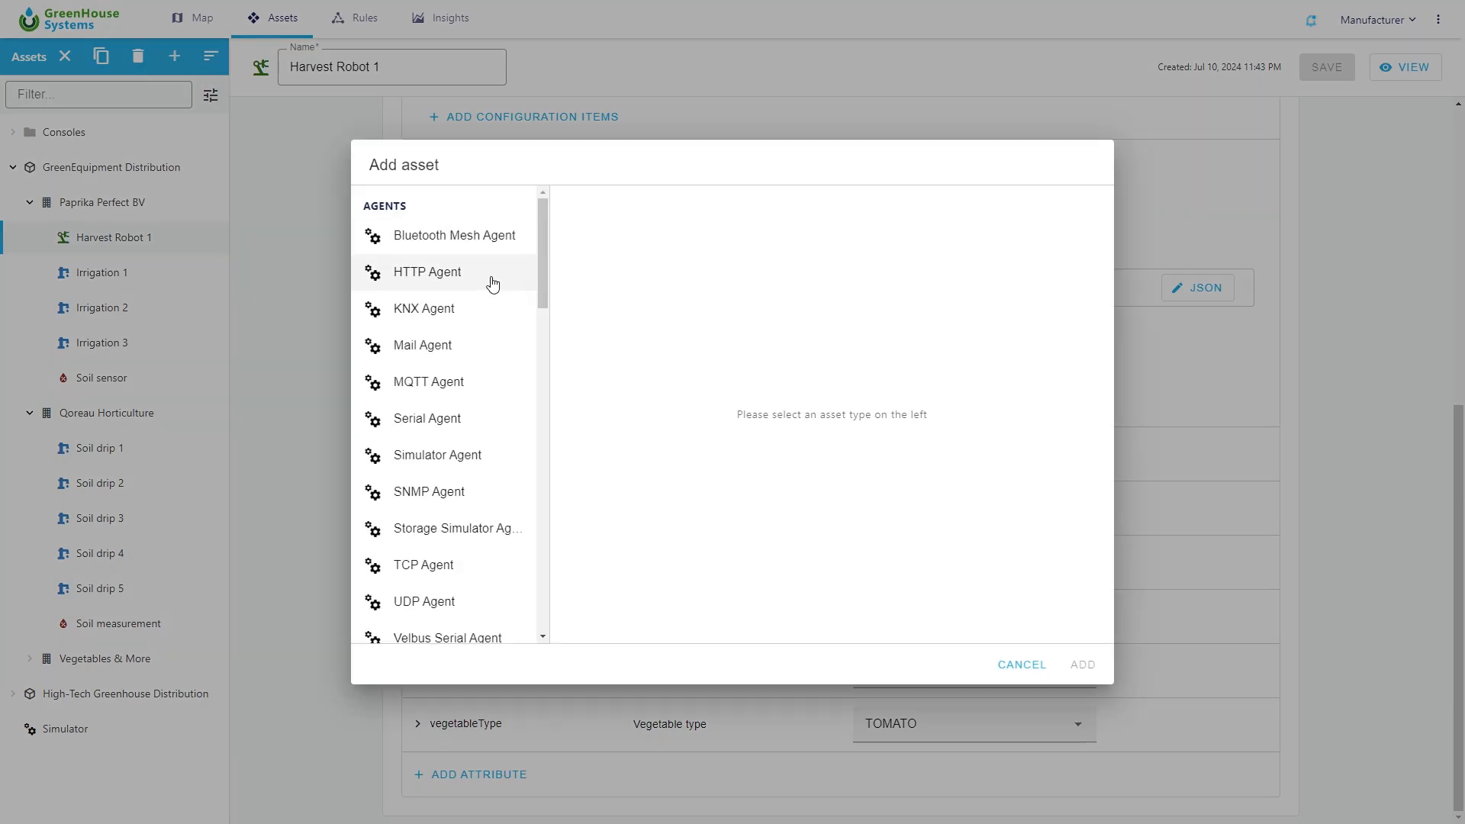
{"action": "left_click", "coordinate": [426, 271]}
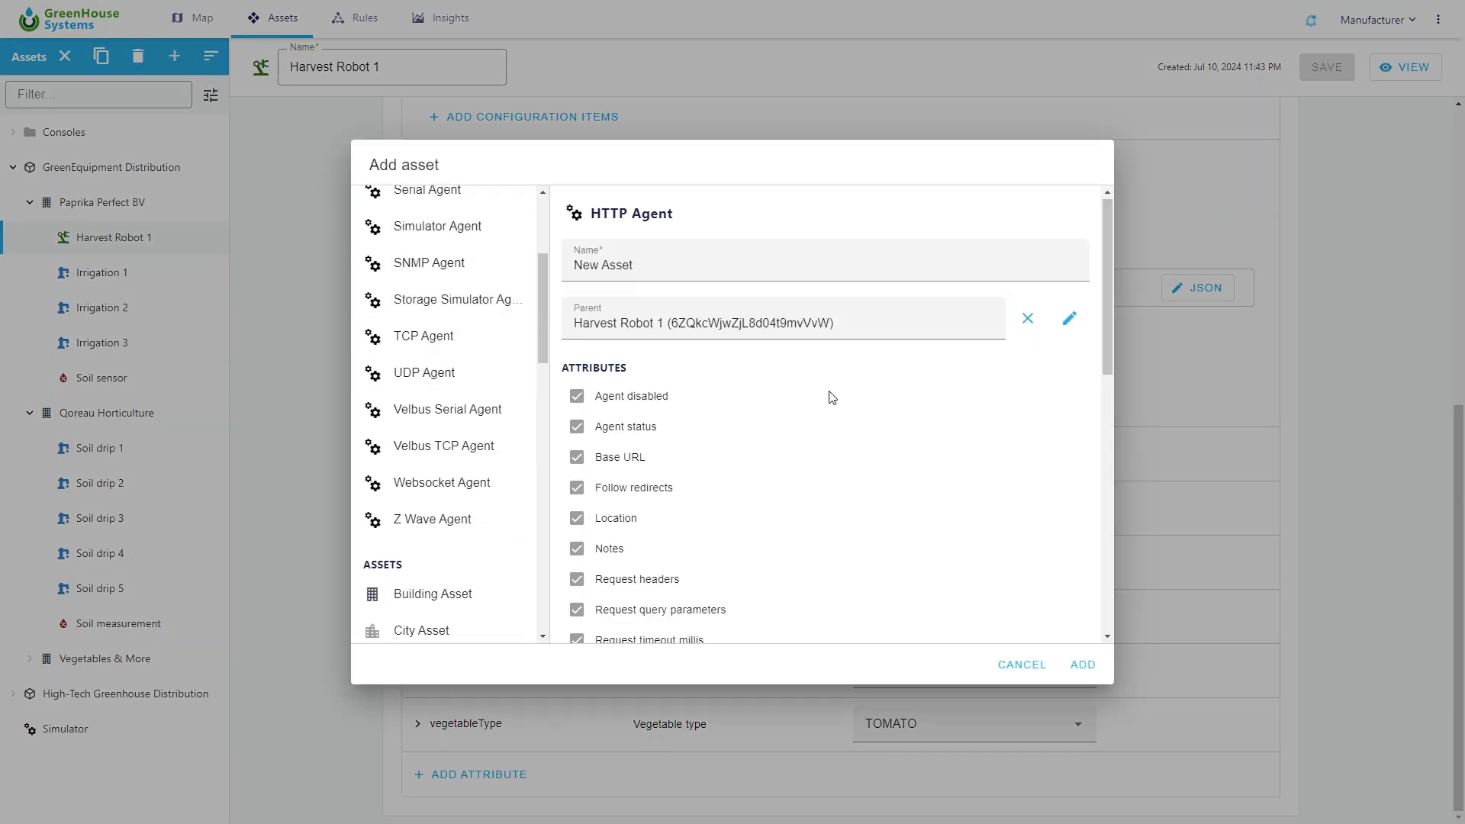
{"action": "scroll", "scroll_direction": "down", "scroll_amount": 3}
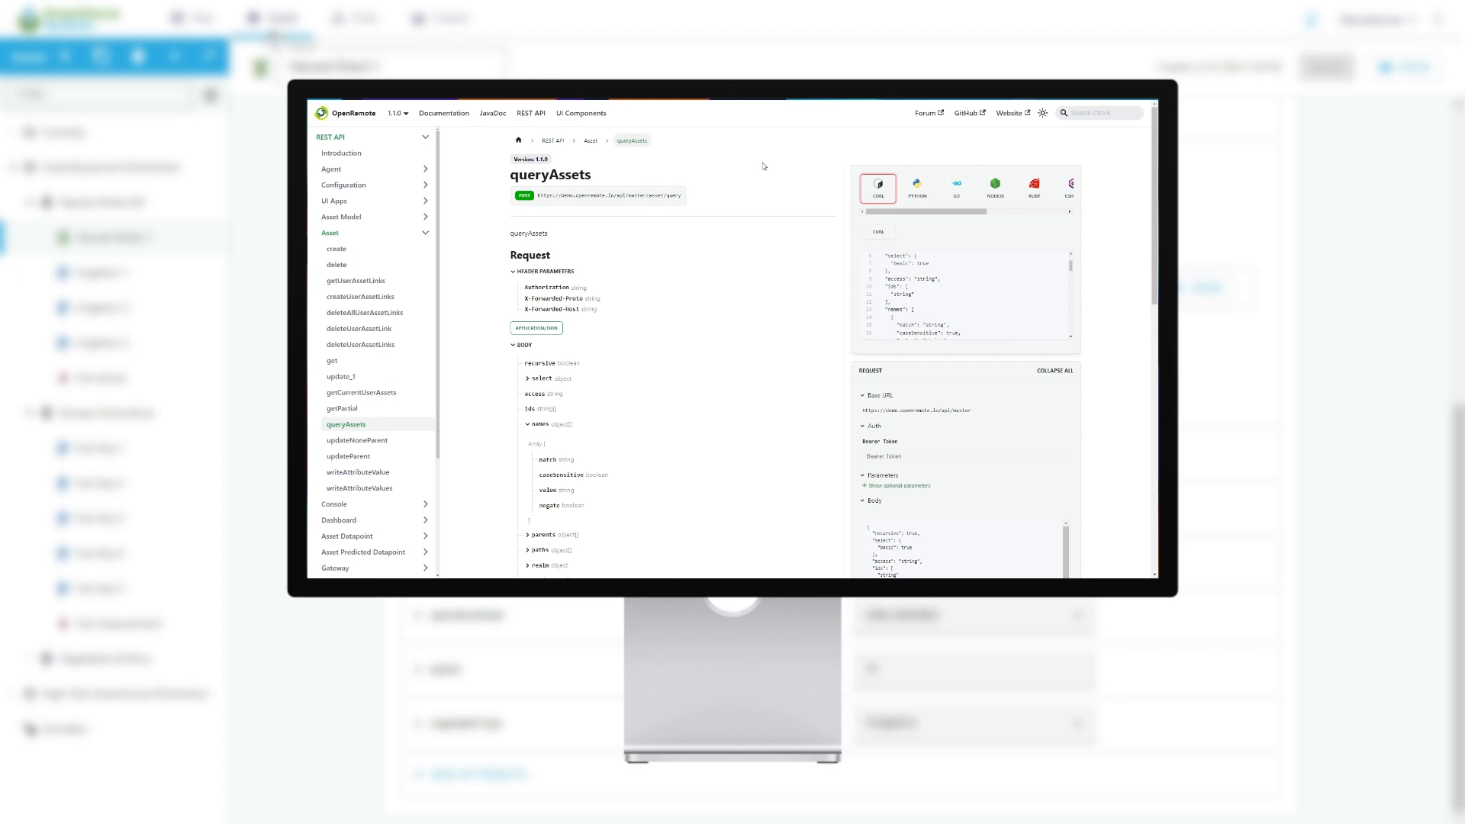
- Scroll through the queryAssets request body fields and response schema
{"action": "scroll", "scroll_direction": "down", "scroll_amount": 3}
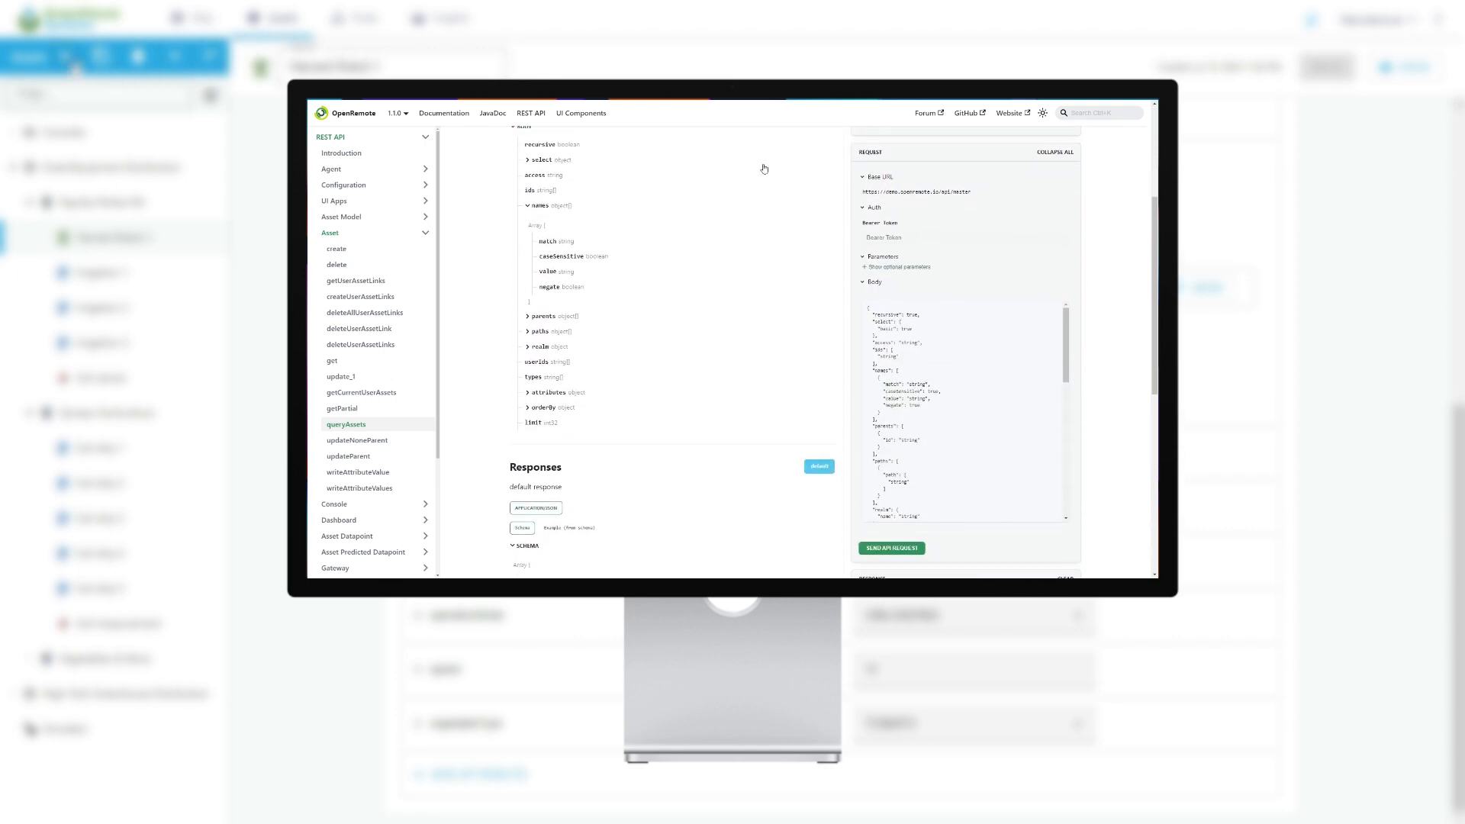
{"action": "scroll", "scroll_direction": "down", "scroll_amount": 3}
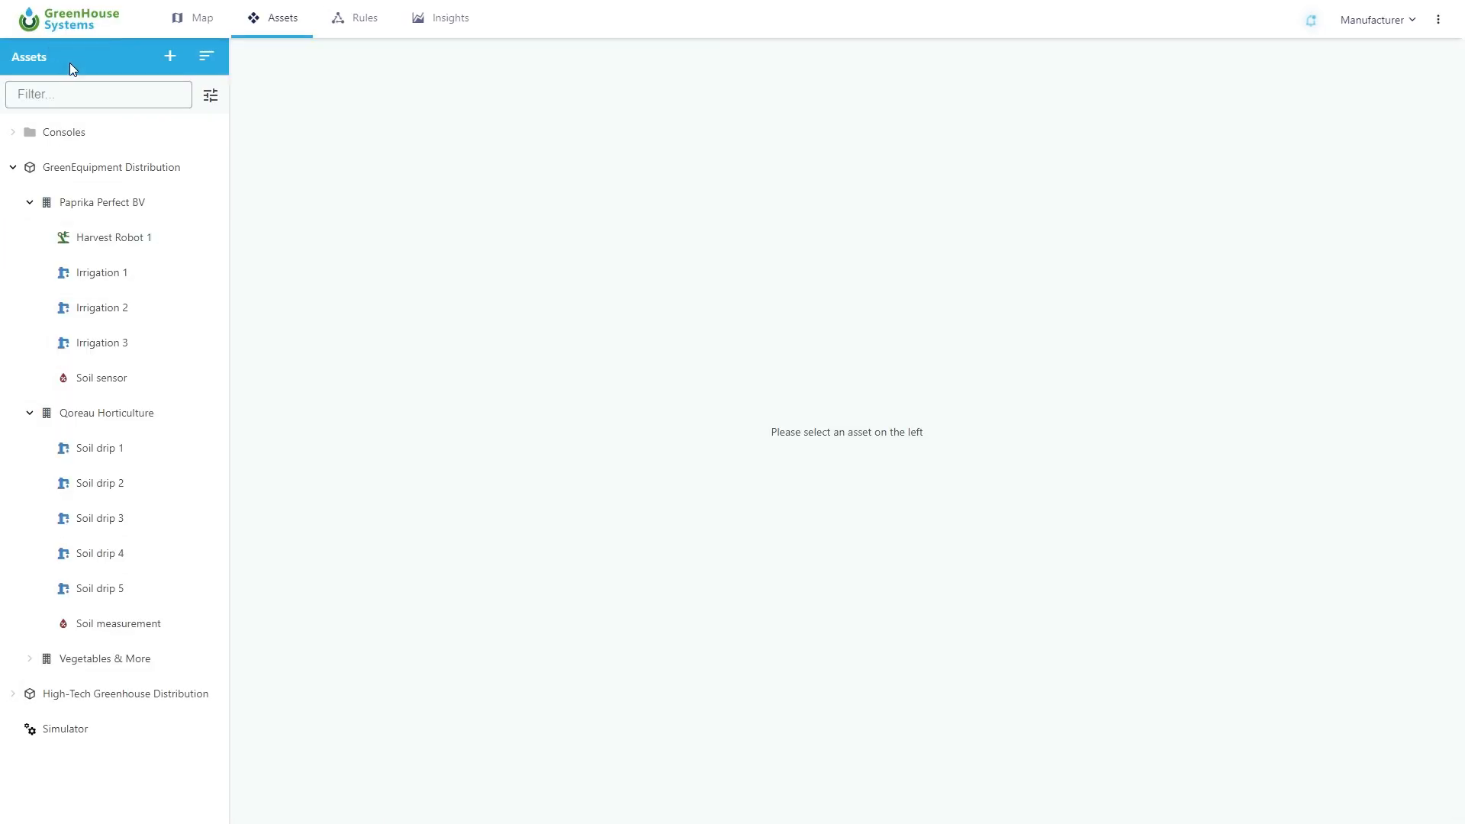
- Open Paprika Perfect BV's rules and review Salinity 20 < 25, Salinity > 25, Irrigation tank low, Invalid reading
{"action": "left_click", "coordinate": [100, 201]}
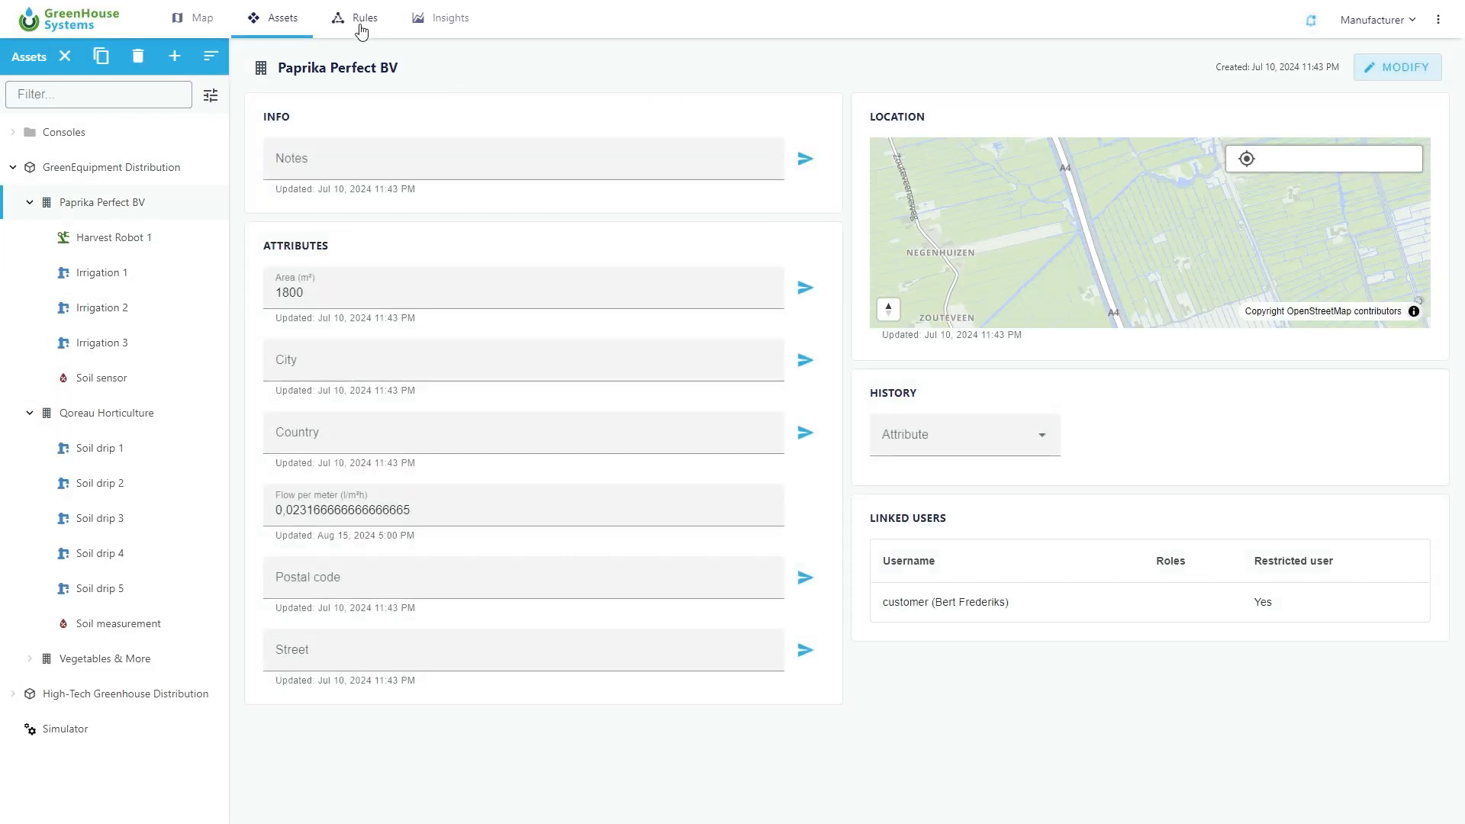
{"action": "left_click", "coordinate": [365, 16]}
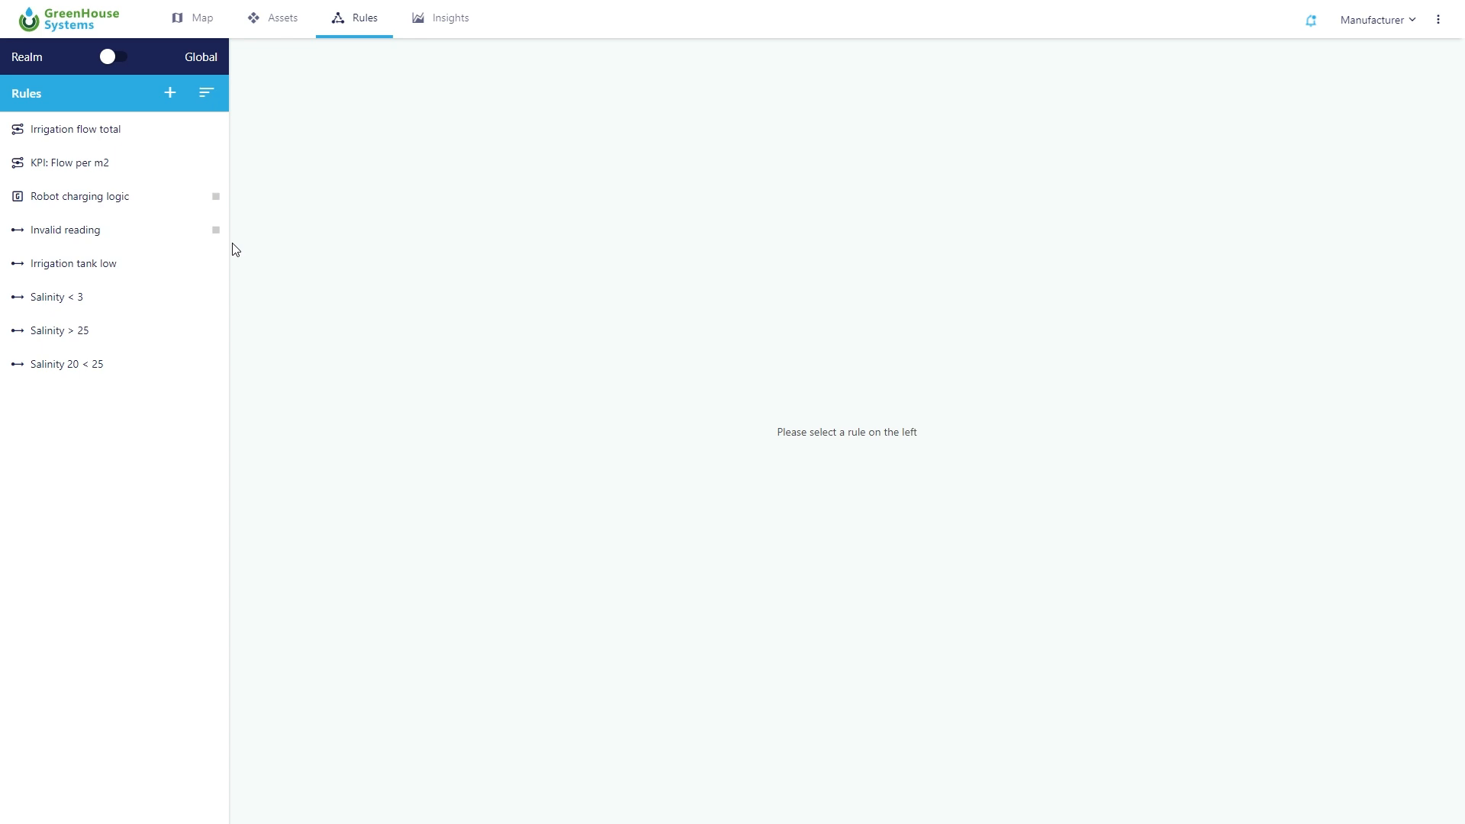
{"action": "mouse_move", "coordinate": [96, 332]}
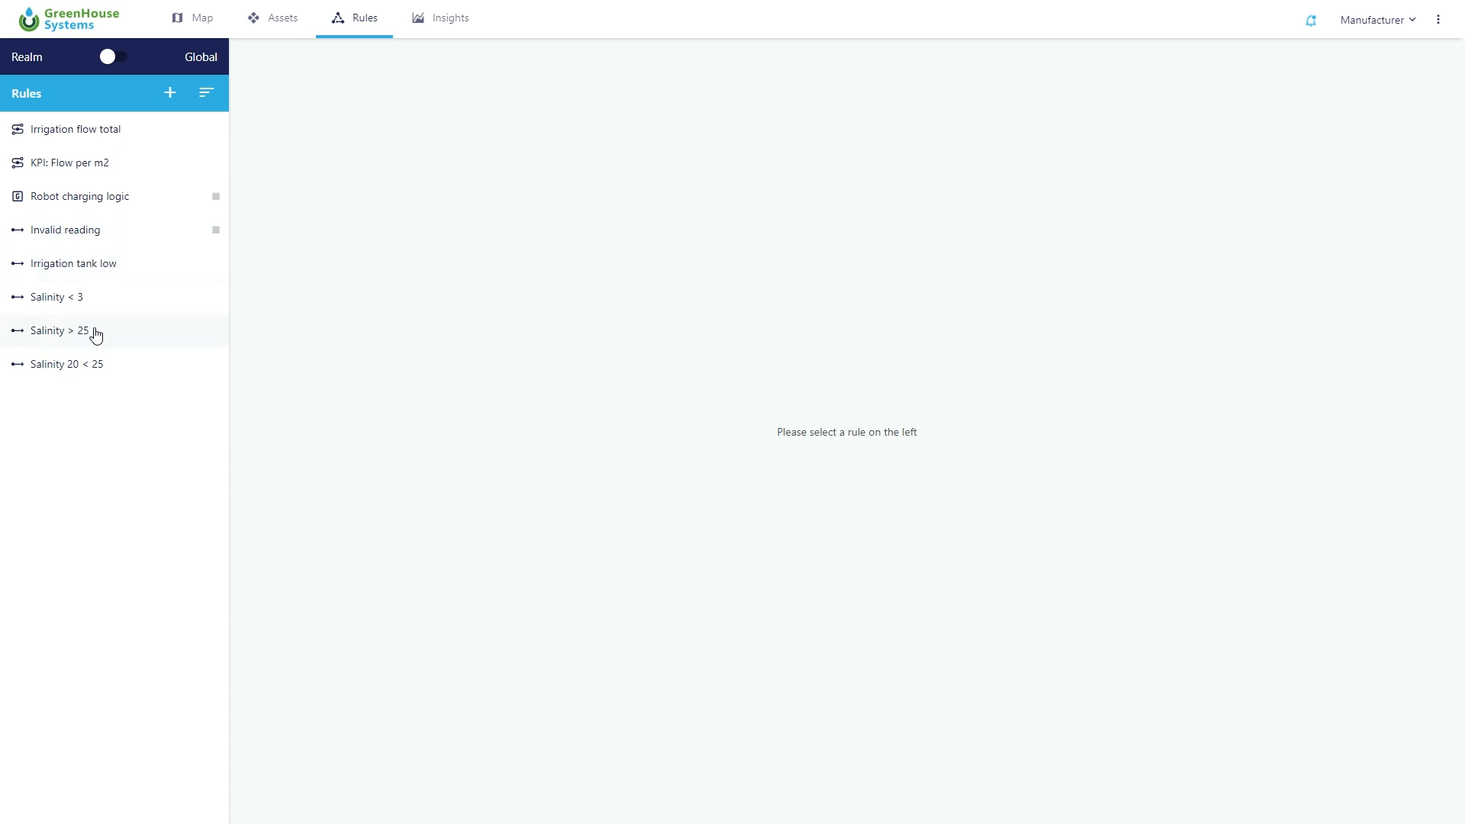
{"action": "left_click", "coordinate": [66, 363]}
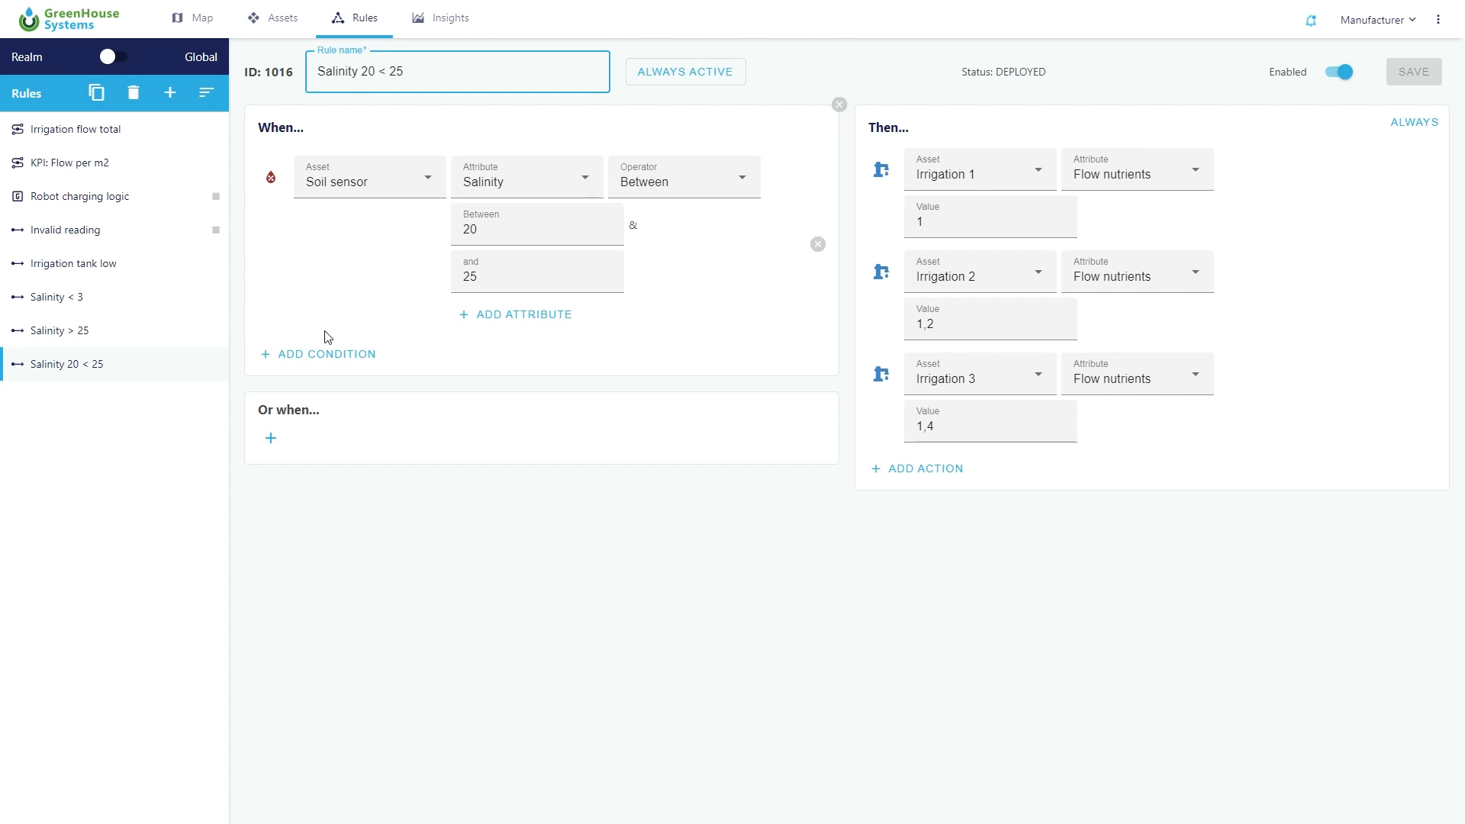
{"action": "mouse_move", "coordinate": [365, 302]}
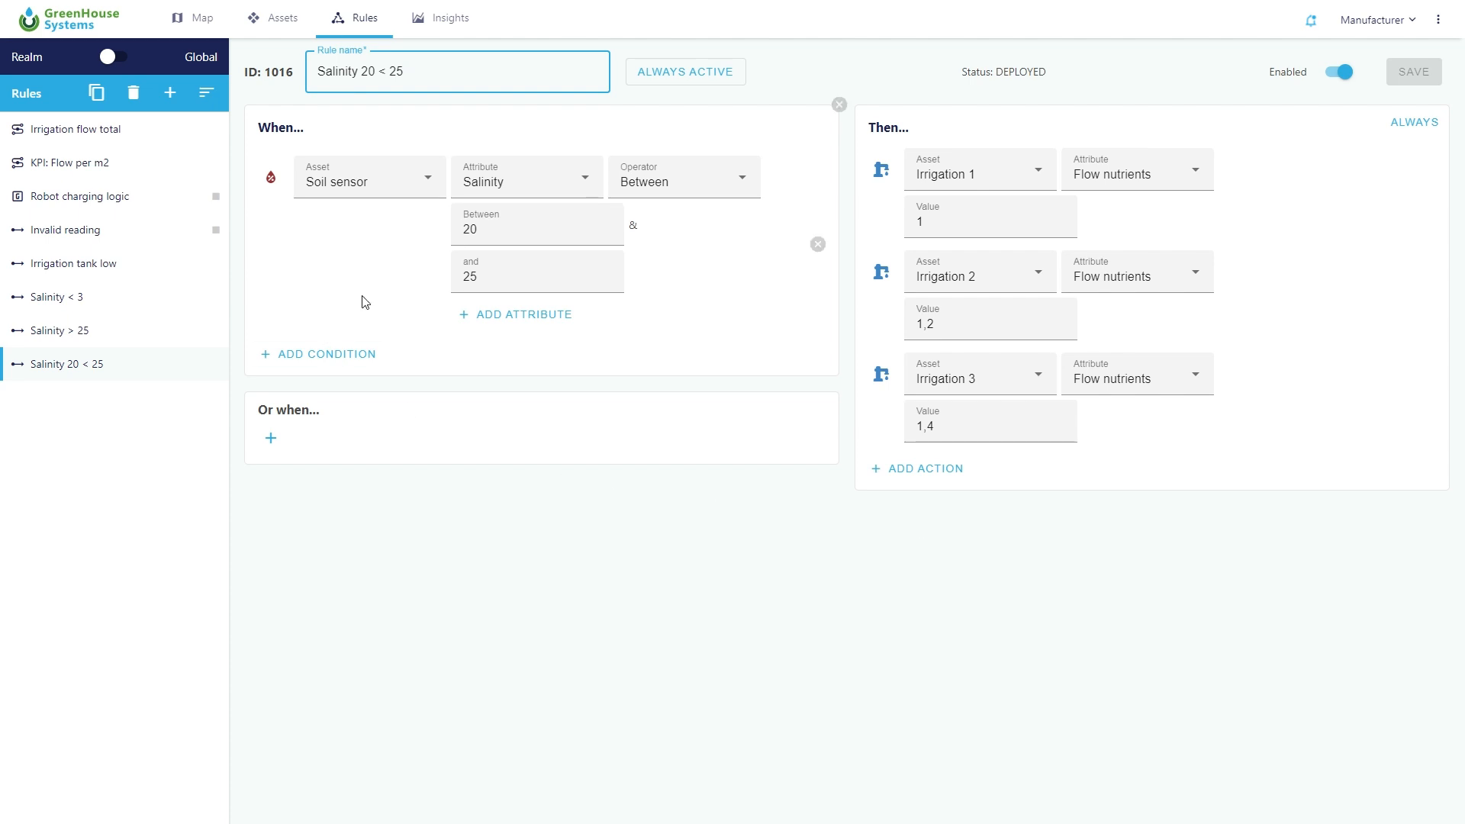
{"action": "left_click", "coordinate": [58, 329]}
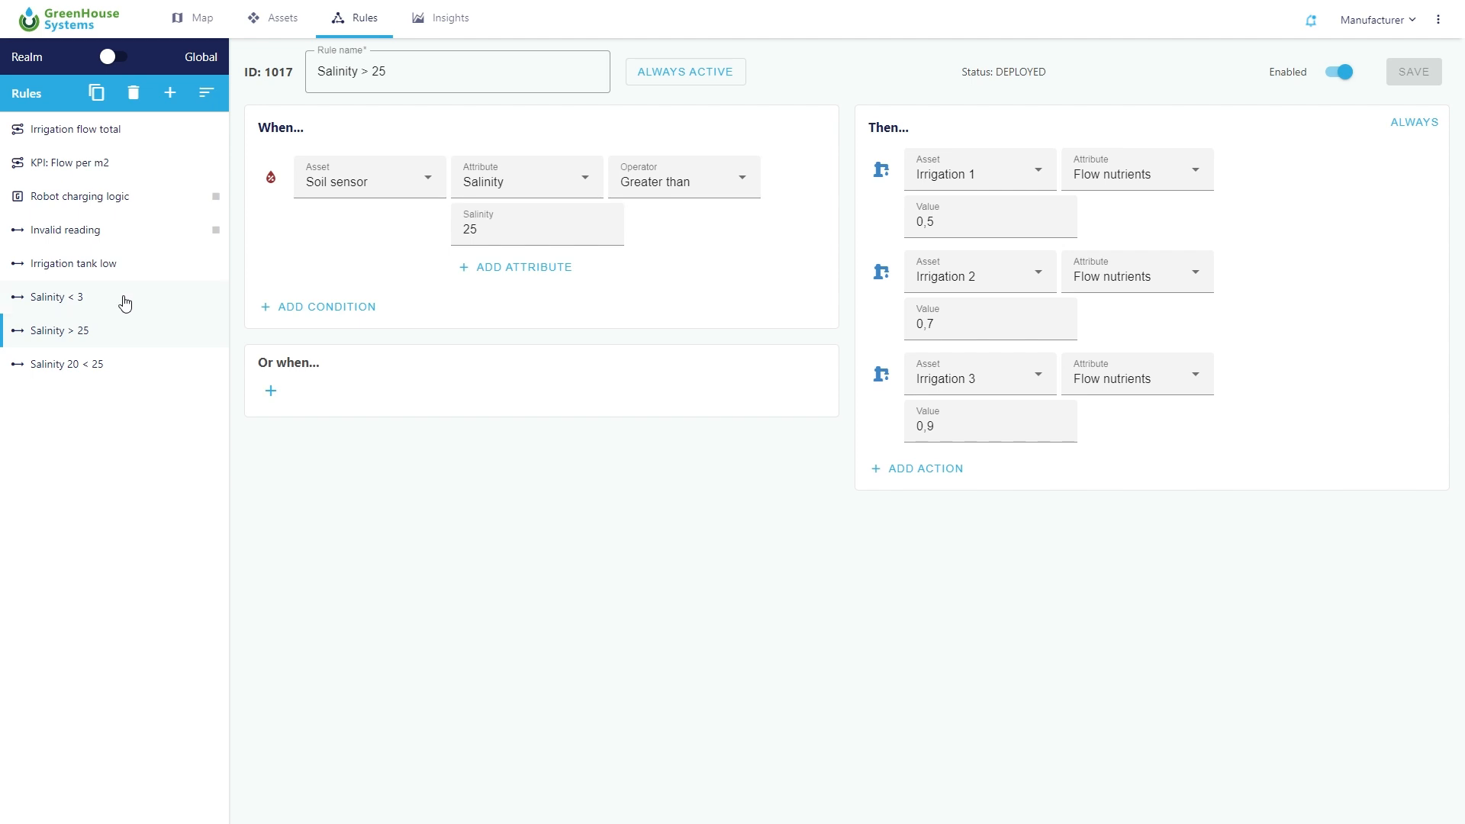
{"action": "mouse_move", "coordinate": [124, 279]}
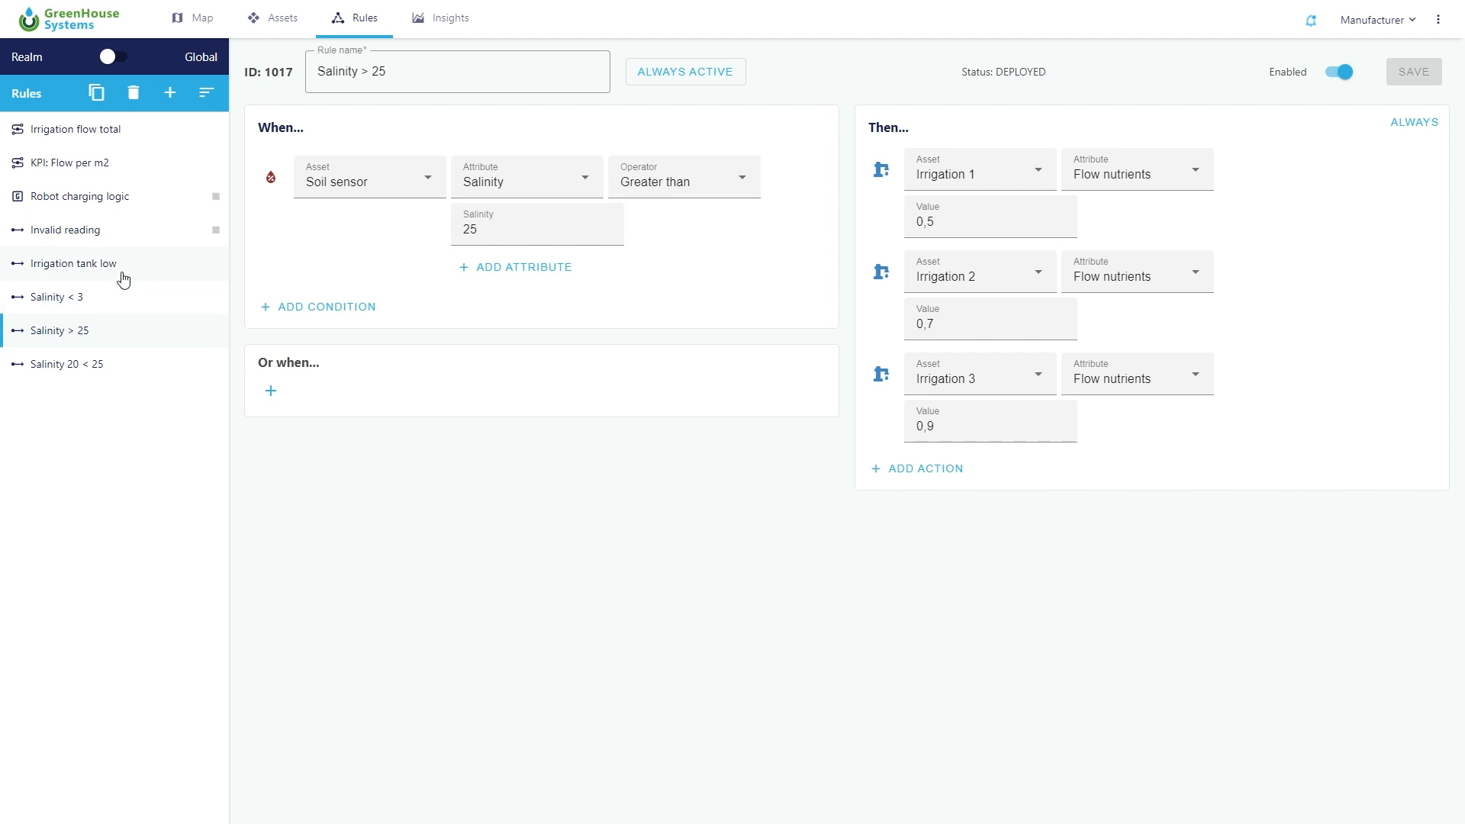
{"action": "left_click", "coordinate": [72, 262]}
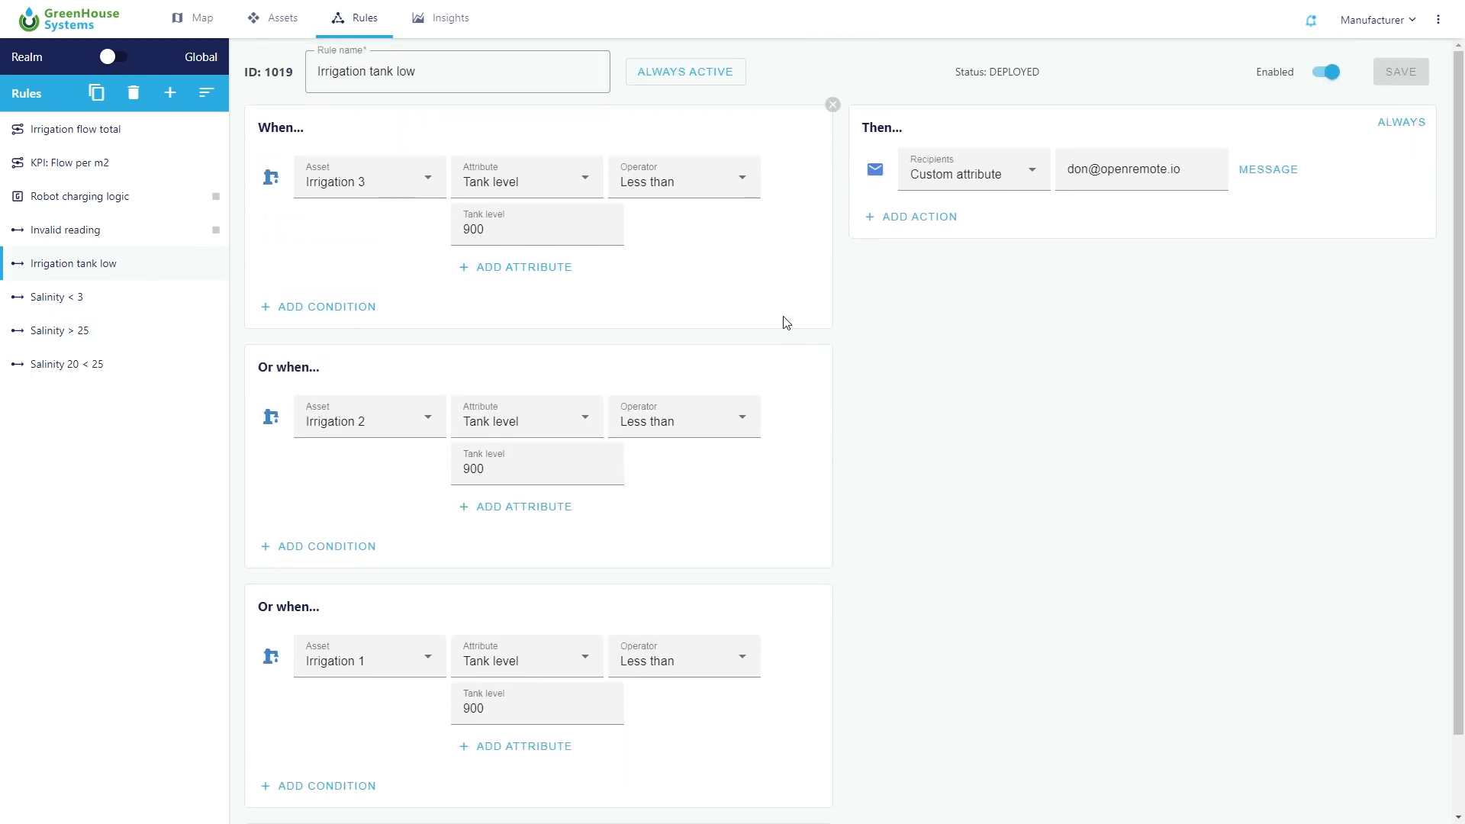
{"action": "mouse_move", "coordinate": [138, 235]}
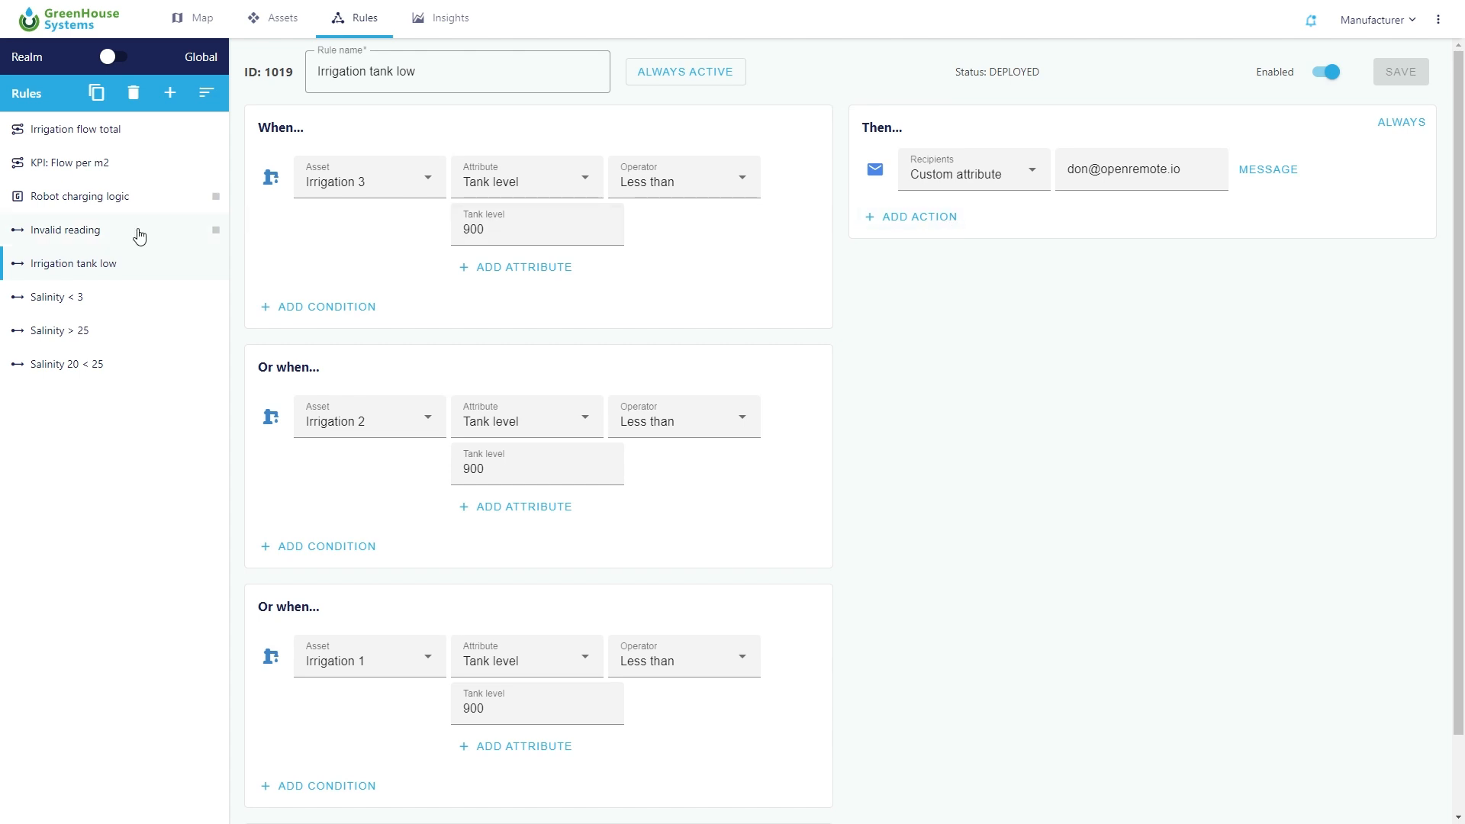
{"action": "left_click", "coordinate": [66, 231]}
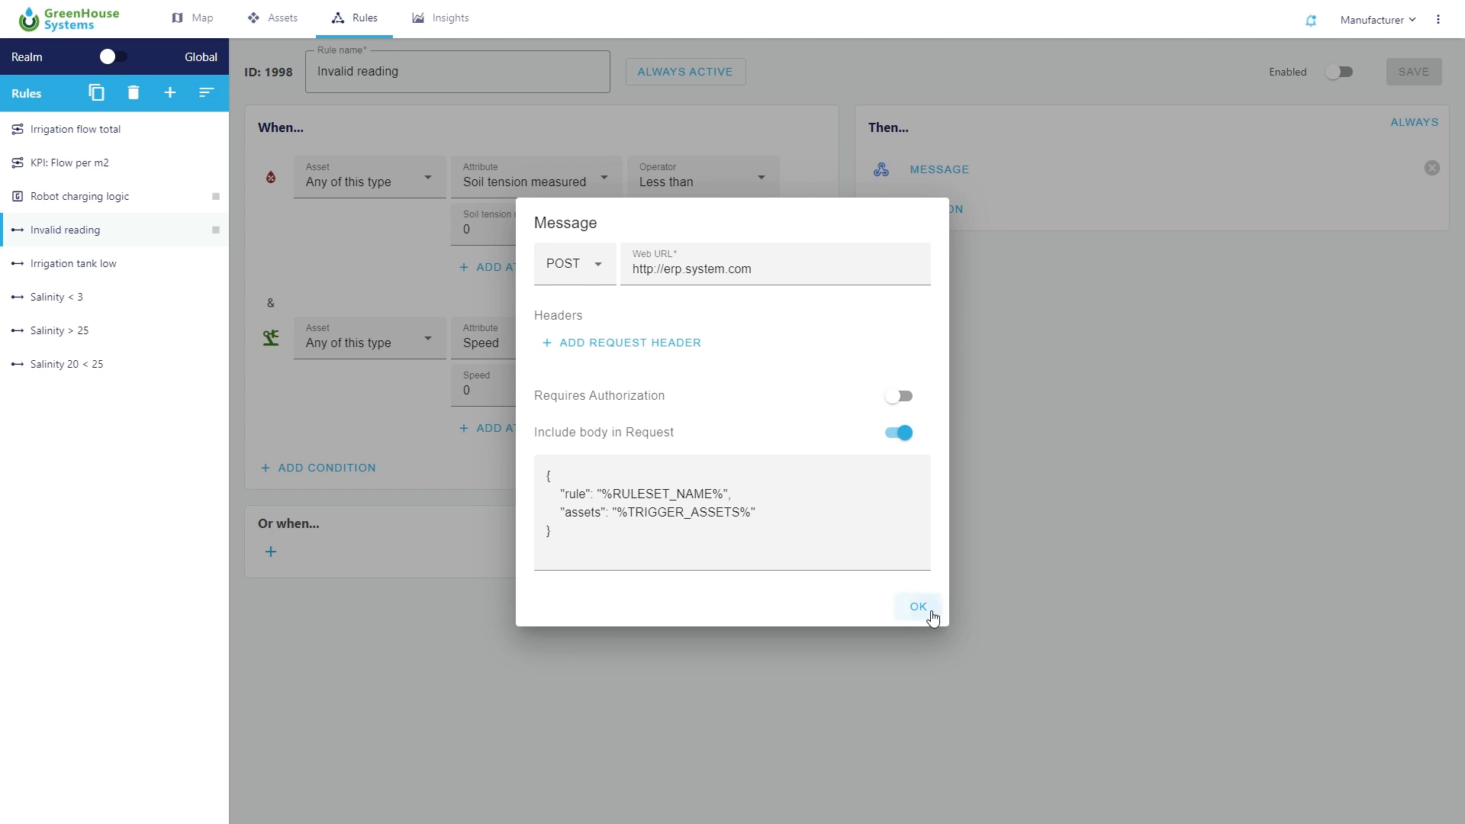
{"action": "left_click", "coordinate": [917, 606]}
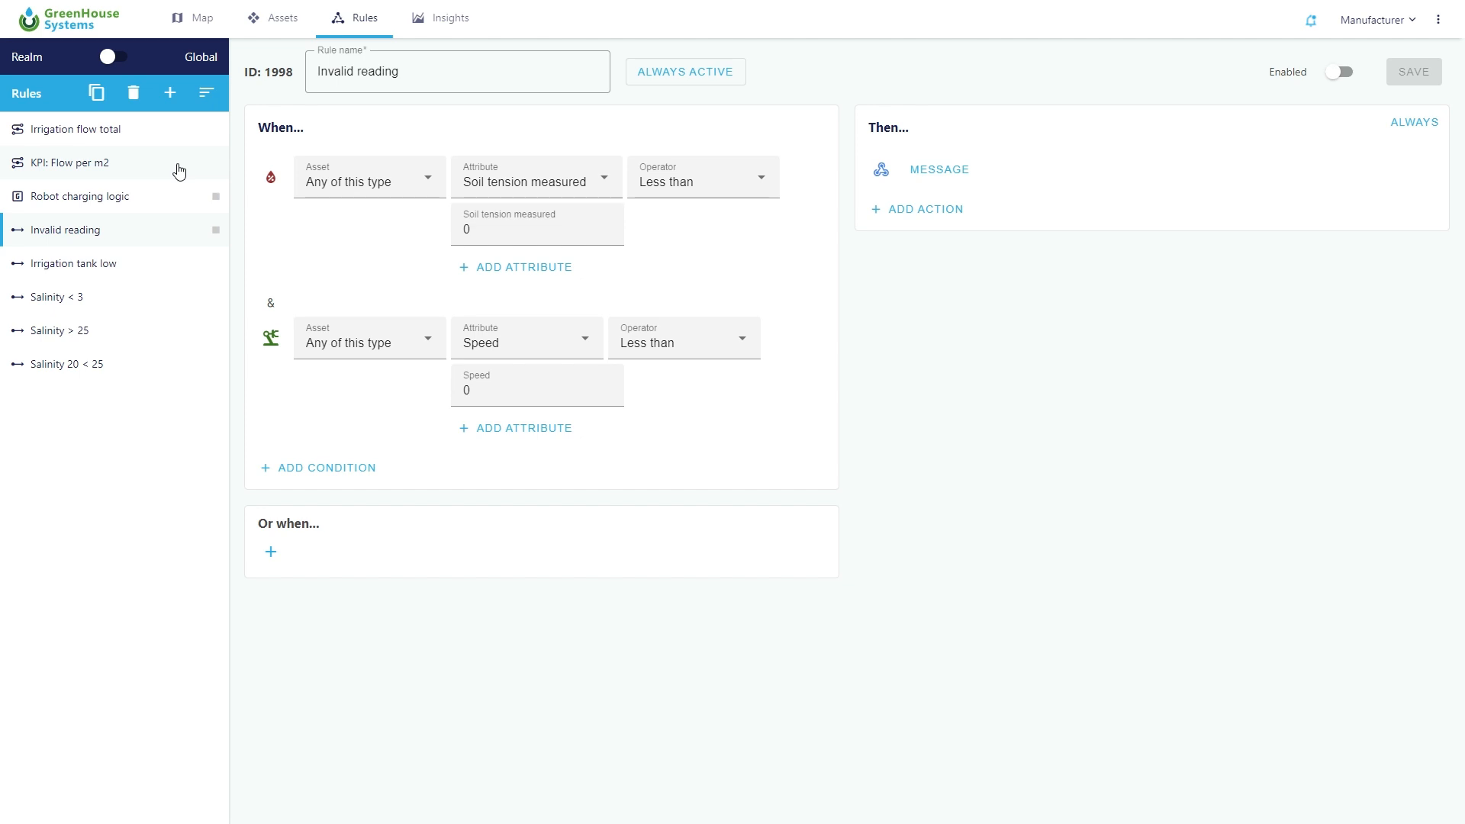
- Discard the KPI: Flow per m2 edits, view the Robot charging logic script, then Insights
{"action": "left_click", "coordinate": [71, 162]}
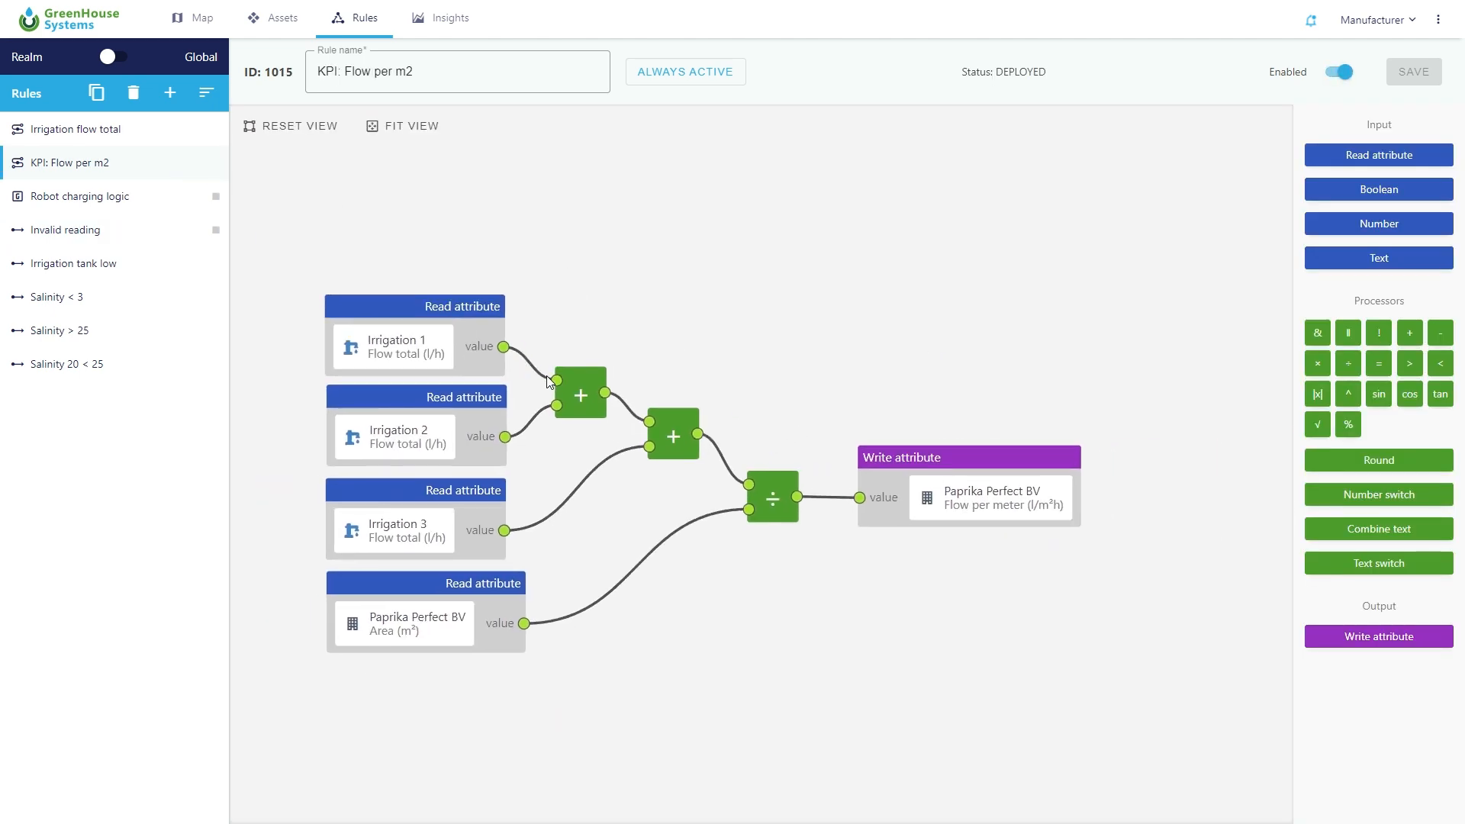
{"action": "mouse_move", "coordinate": [1138, 443]}
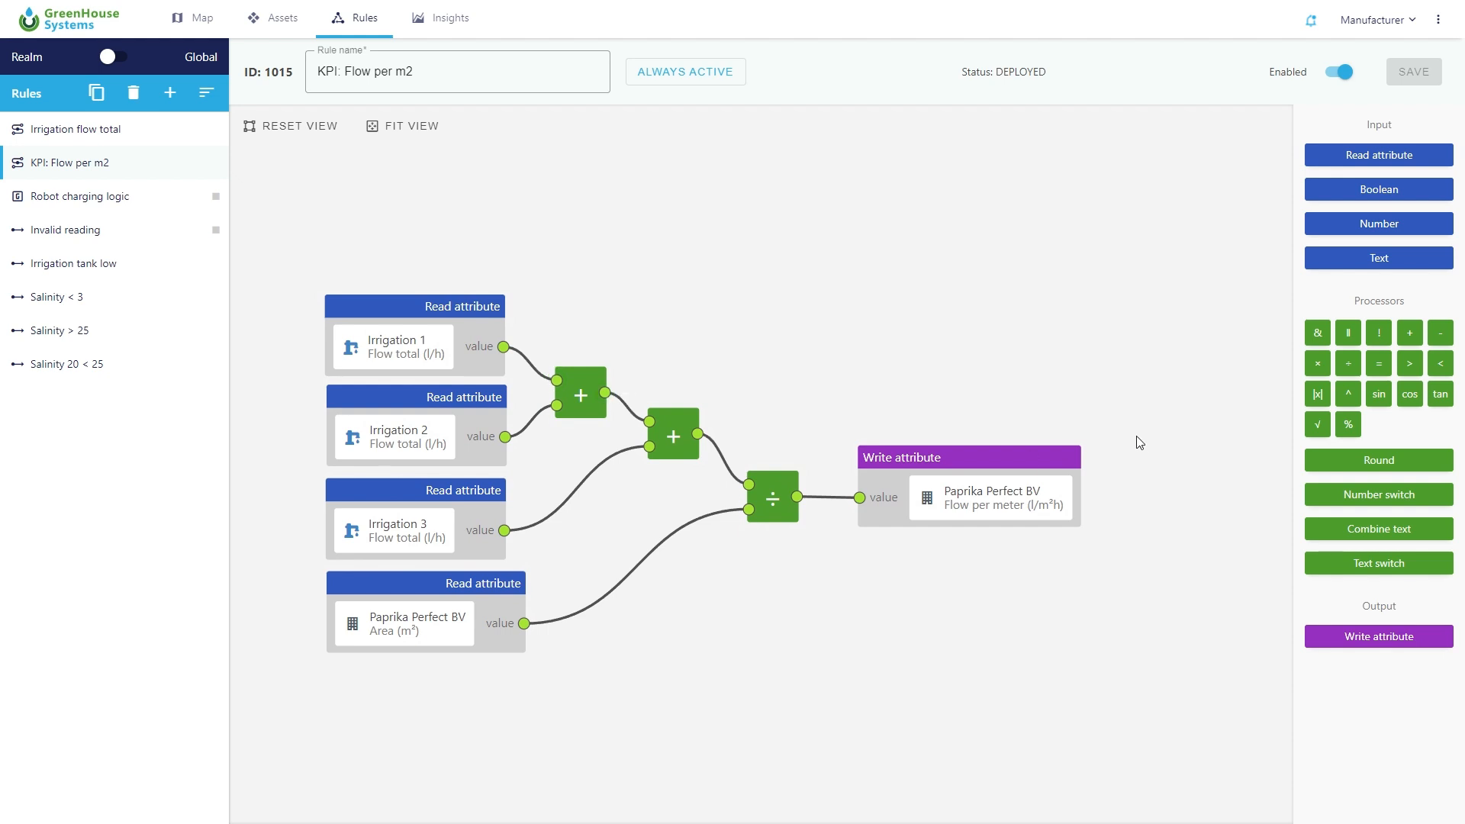
{"action": "mouse_move", "coordinate": [303, 297]}
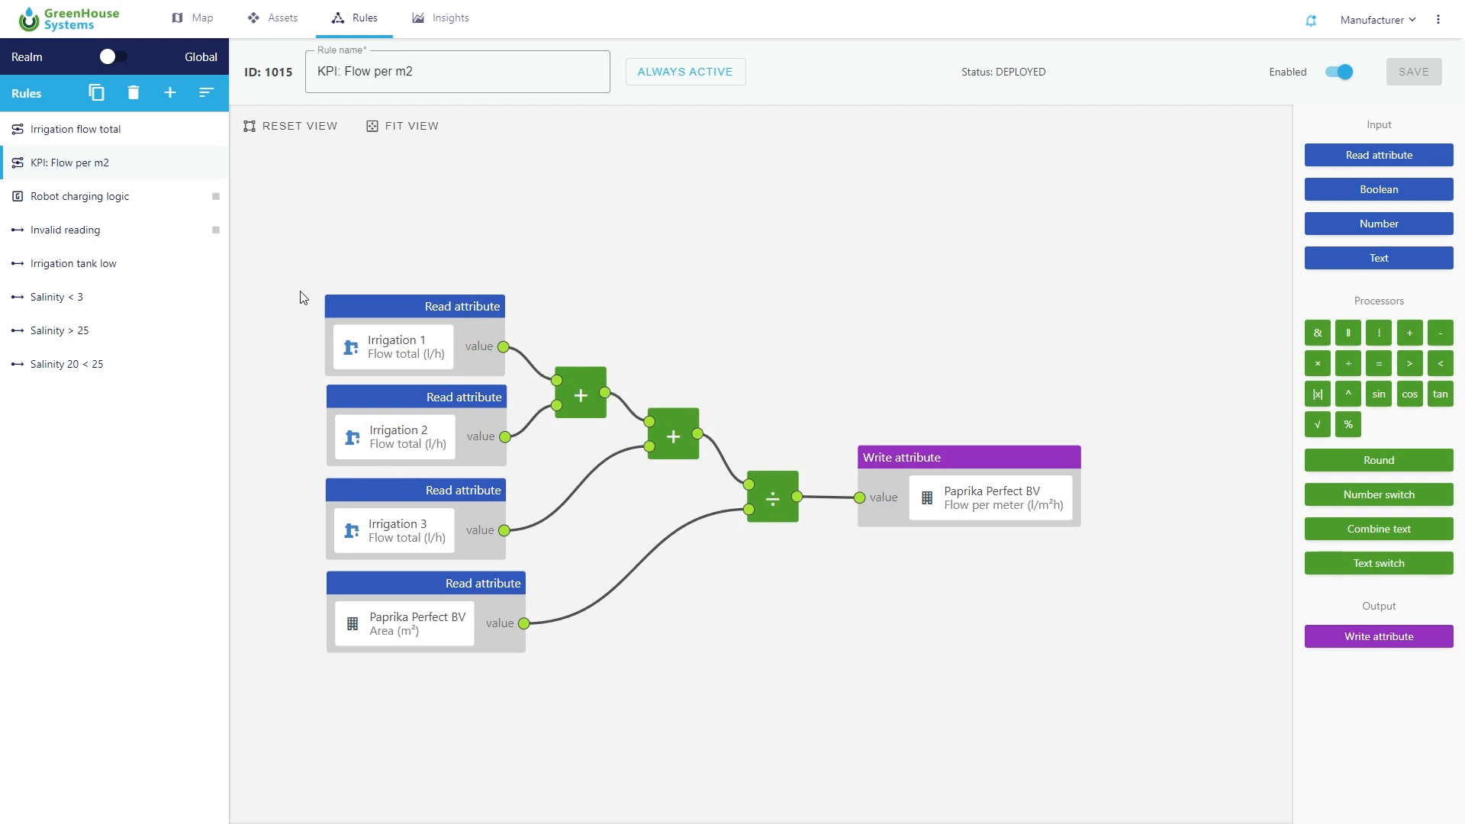
{"action": "mouse_move", "coordinate": [1440, 333]}
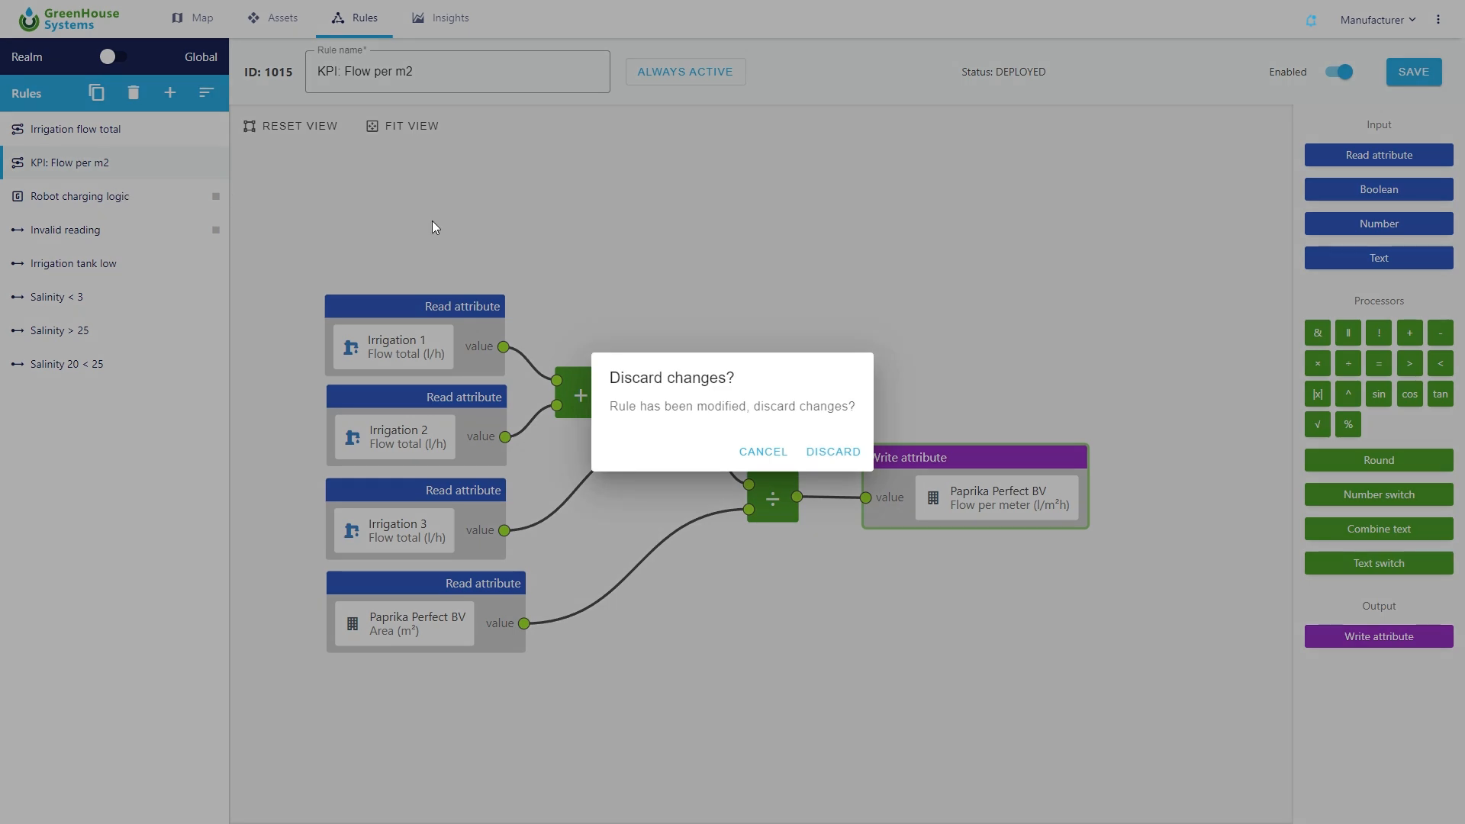
{"action": "left_click", "coordinate": [831, 451]}
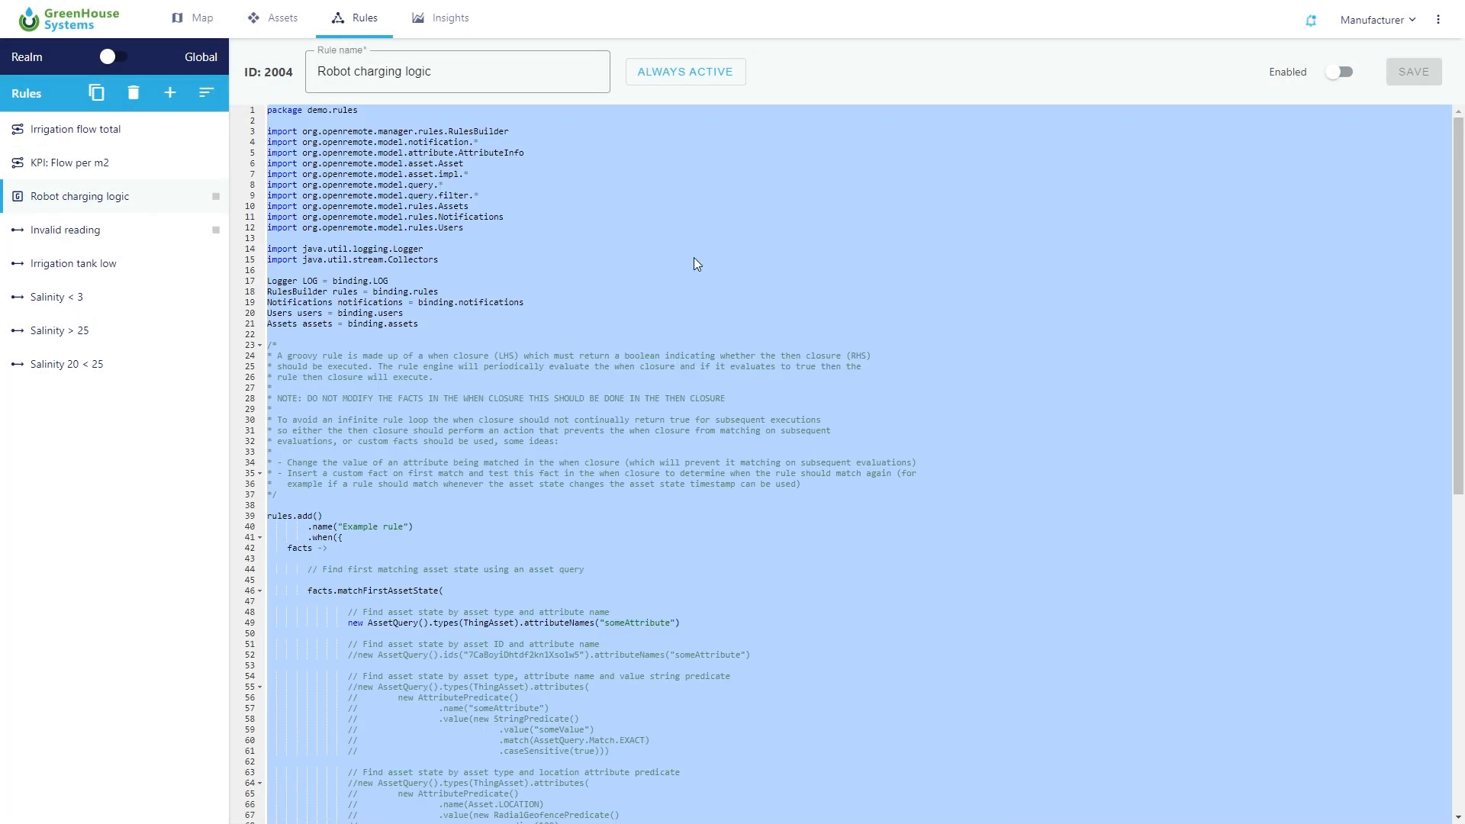
{"action": "scroll", "scroll_direction": "down", "scroll_amount": 3}
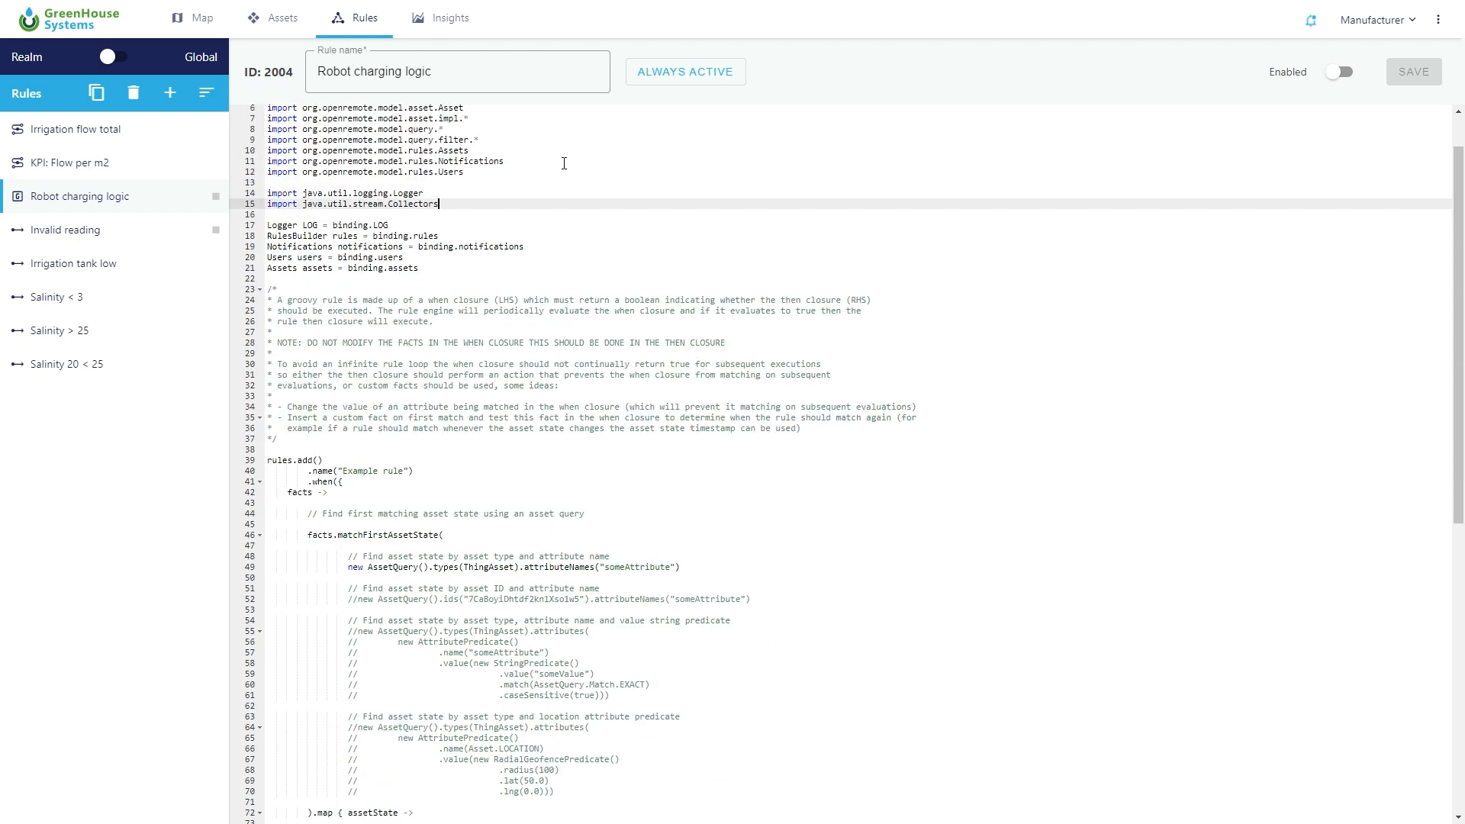
{"action": "left_click", "coordinate": [450, 17]}
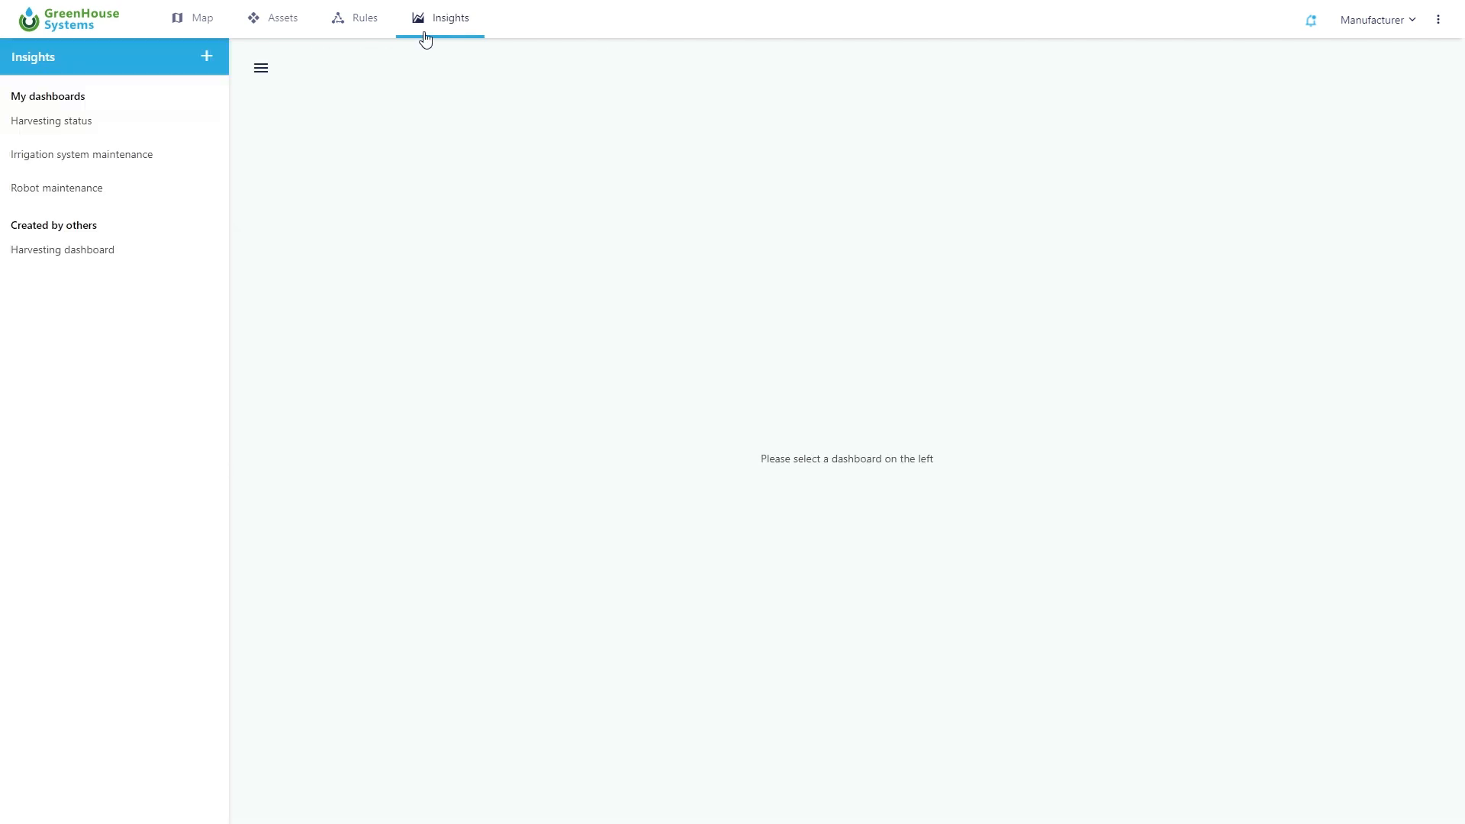
- Open Harvesting status and scroll through its flow chart, robot gauges, map and summary table
{"action": "left_click", "coordinate": [50, 120]}
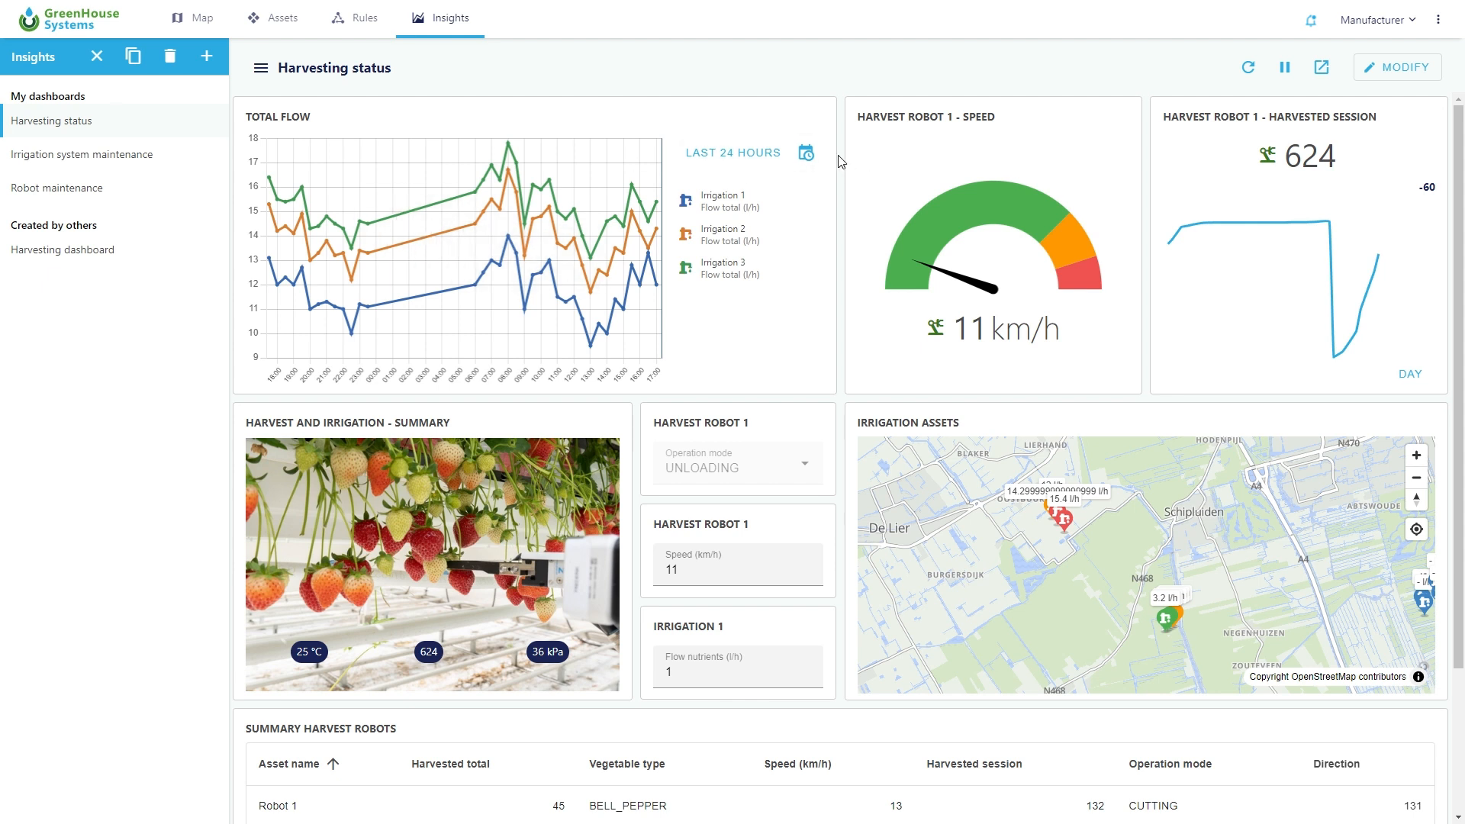
{"action": "scroll", "scroll_direction": "down", "scroll_amount": 3}
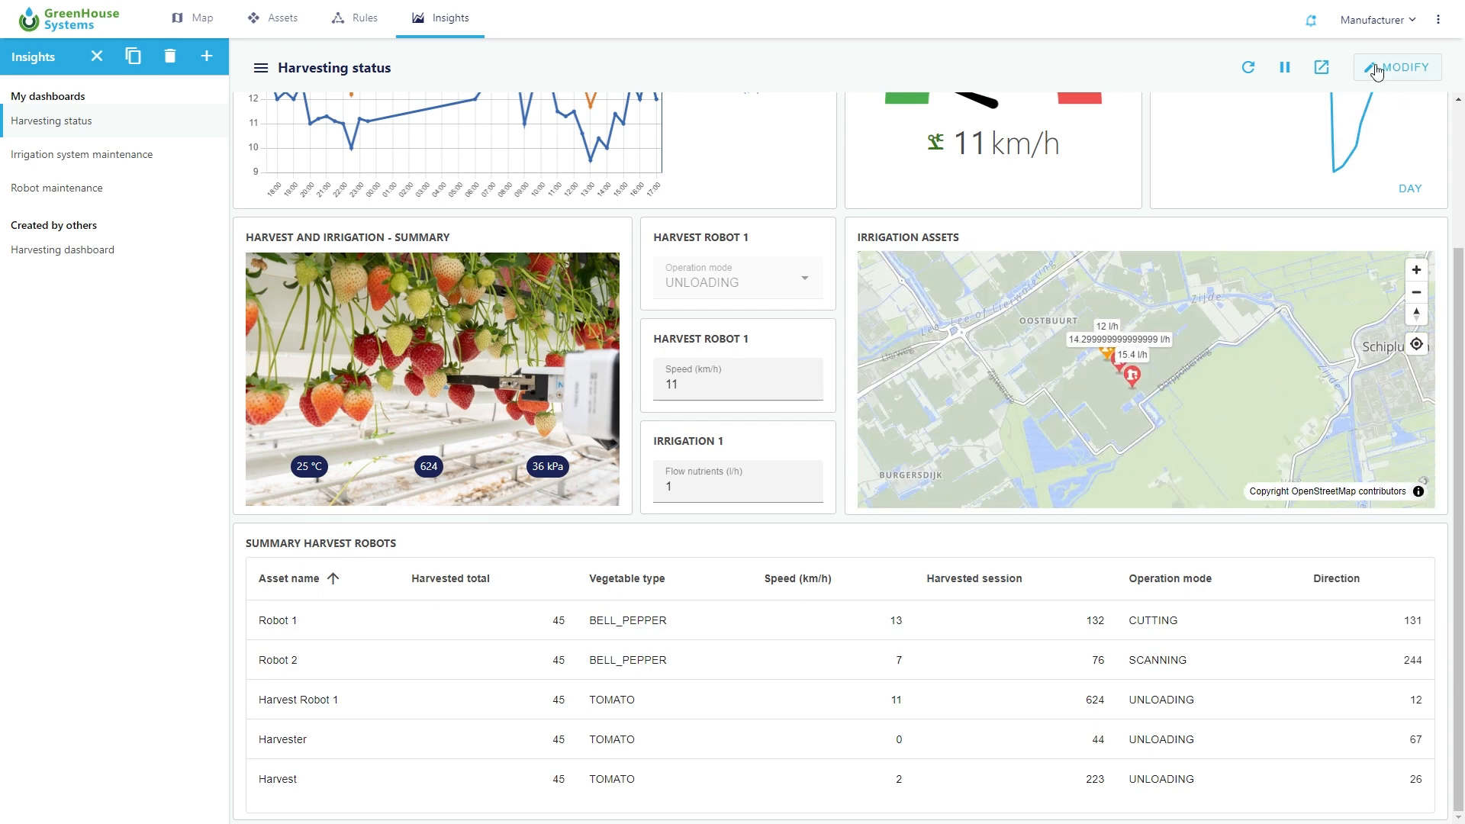
- Put Harvesting status in edit mode and show the Irrigation assets map's zoom and threshold settings
{"action": "left_click", "coordinate": [1395, 66]}
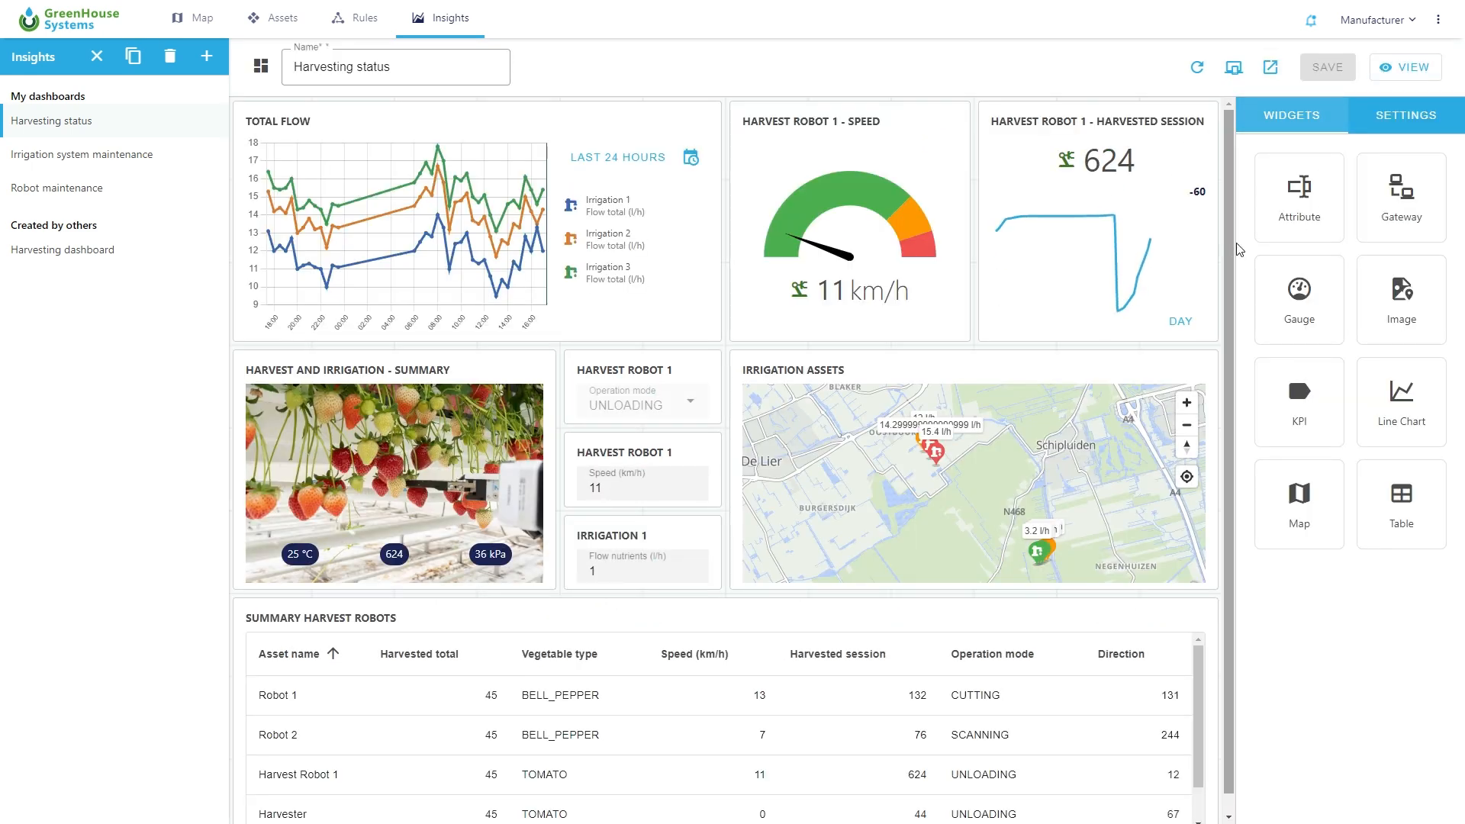
{"action": "mouse_move", "coordinate": [1298, 299]}
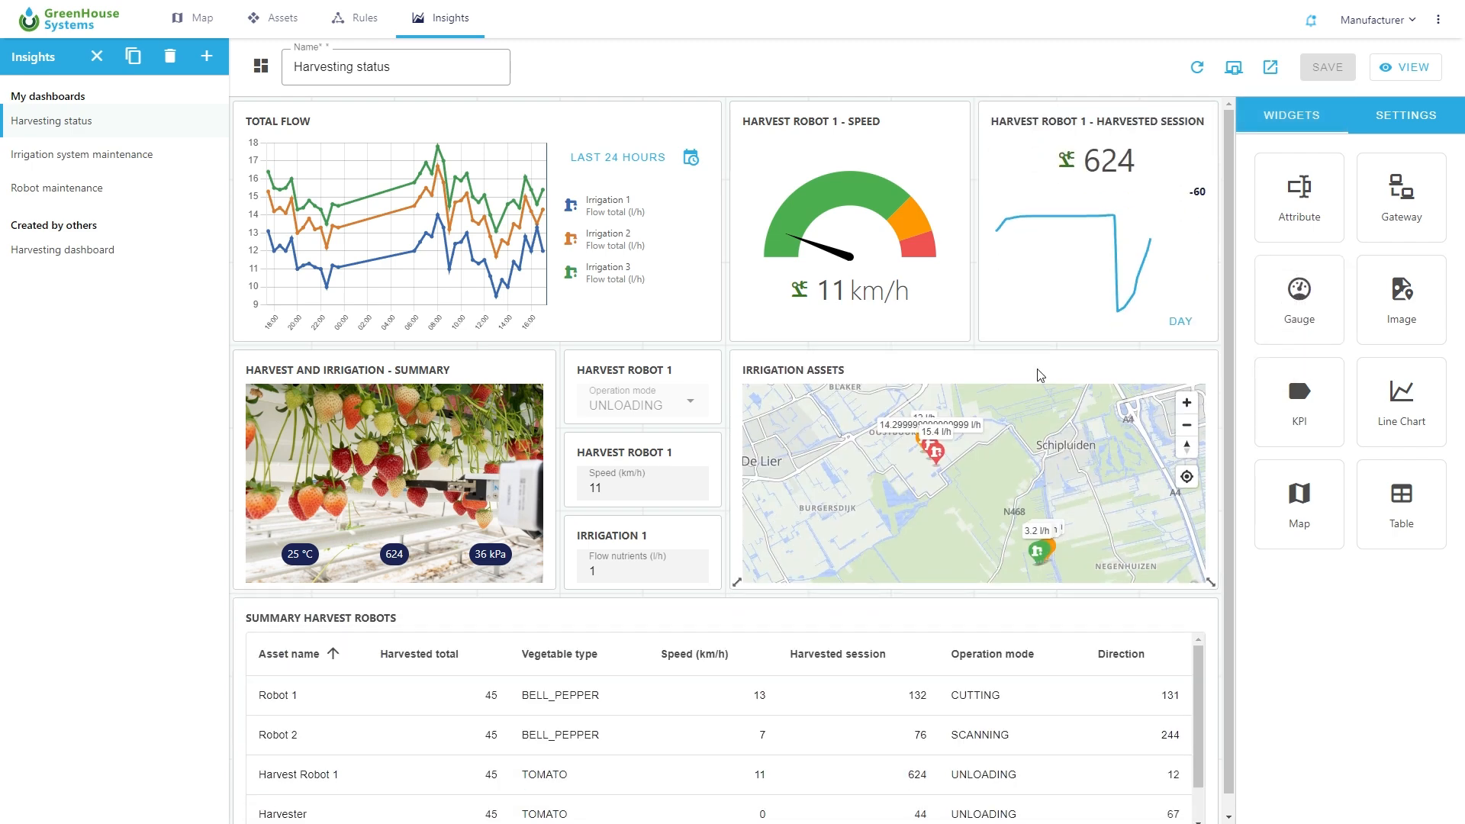
{"action": "left_click", "coordinate": [972, 476]}
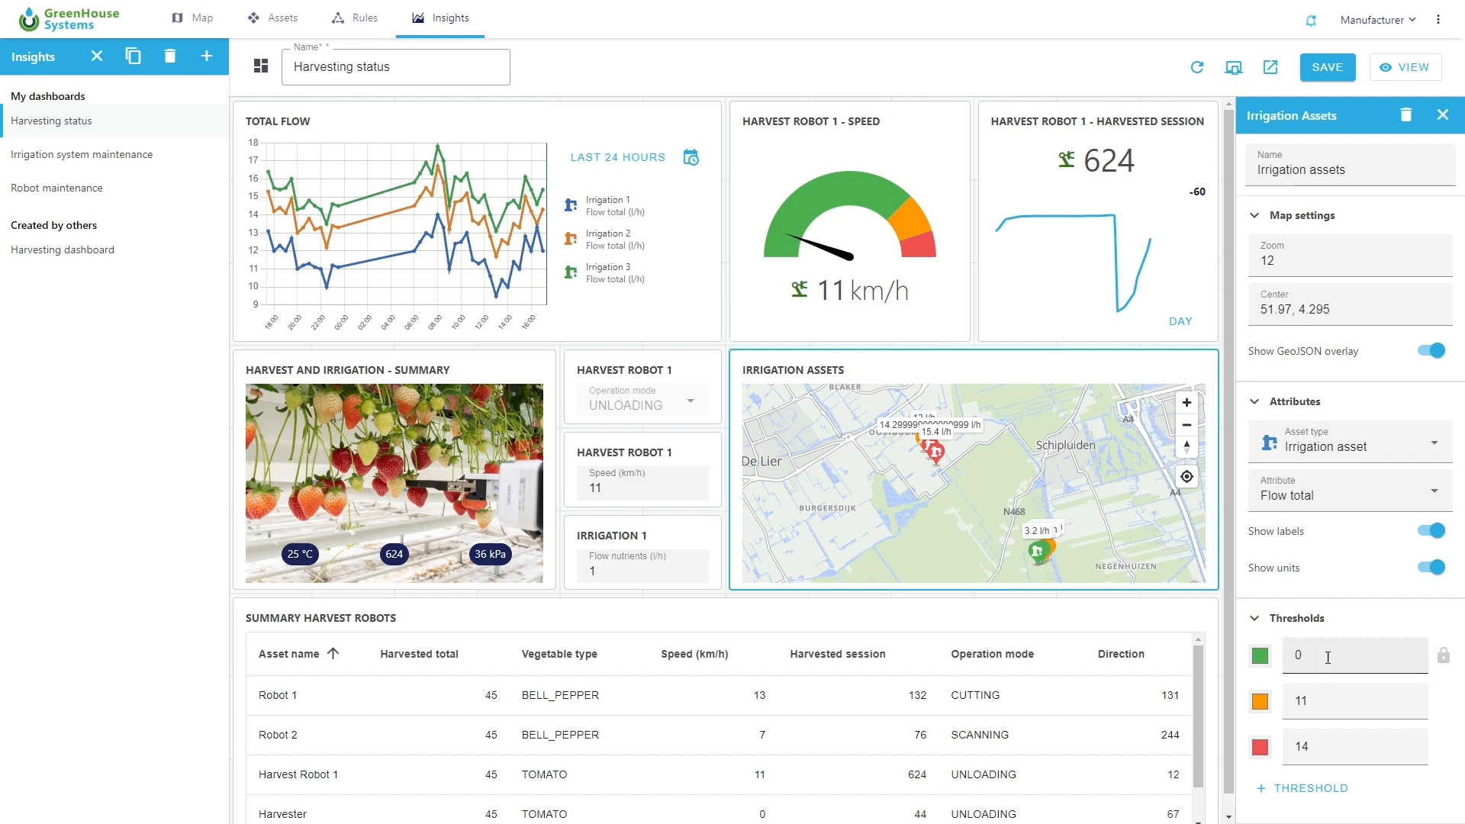
{"action": "left_click", "coordinate": [1232, 66]}
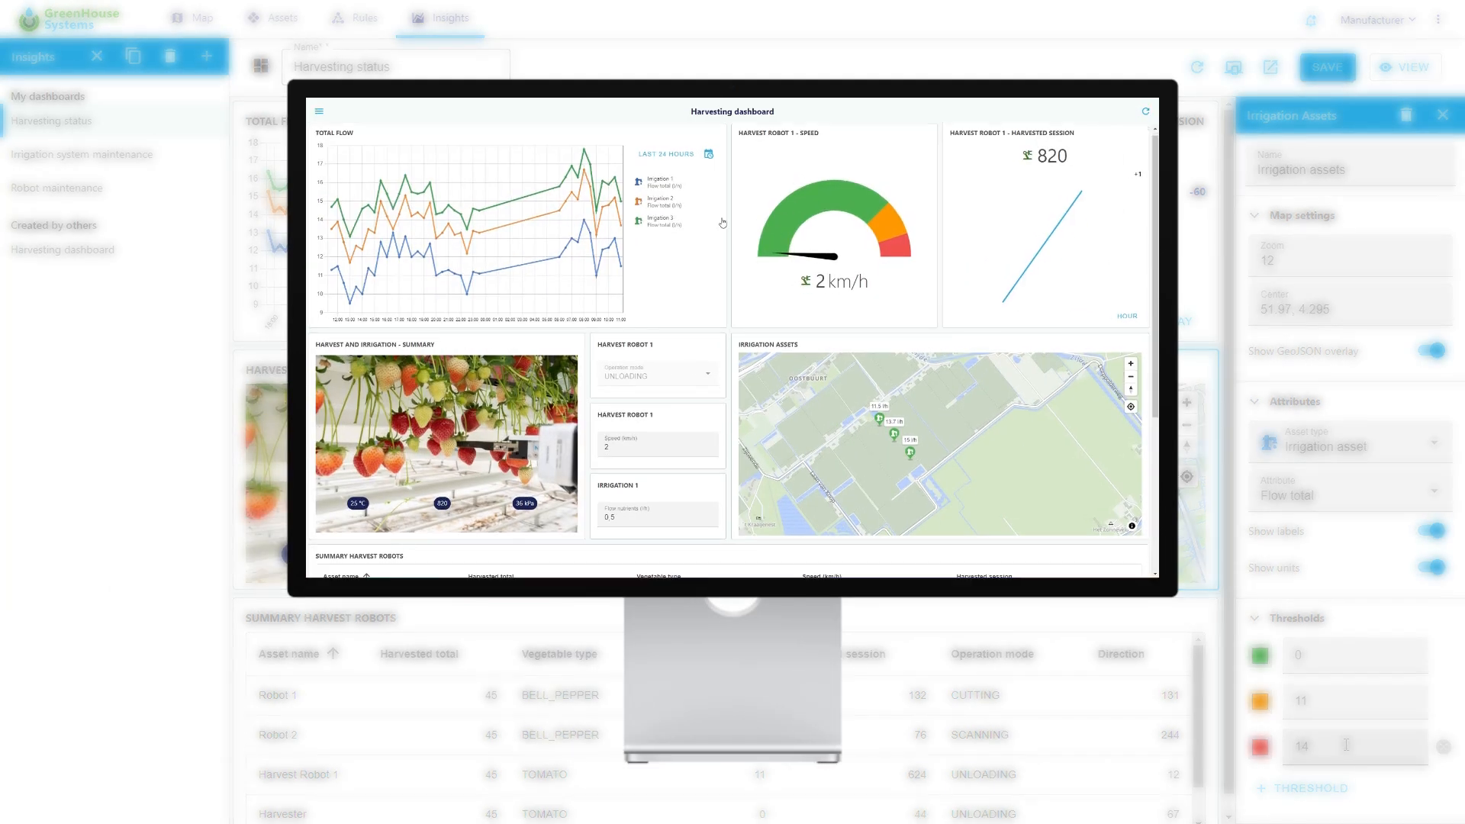
{"action": "scroll", "scroll_direction": "down", "scroll_amount": 3}
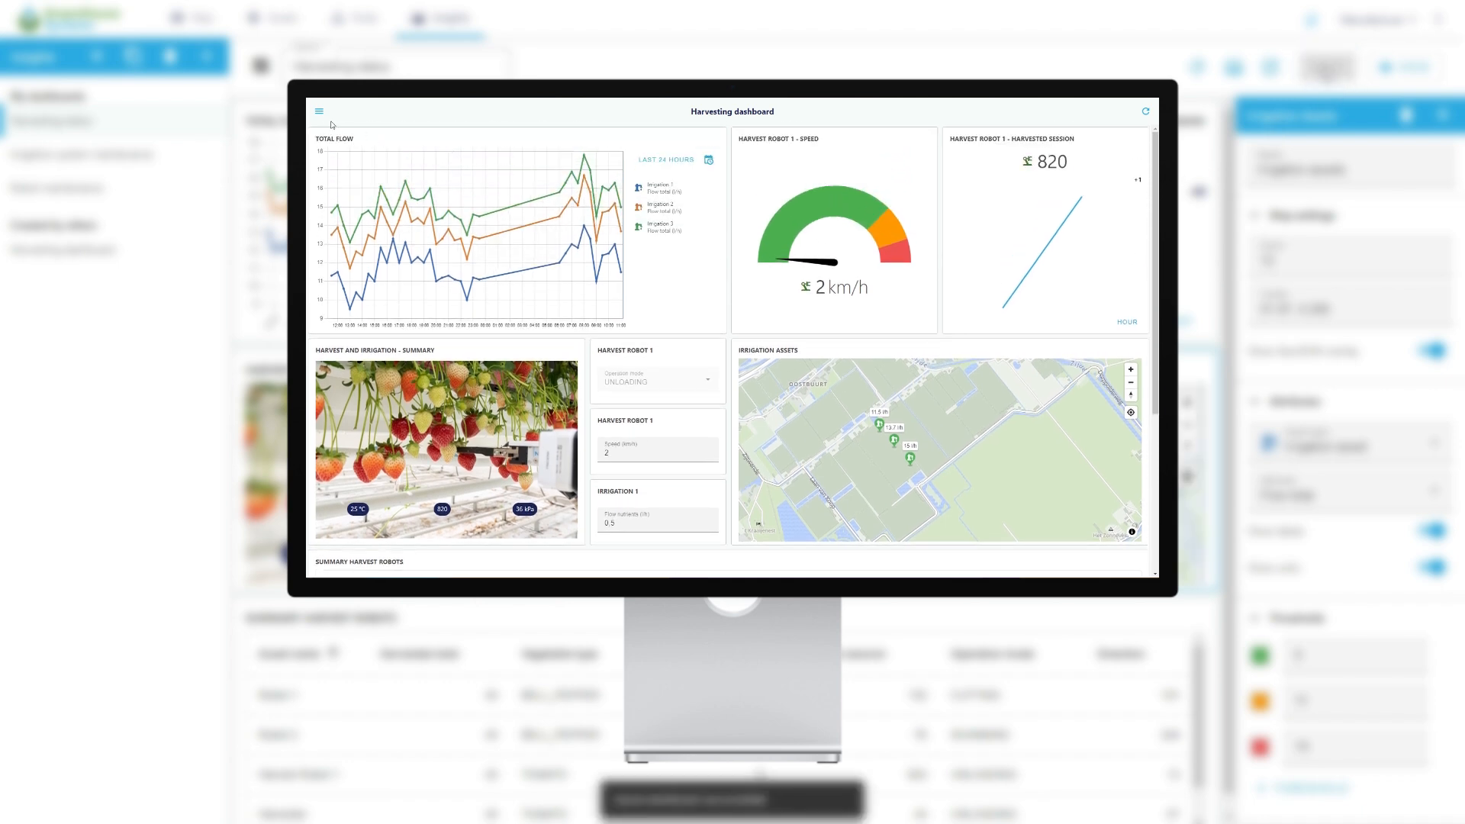
{"action": "left_click", "coordinate": [318, 112]}
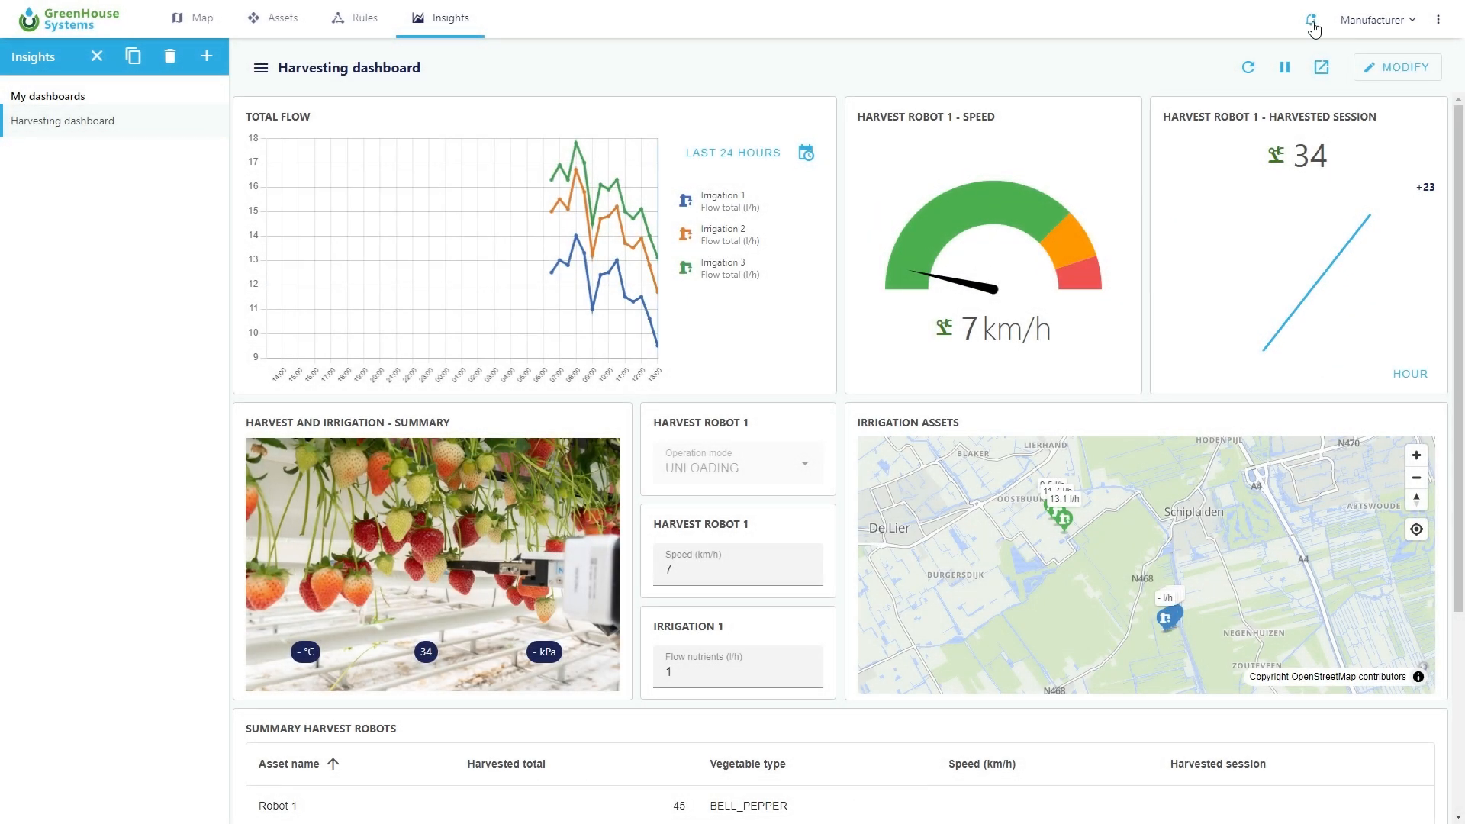
- Open the Alarms page listing the four alarms from the top-bar bell icon
{"action": "left_click", "coordinate": [1310, 19]}
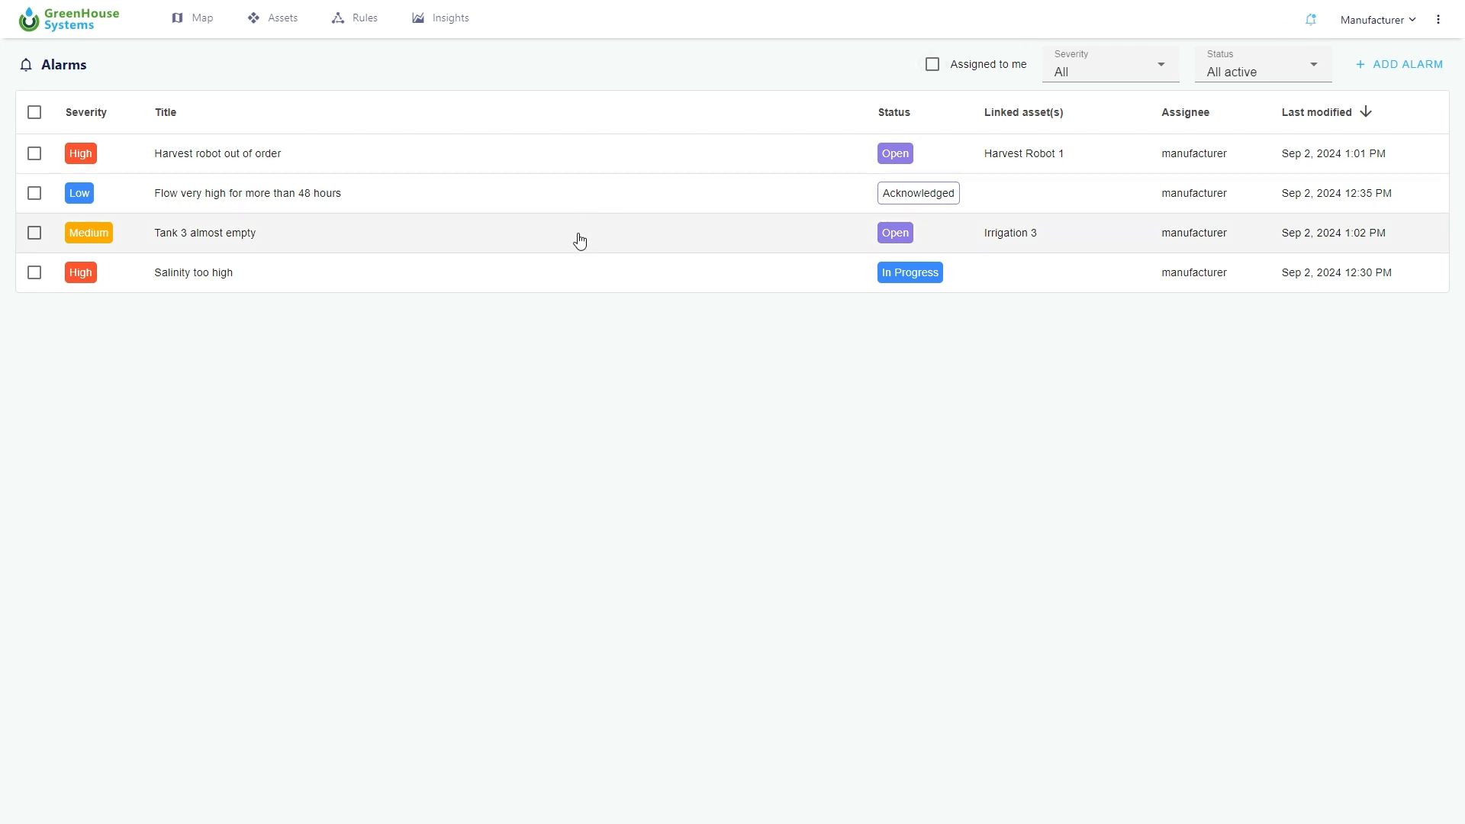
- Change the Tank 3 almost empty alarm's status to Acknowledged and save
{"action": "left_click", "coordinate": [205, 232]}
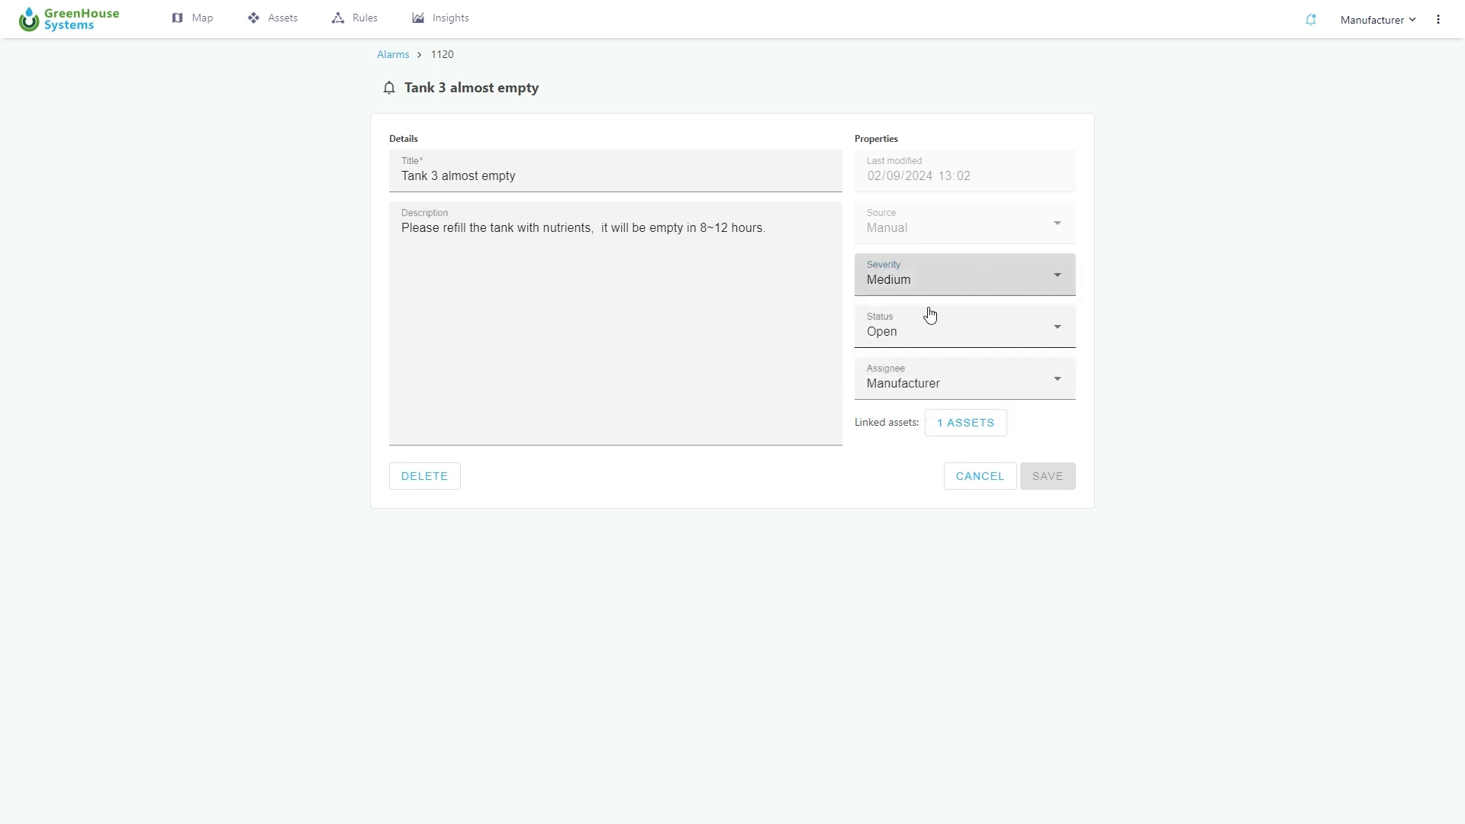
{"action": "left_click", "coordinate": [963, 326]}
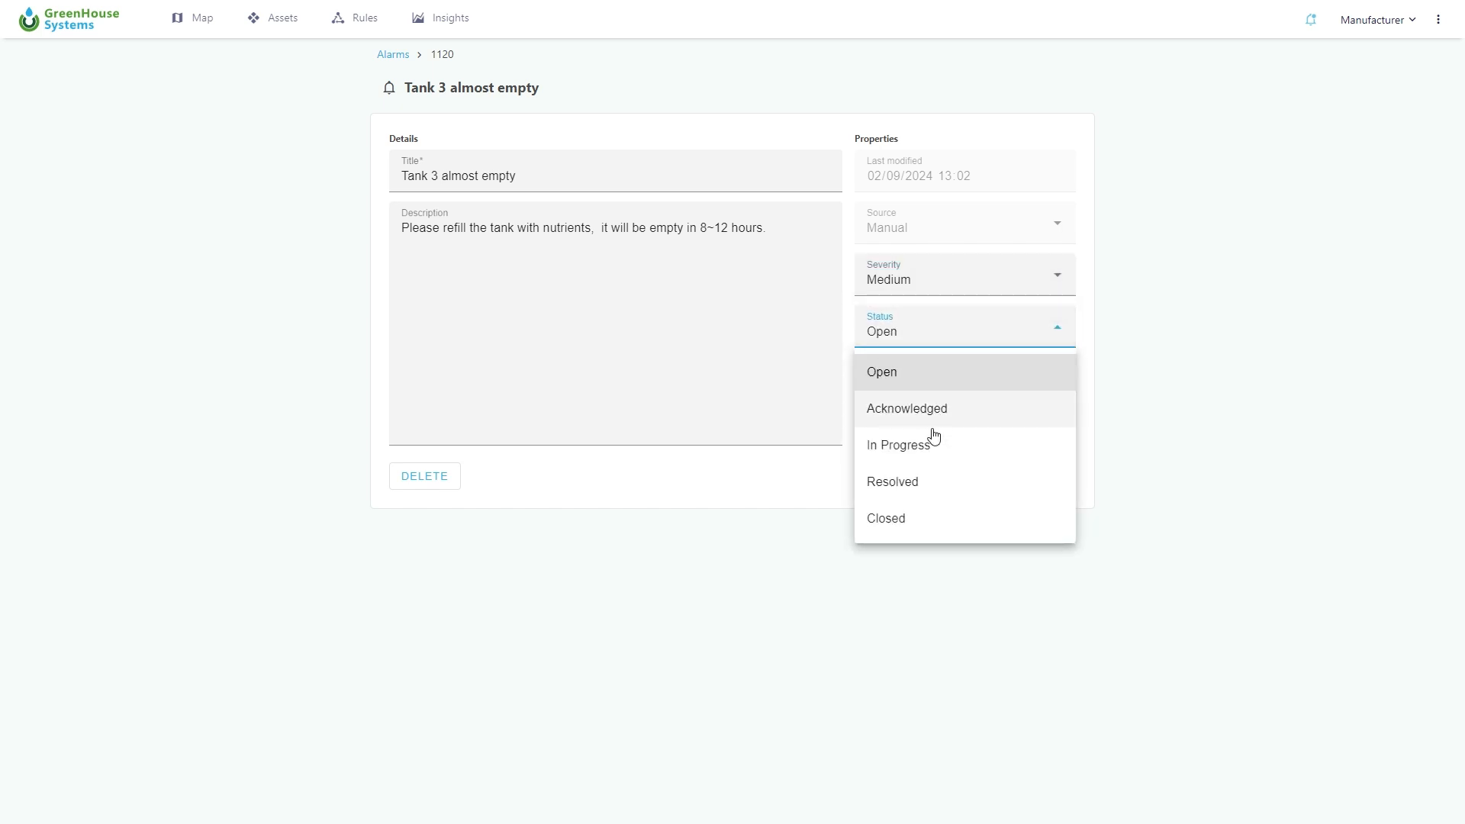
{"action": "left_click", "coordinate": [906, 408]}
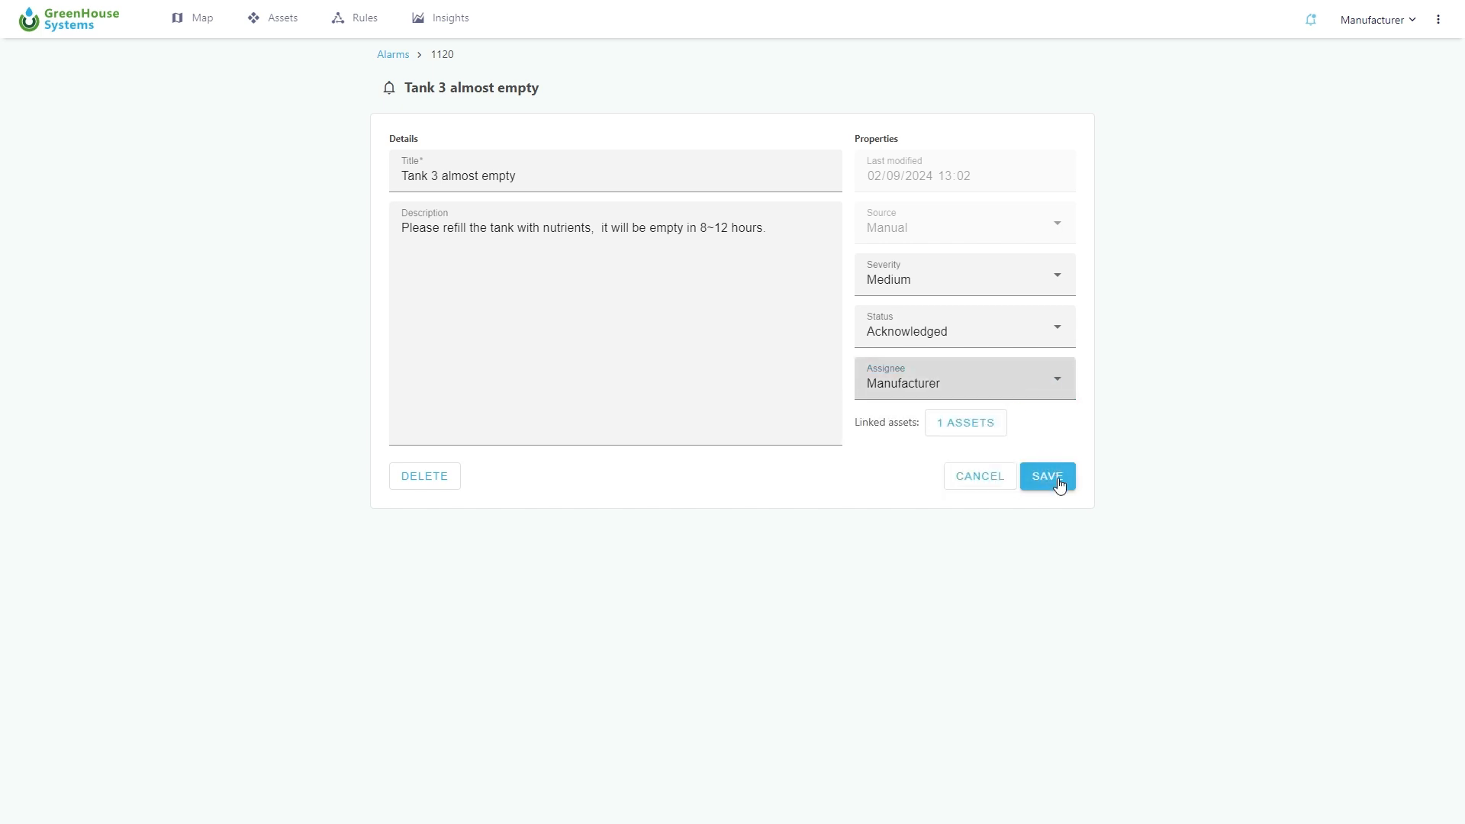
{"action": "left_click", "coordinate": [1046, 475]}
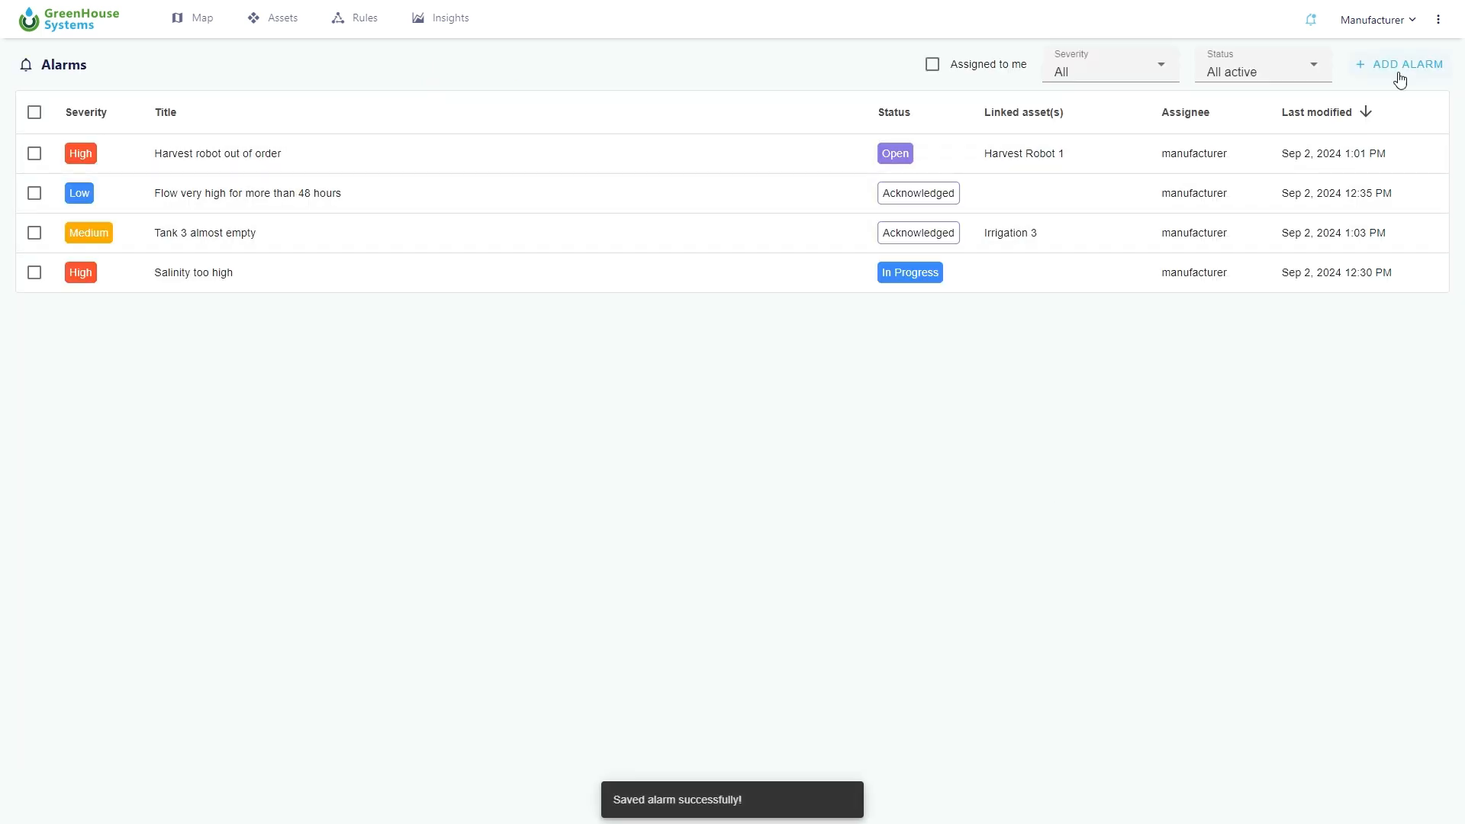
- Go to Manager interconnect and limit how often updates are shared to 5
{"action": "left_click", "coordinate": [1444, 18]}
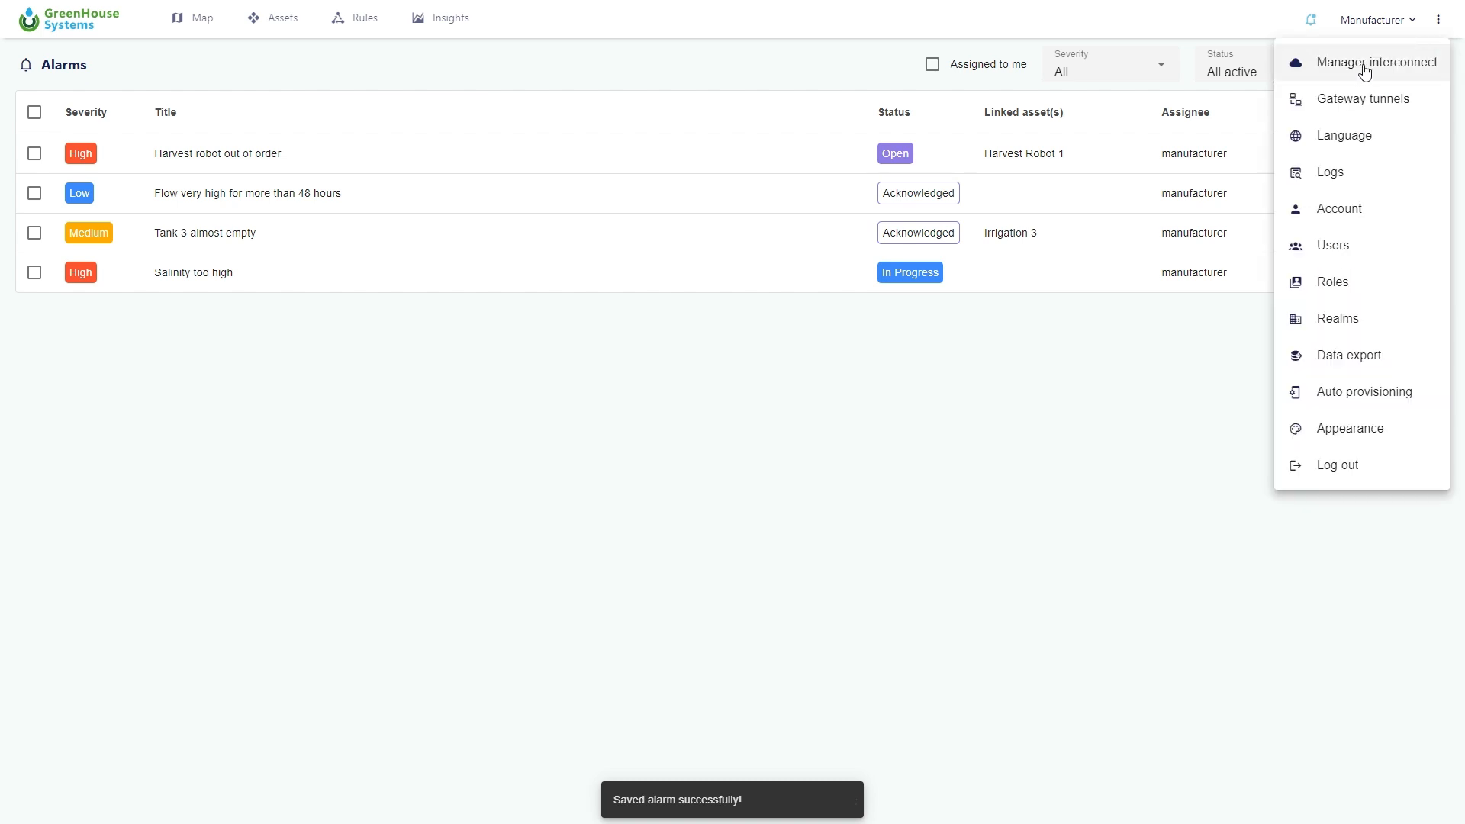
{"action": "mouse_move", "coordinate": [1365, 319]}
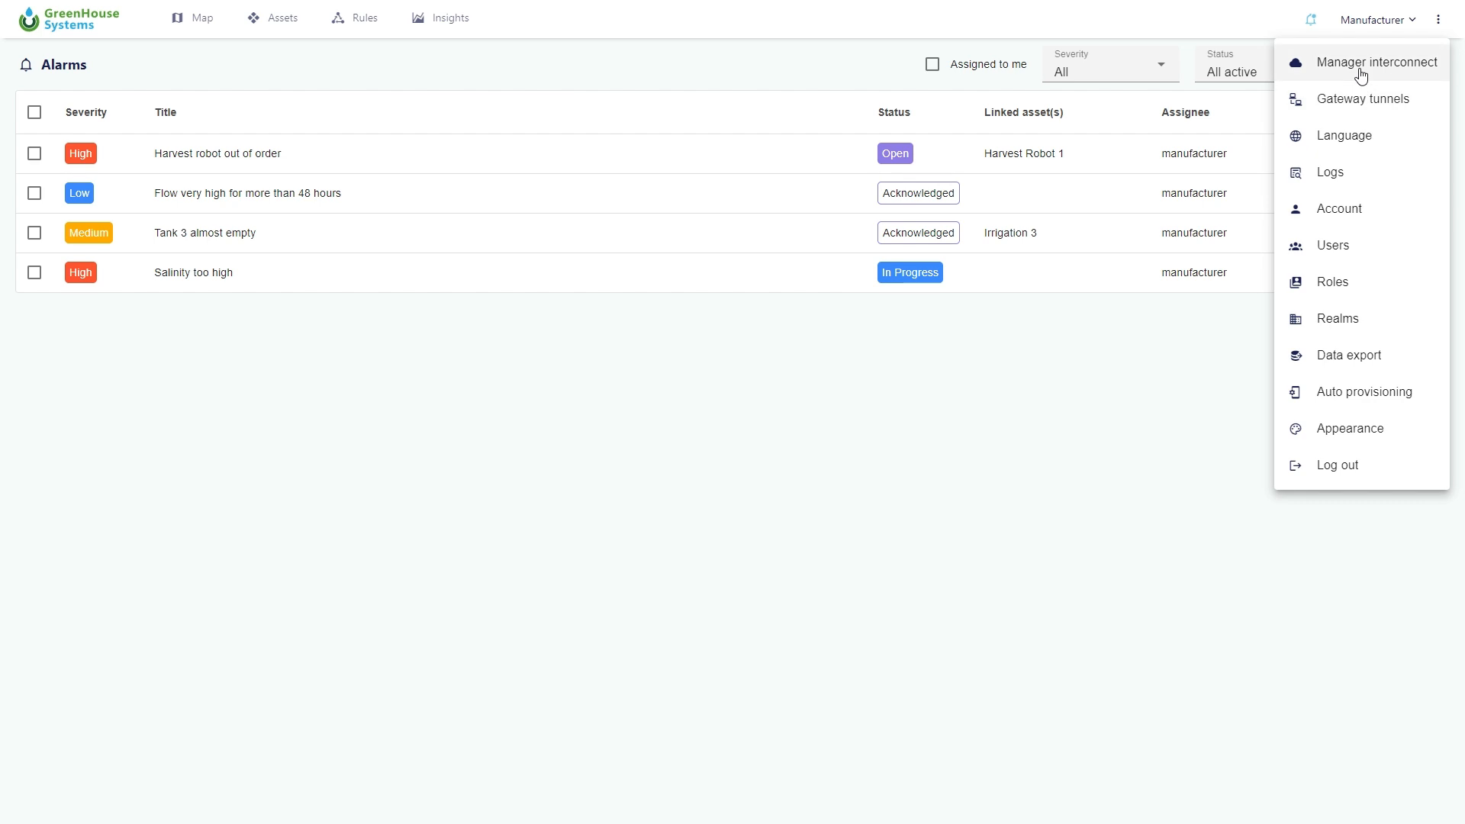
{"action": "left_click", "coordinate": [1374, 62]}
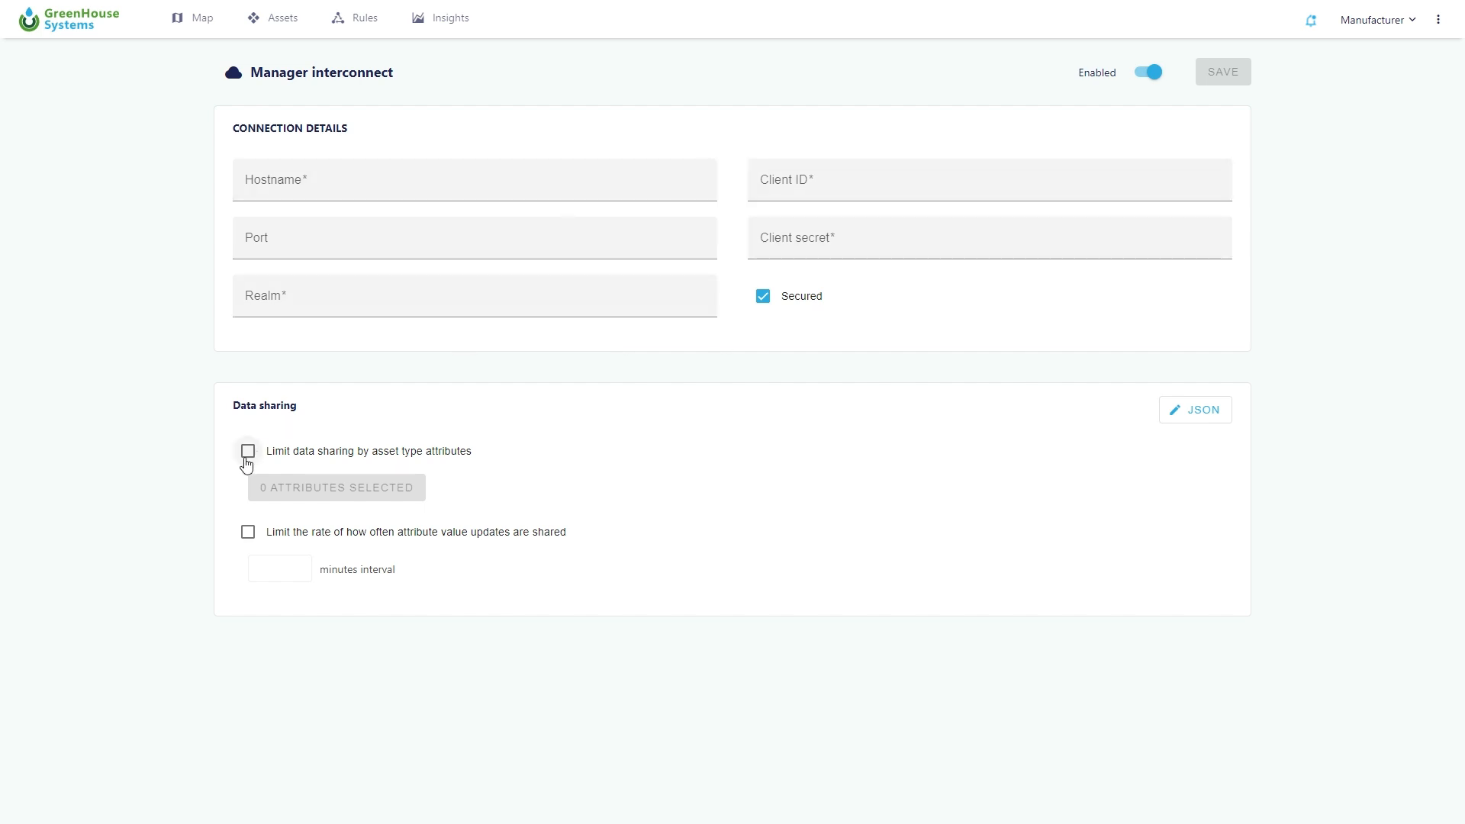
{"action": "mouse_move", "coordinate": [249, 532]}
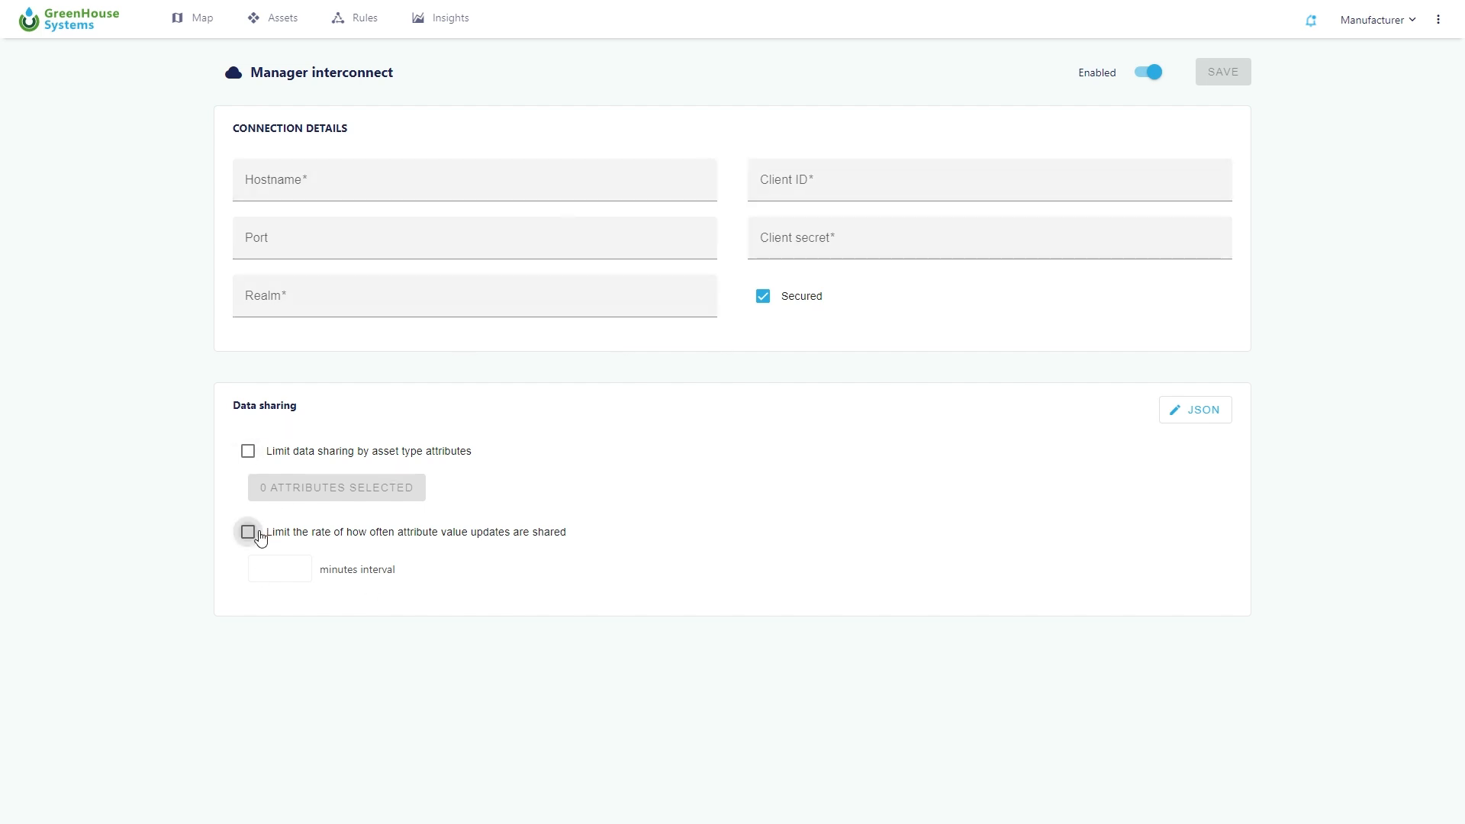
{"action": "left_click", "coordinate": [247, 532]}
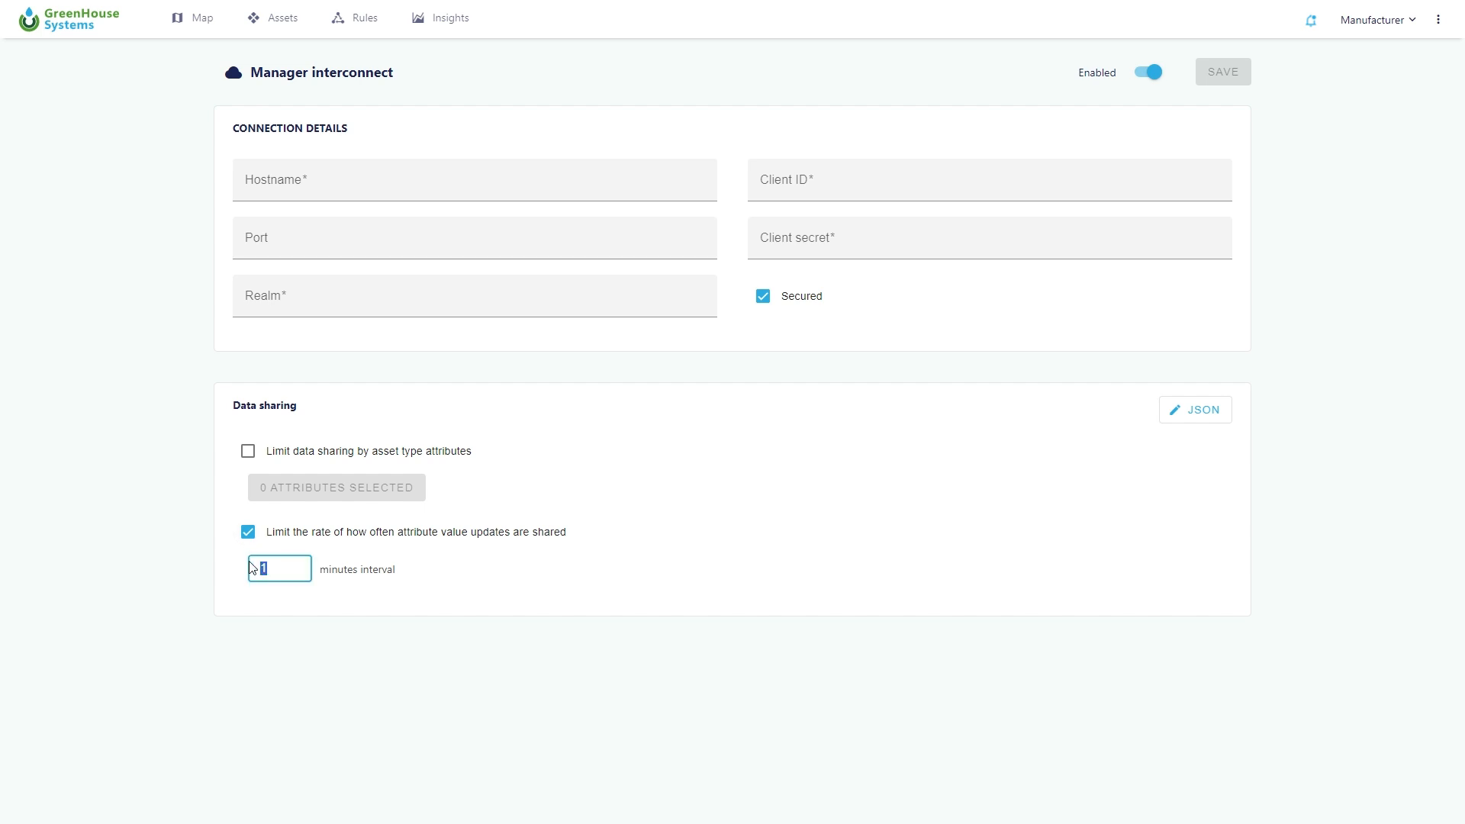
{"action": "type", "text": "5"}
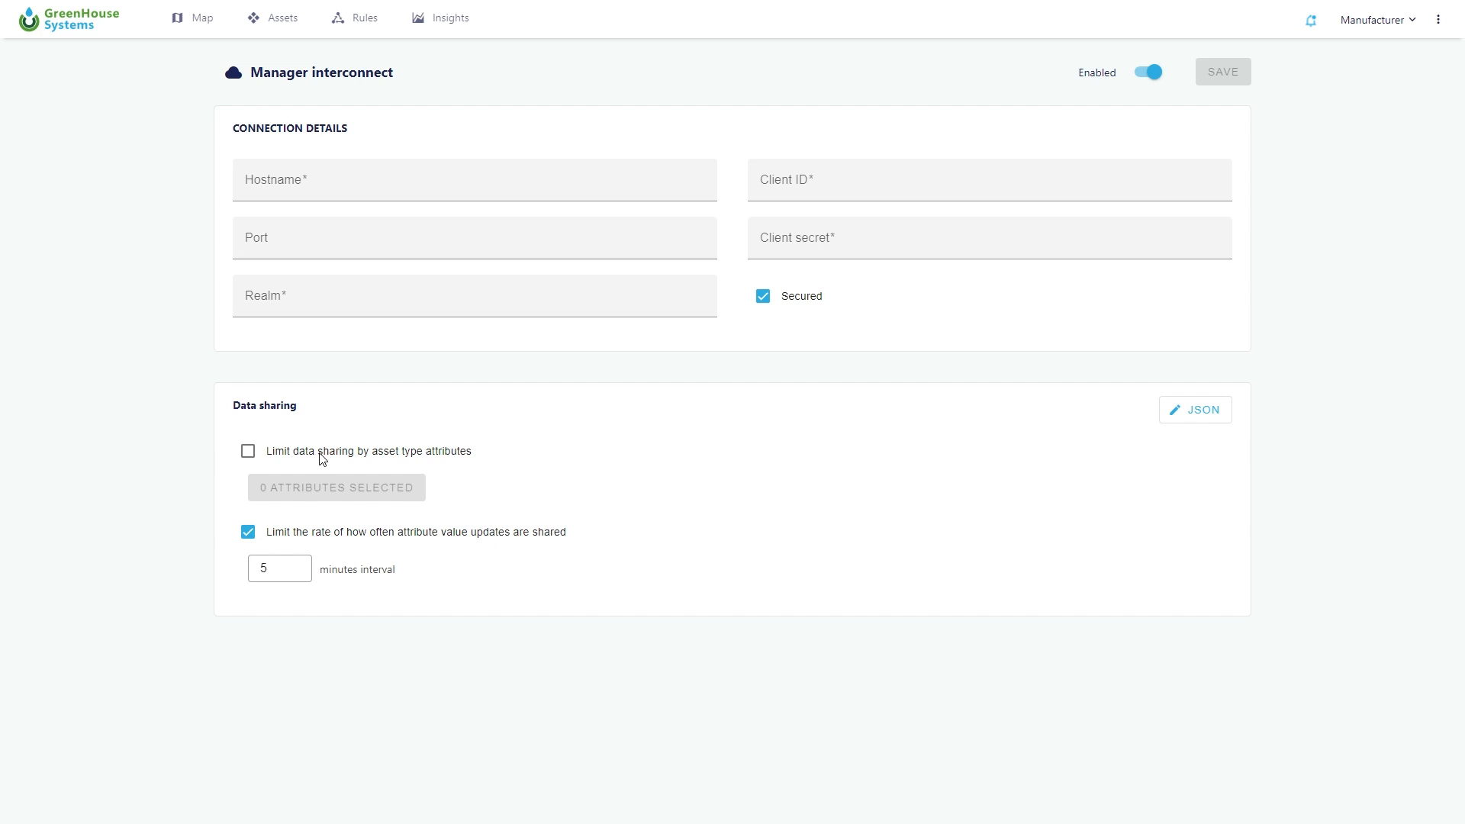
- Limit sharing to Irrigation asset's Flow total and Flow water attributes
{"action": "left_click", "coordinate": [247, 450]}
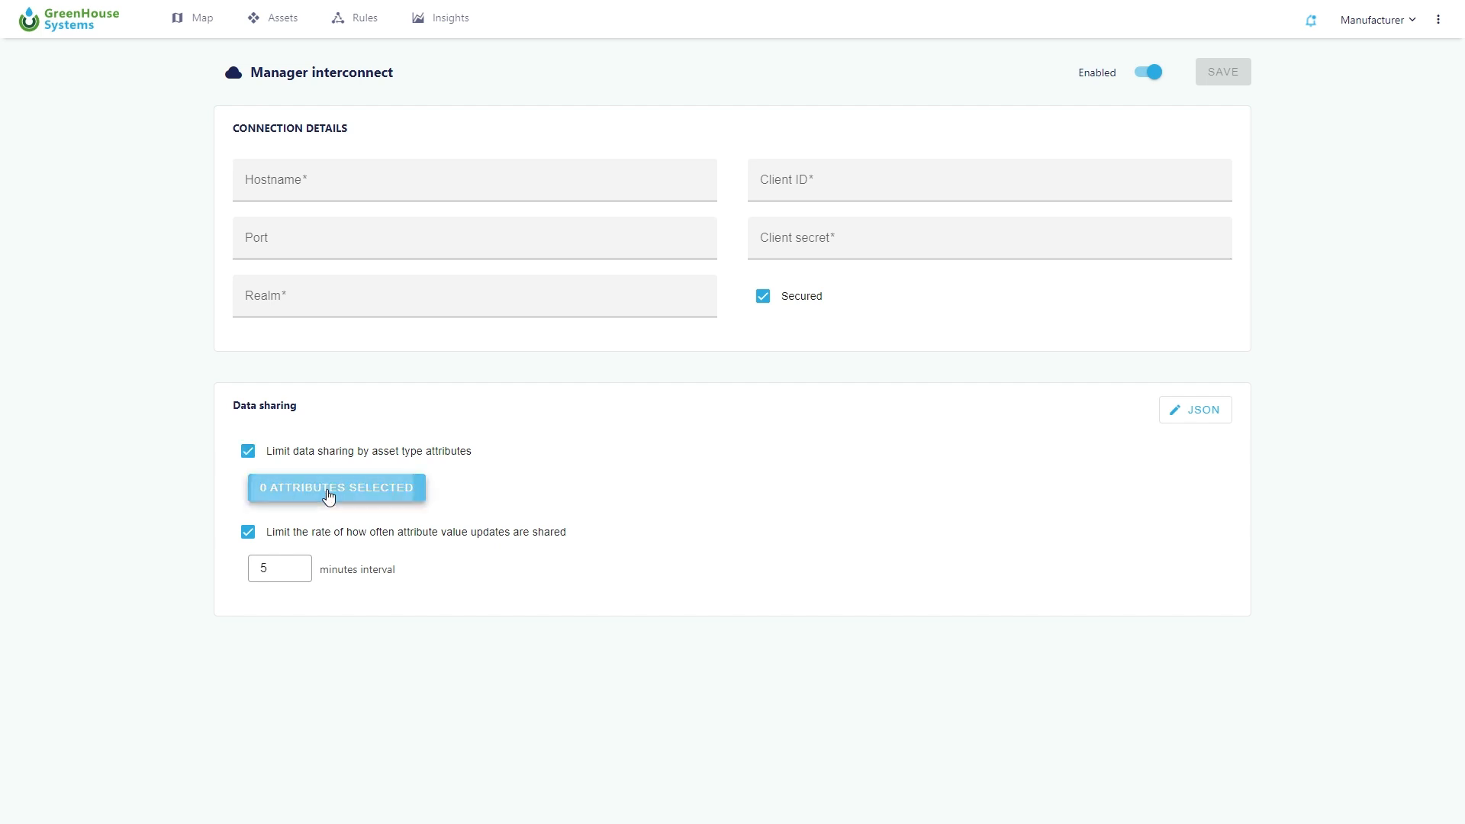
{"action": "left_click", "coordinate": [335, 487]}
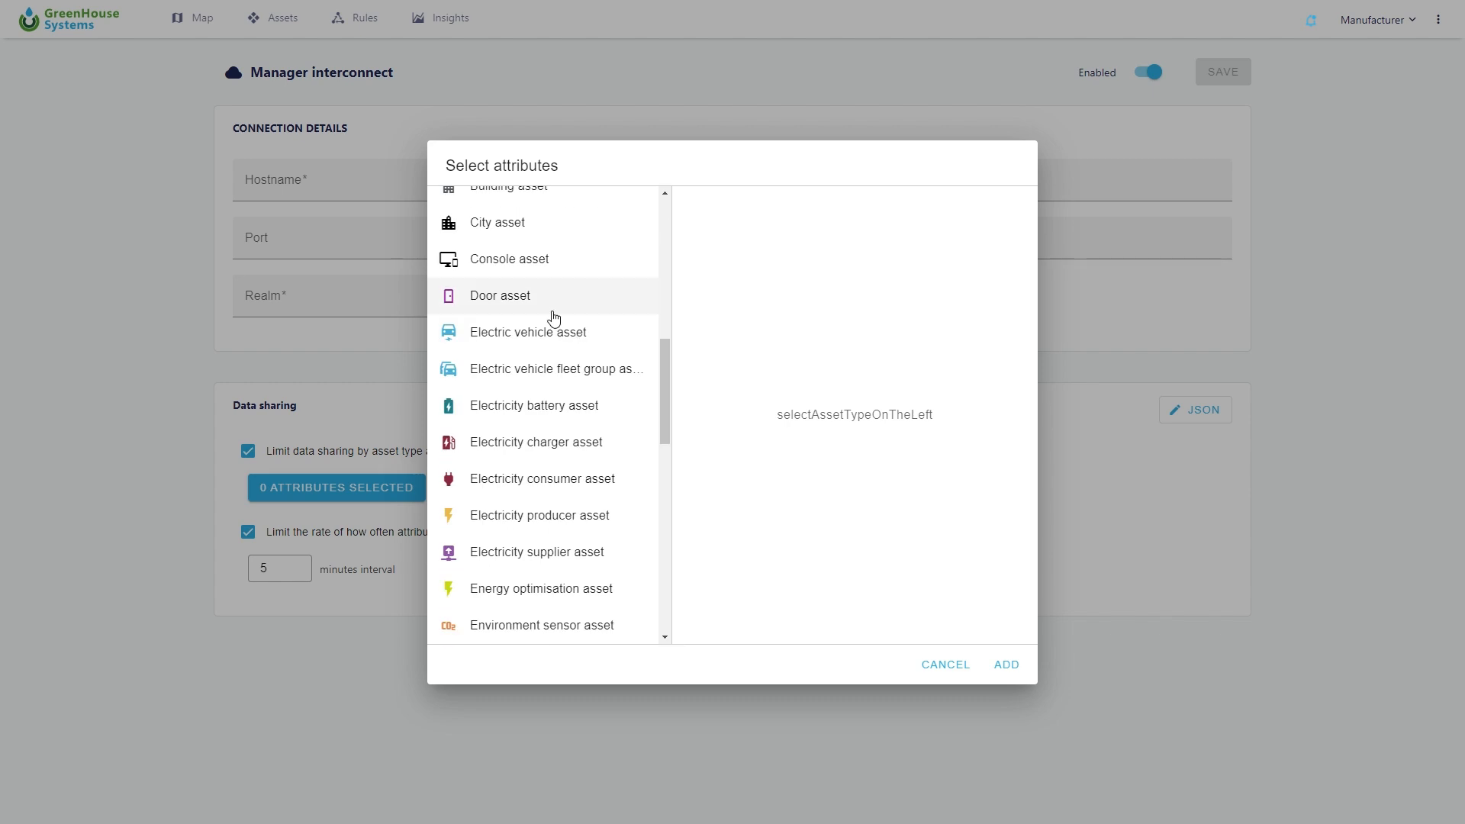
{"action": "left_click", "coordinate": [511, 426]}
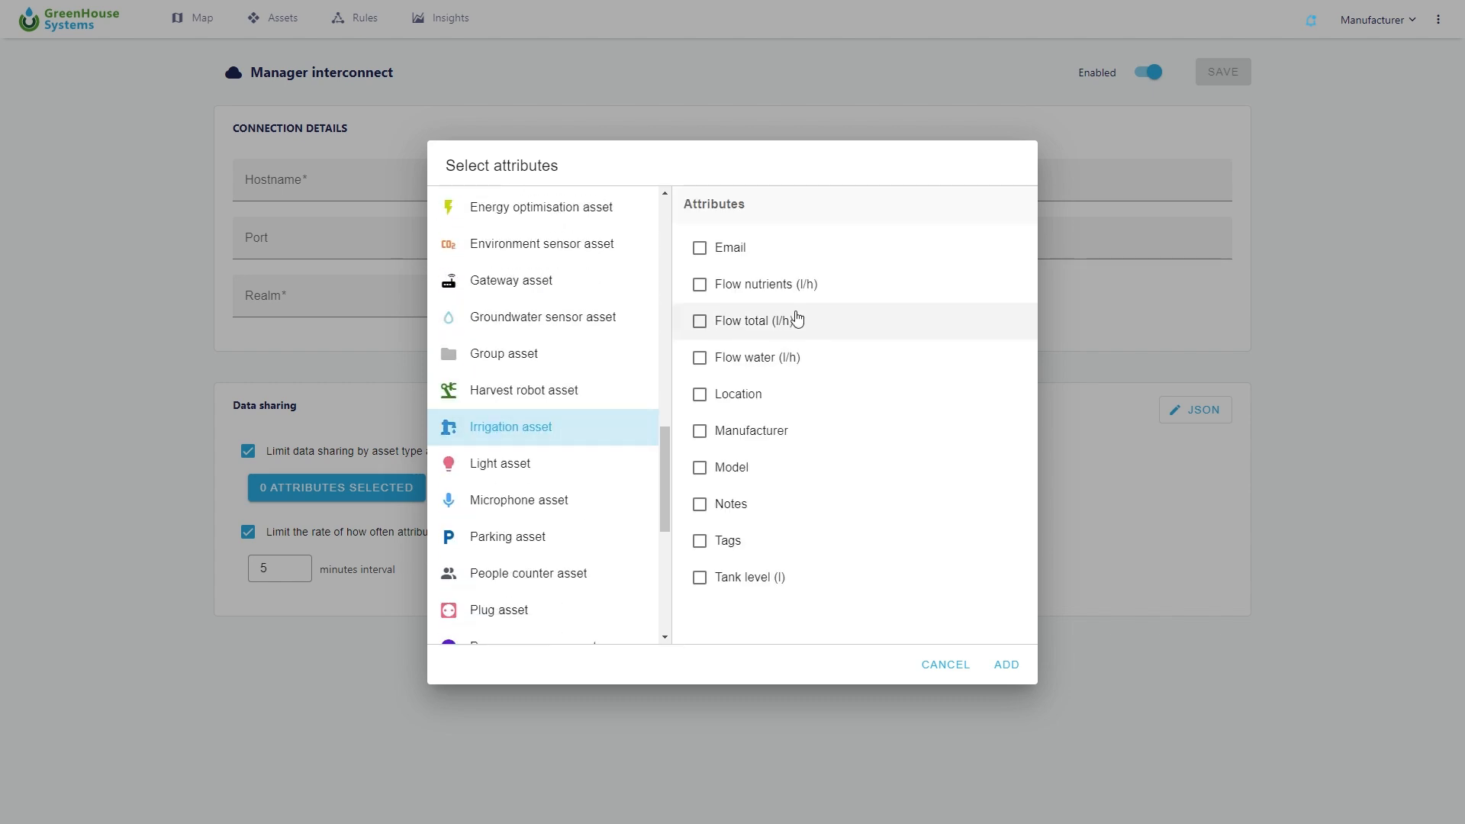
{"action": "left_click", "coordinate": [699, 321]}
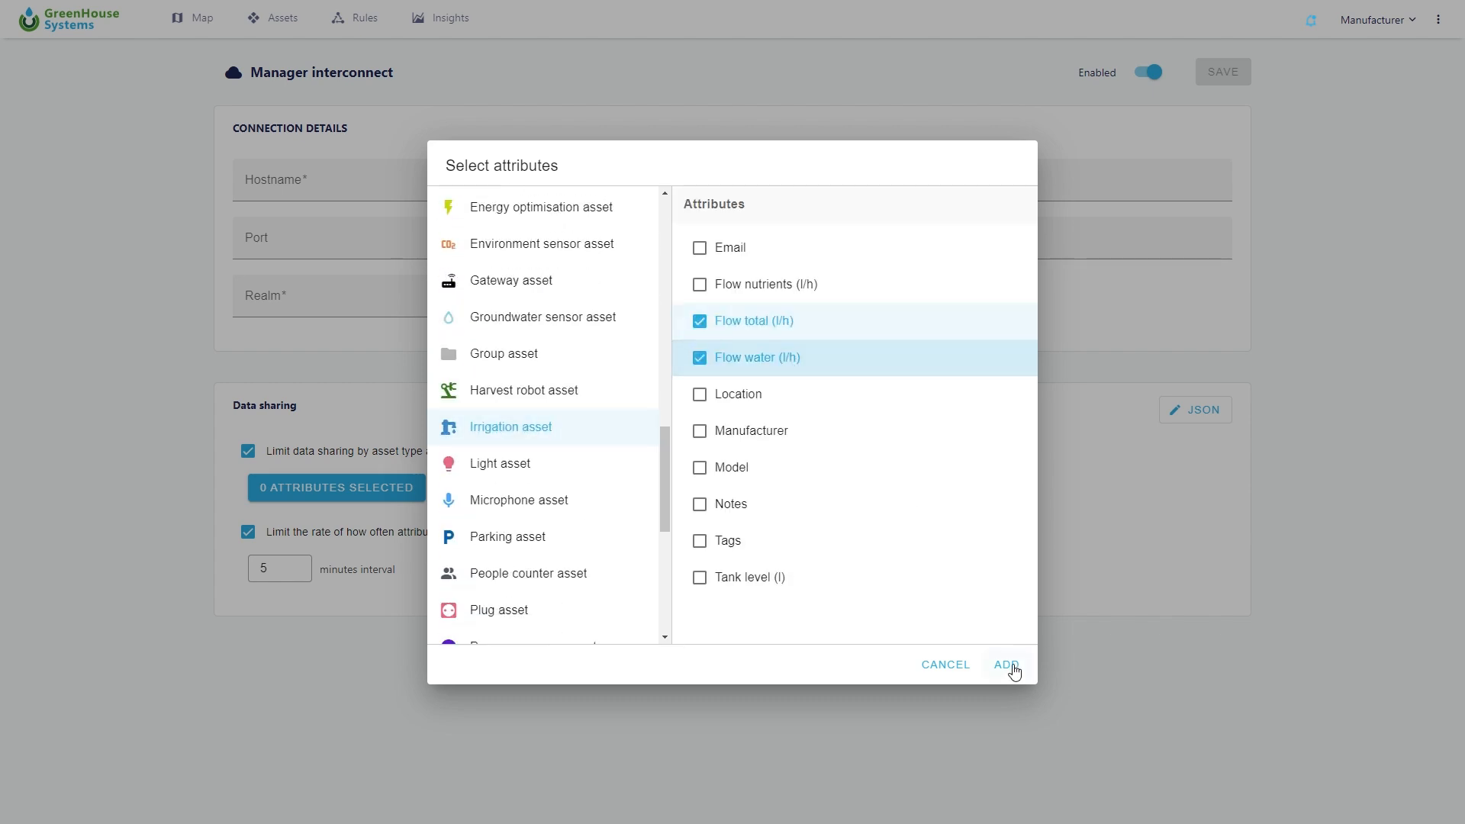
{"action": "left_click", "coordinate": [1006, 665]}
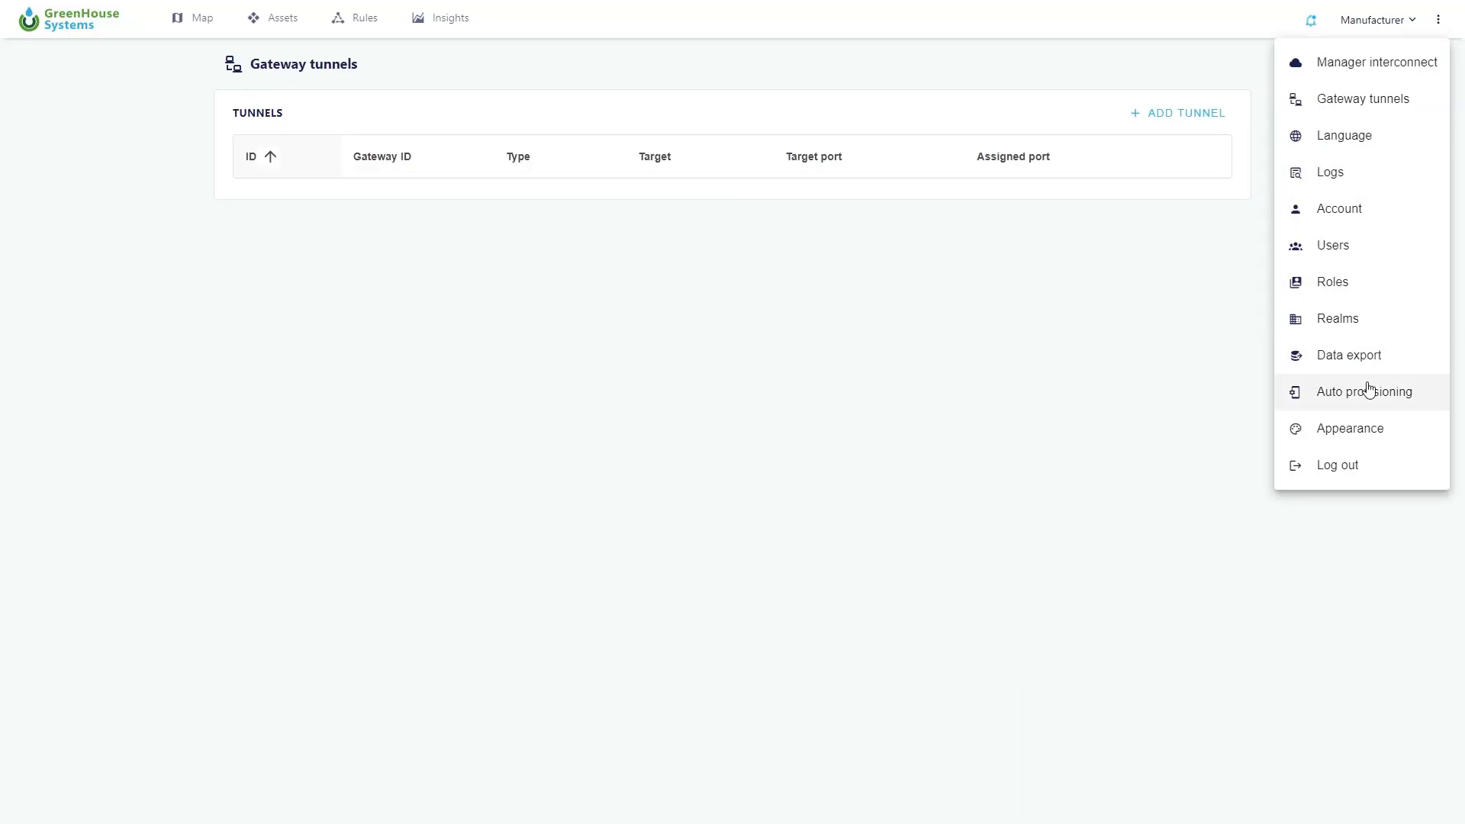
- Add a new configuration on the Auto provisioning page, leaving its X.509 form empty
{"action": "left_click", "coordinate": [1363, 390]}
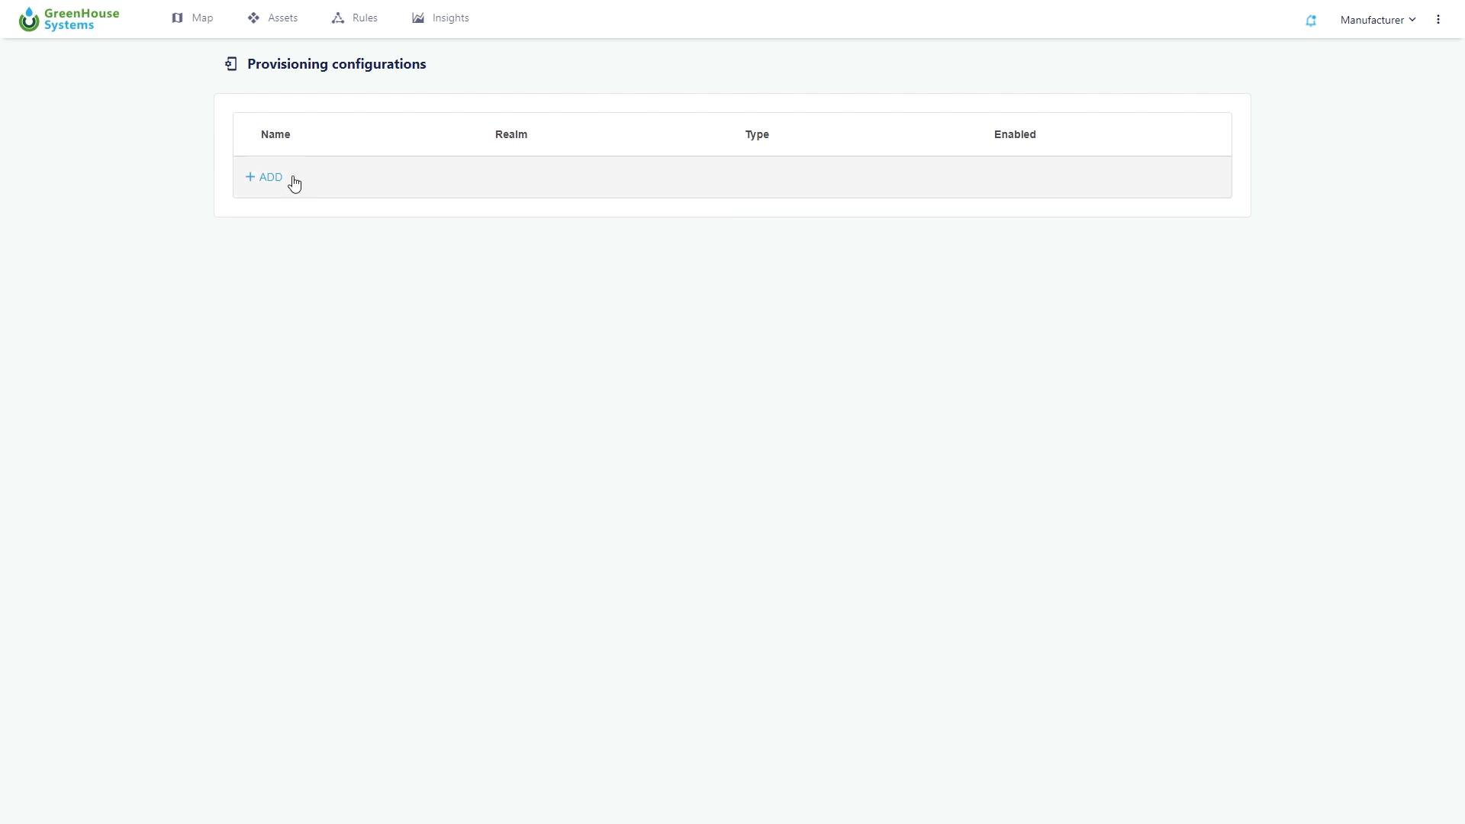
{"action": "left_click", "coordinate": [270, 176]}
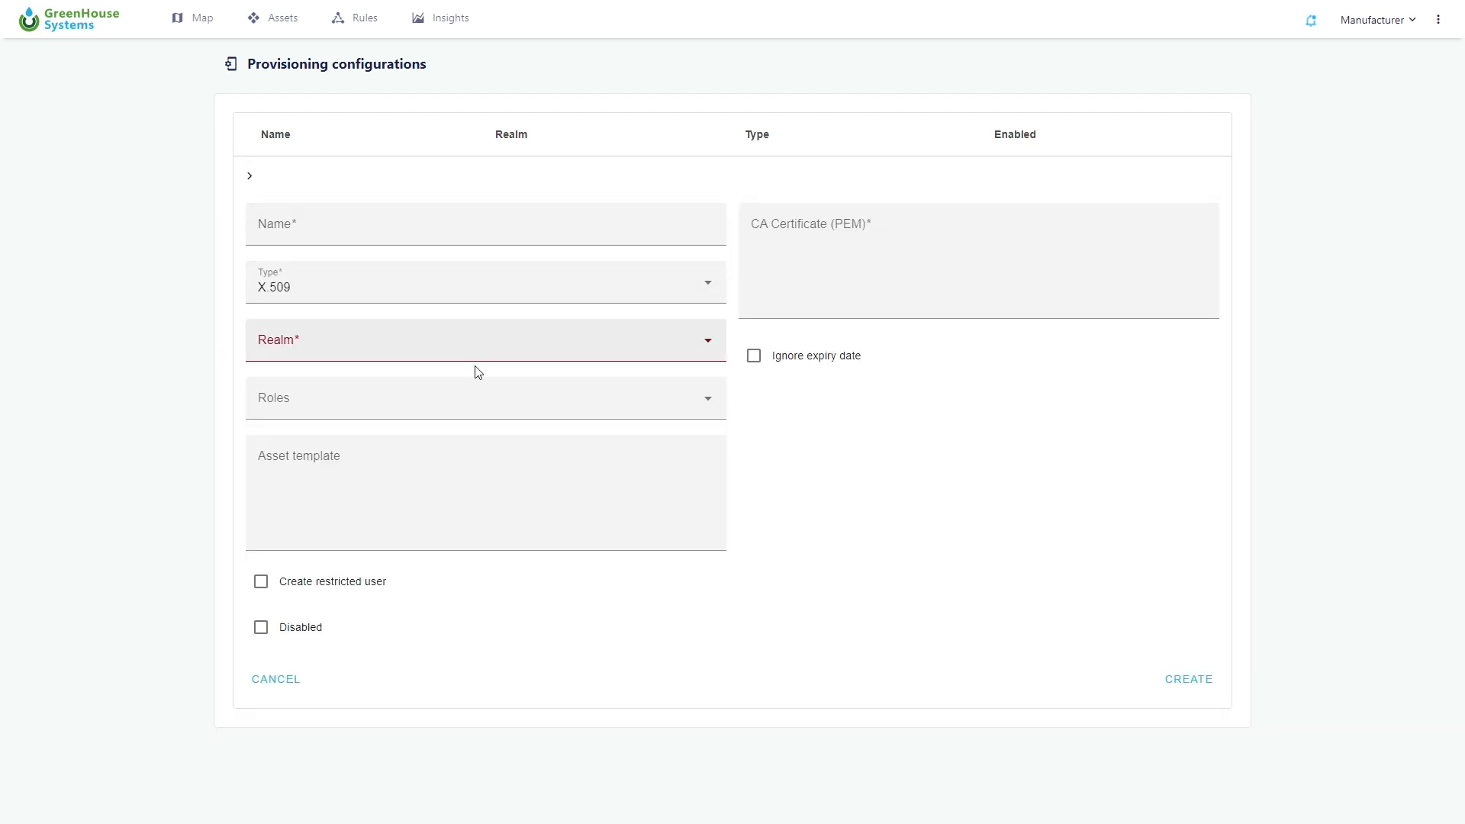
{"action": "left_click", "coordinate": [1438, 18]}
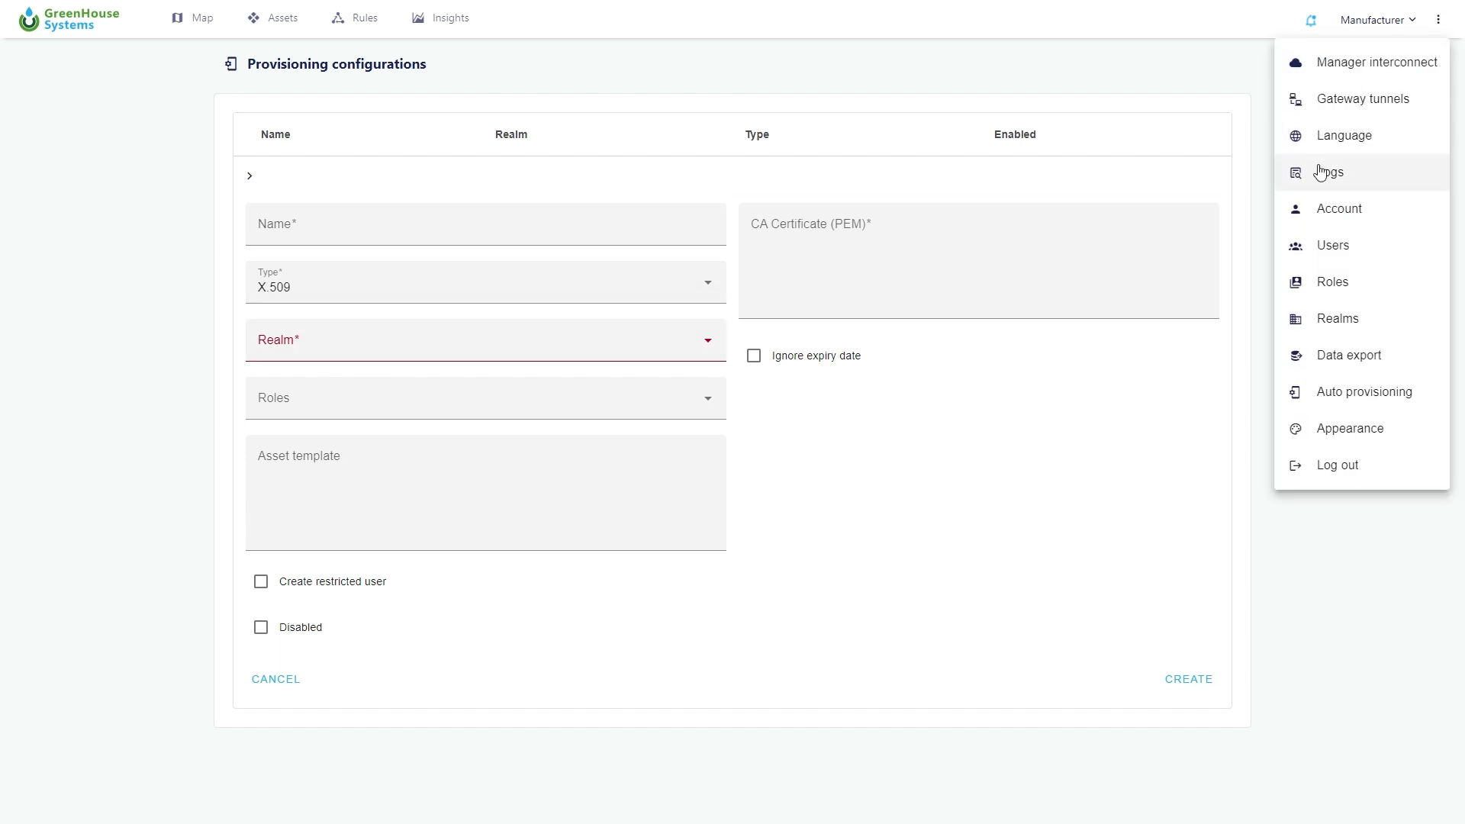
- Show the Realms page with the manufacturer and smartcity rows expanded
{"action": "left_click", "coordinate": [1336, 317]}
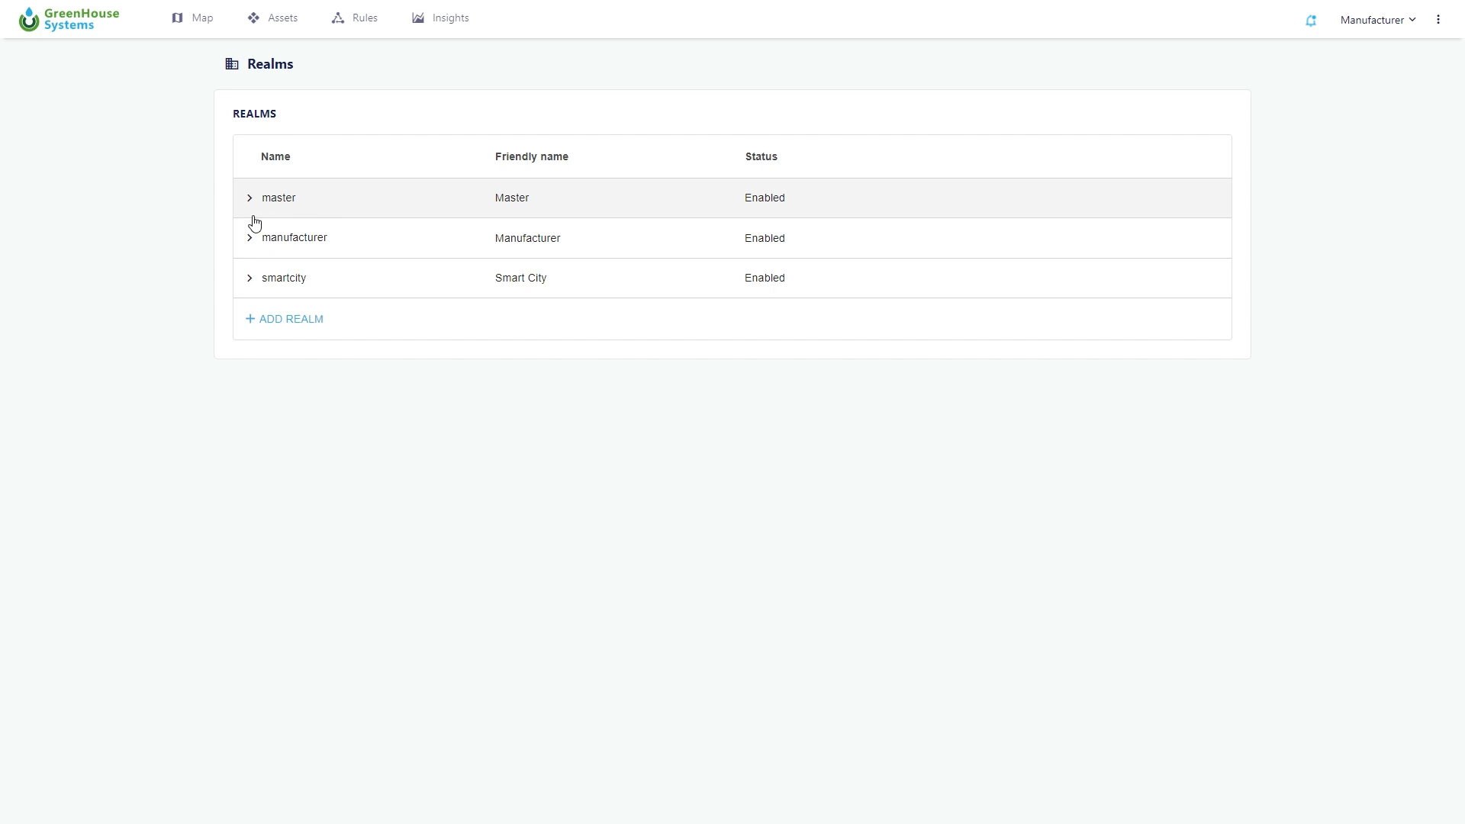
{"action": "left_click", "coordinate": [290, 238]}
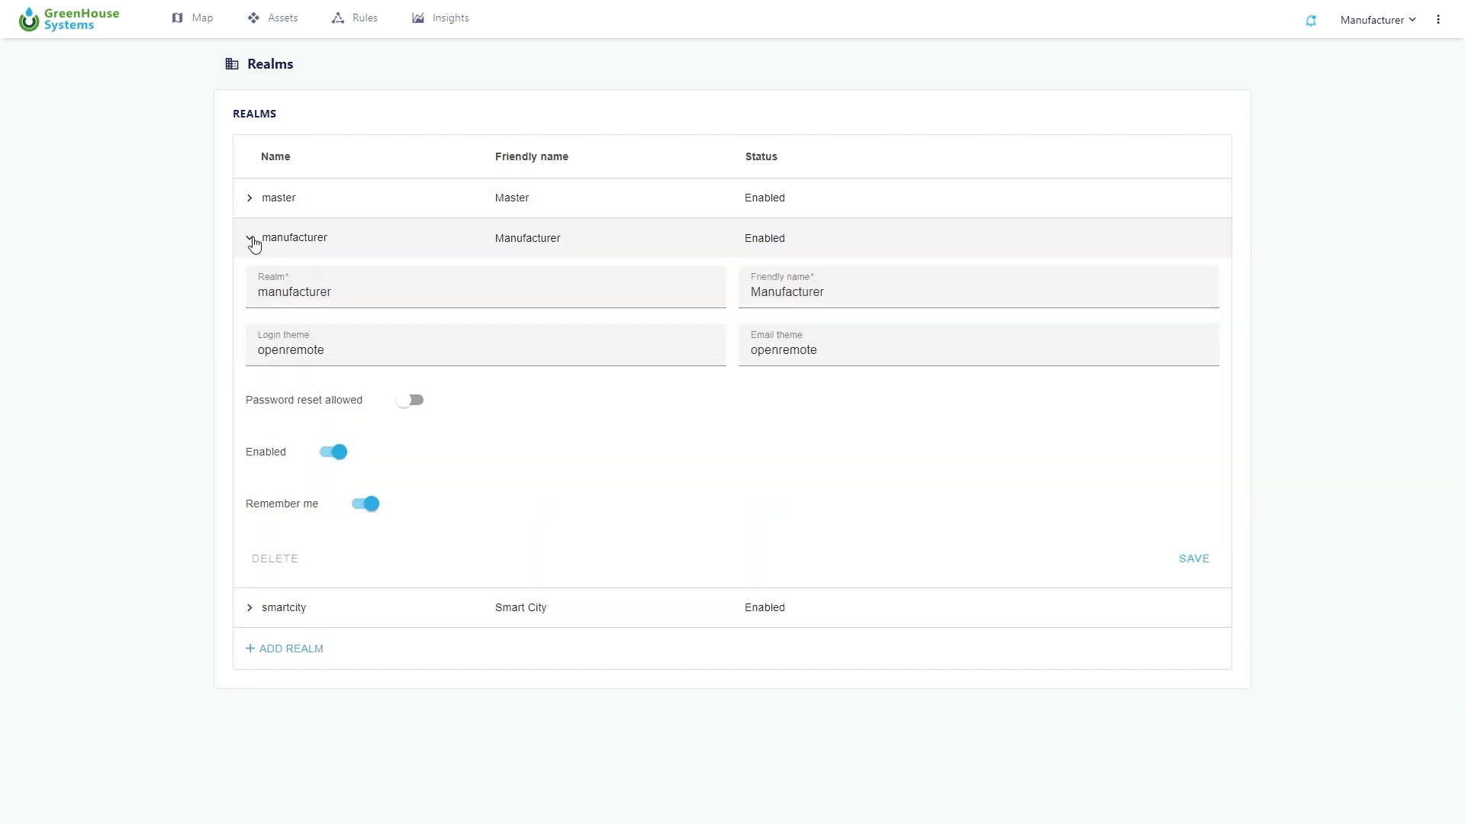
{"action": "left_click", "coordinate": [275, 608]}
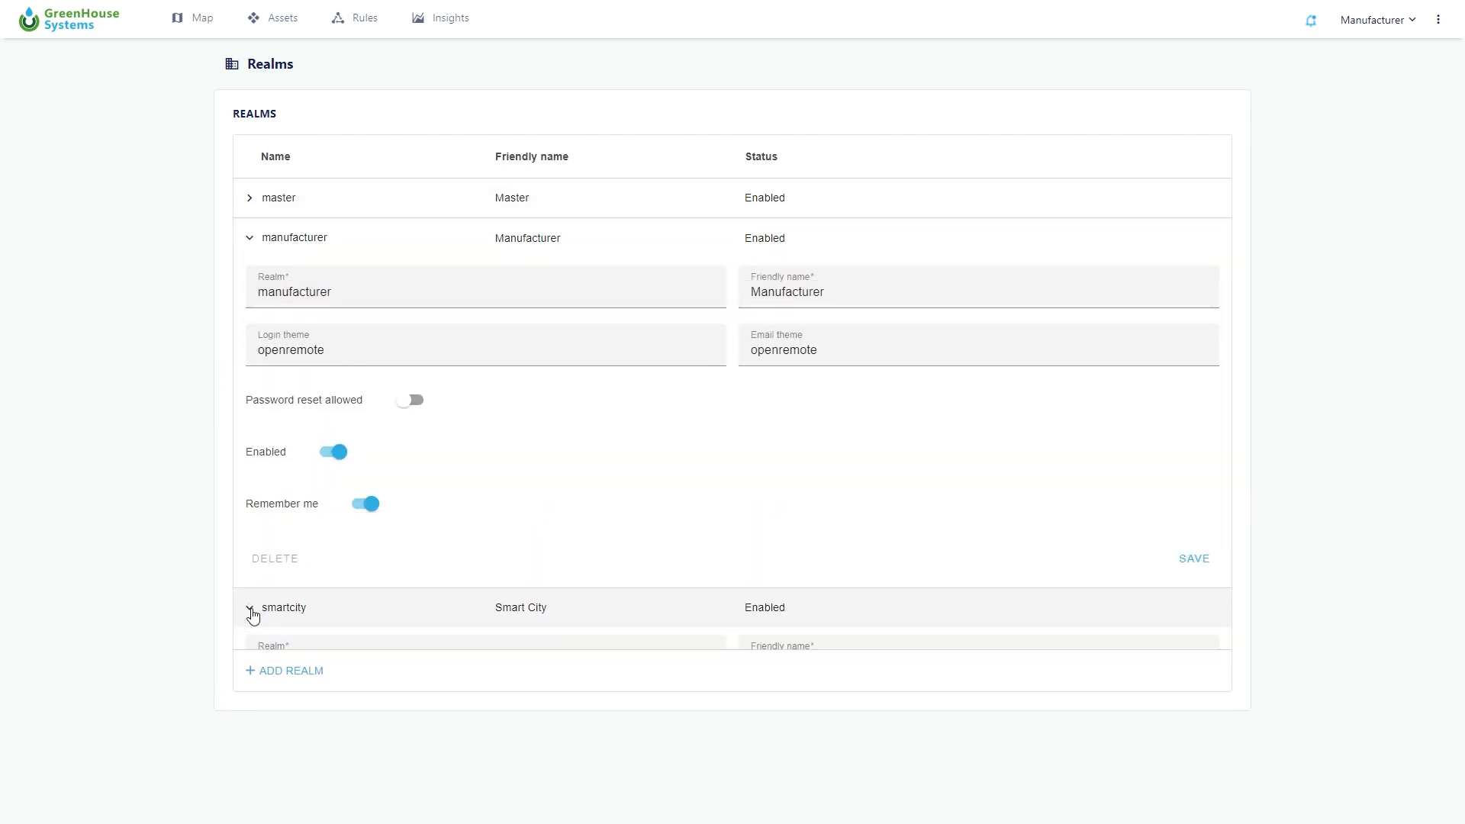
{"action": "left_click", "coordinate": [278, 607]}
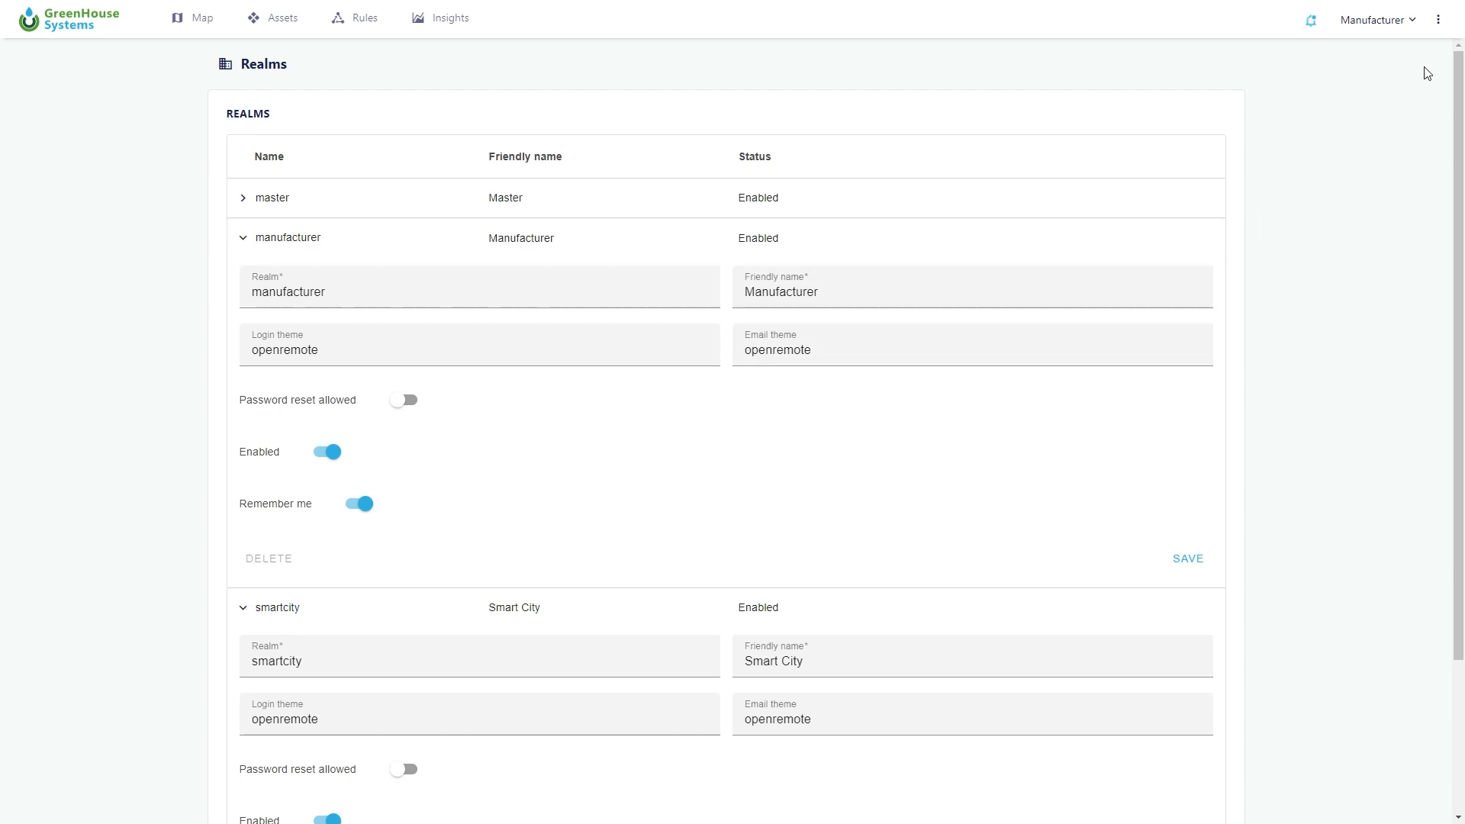
{"action": "left_click", "coordinate": [1438, 19]}
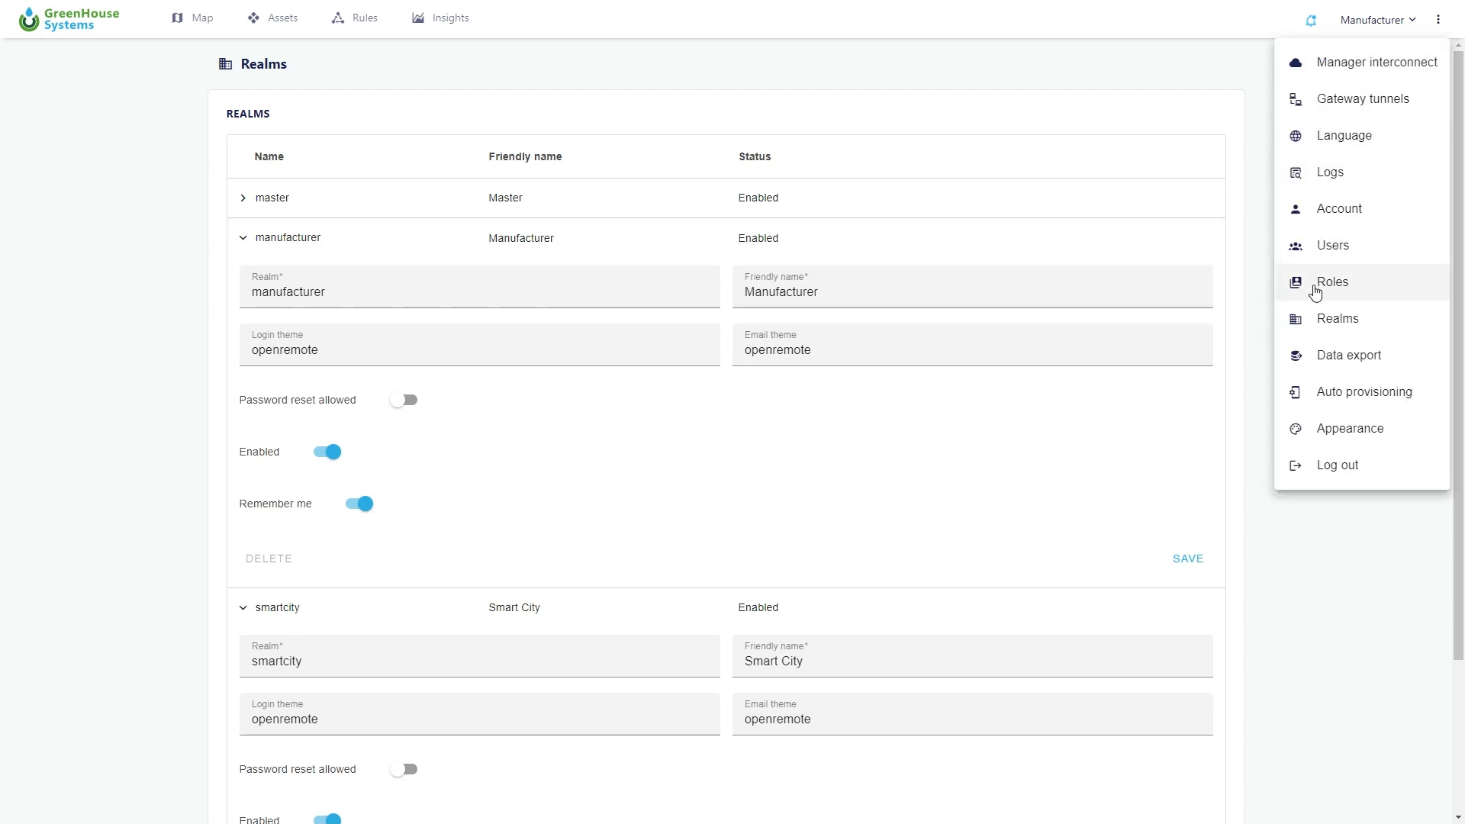
- Check customer's linked assets in Users, then view the mqtt_client service user
{"action": "left_click", "coordinate": [1332, 281]}
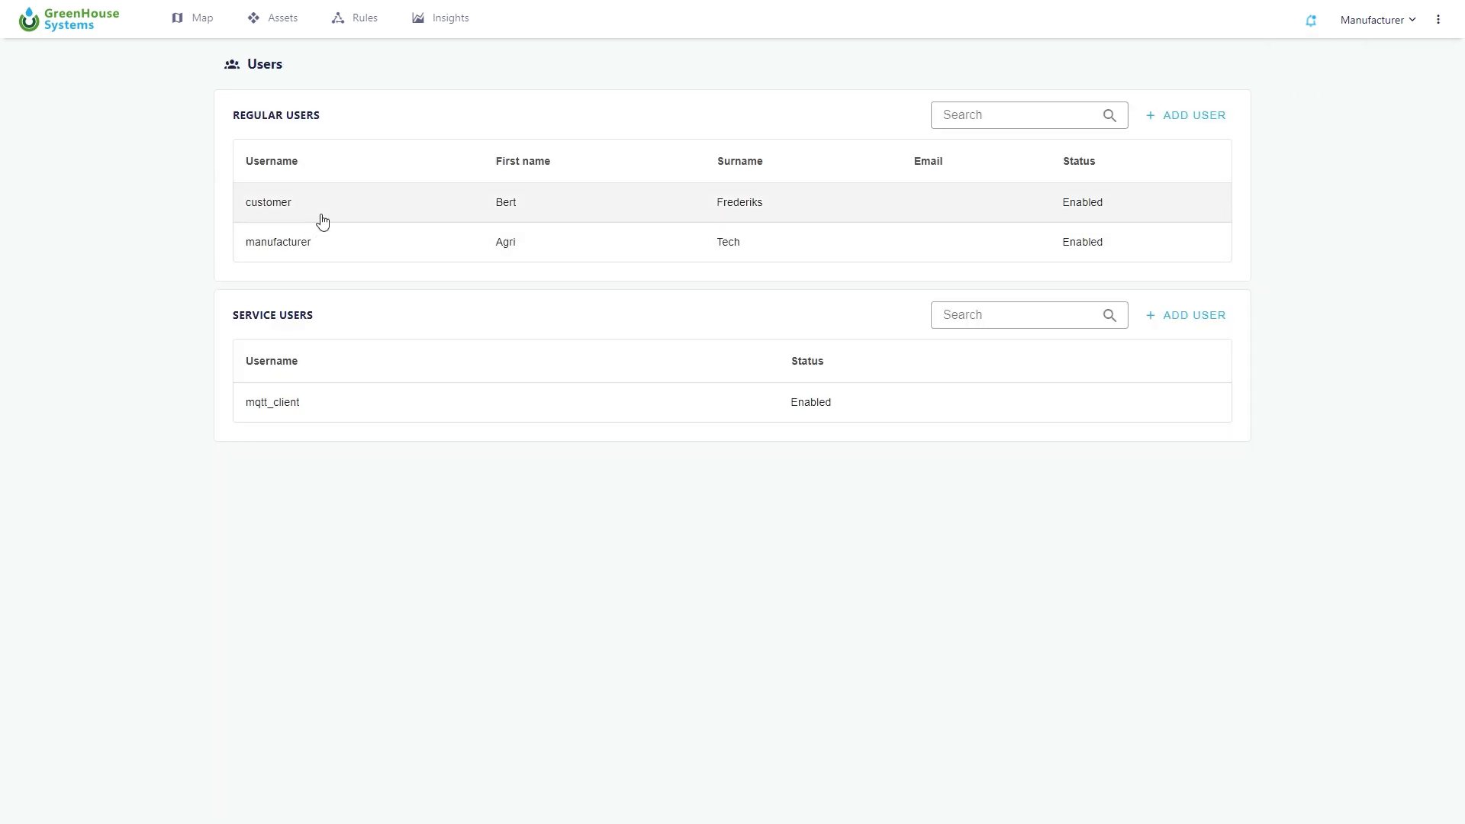
{"action": "left_click", "coordinate": [267, 202]}
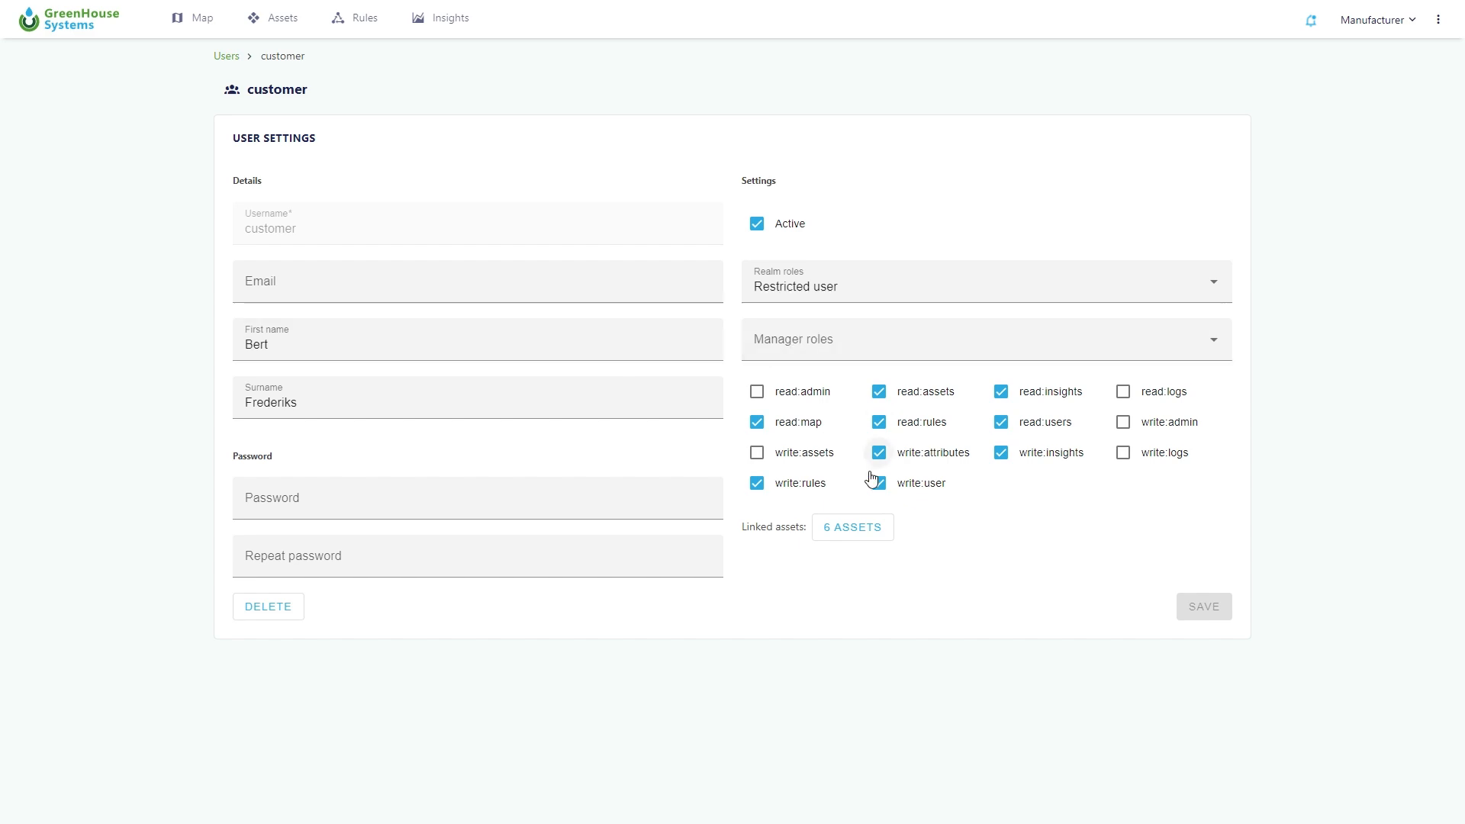
{"action": "left_click", "coordinate": [852, 526]}
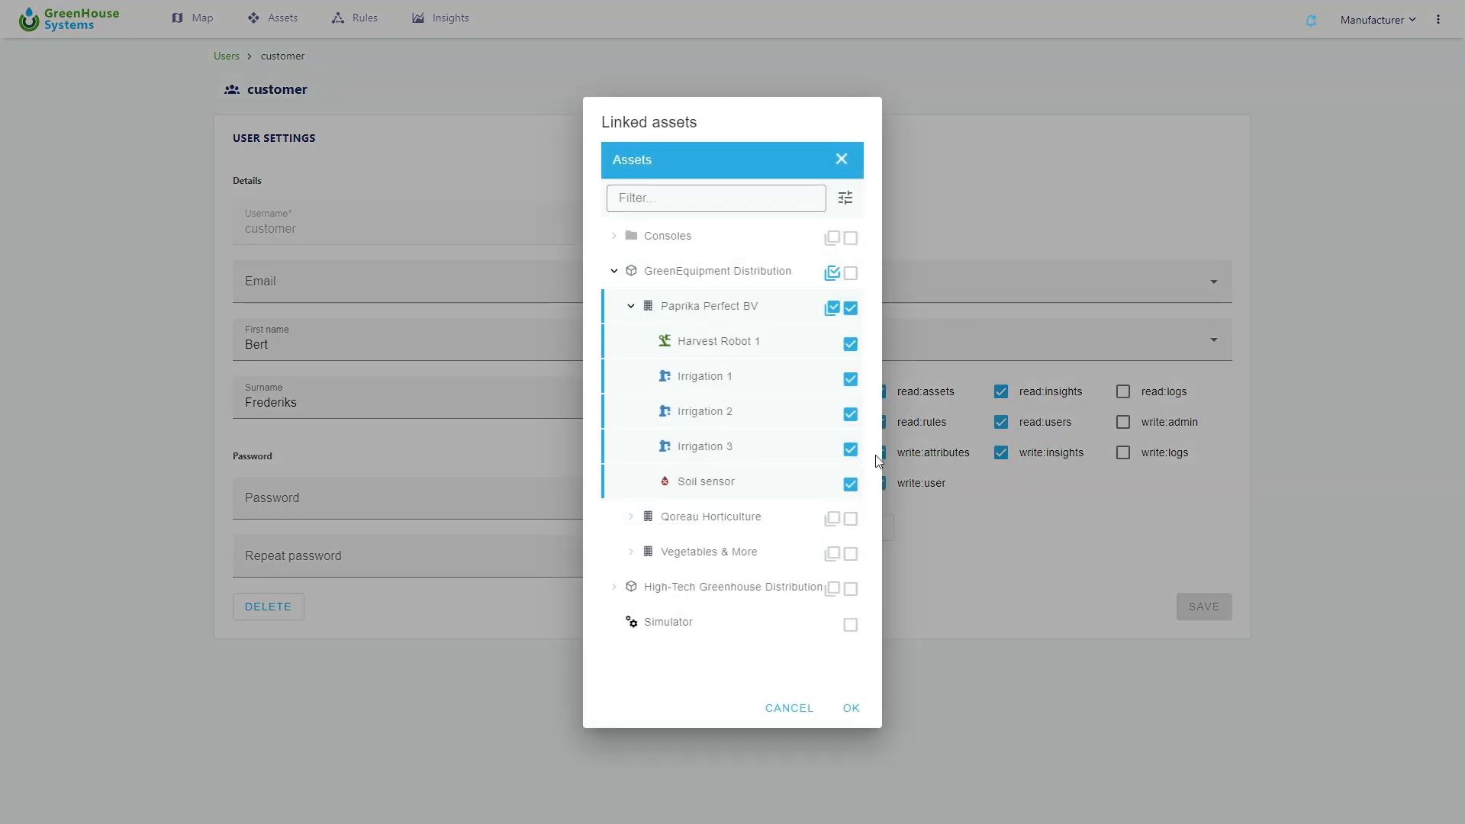
{"action": "left_click", "coordinate": [850, 707]}
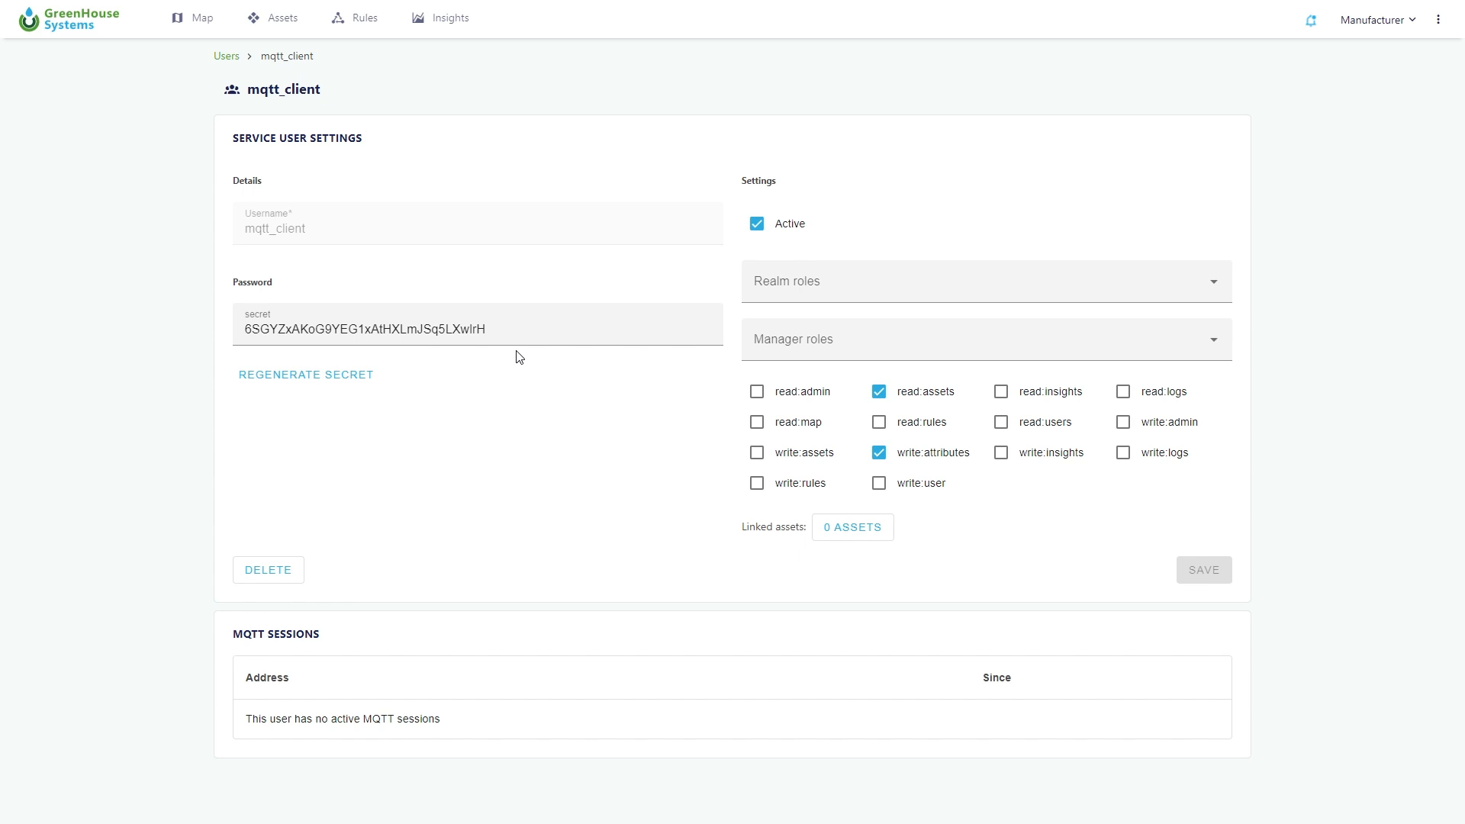
{"action": "mouse_move", "coordinate": [394, 732]}
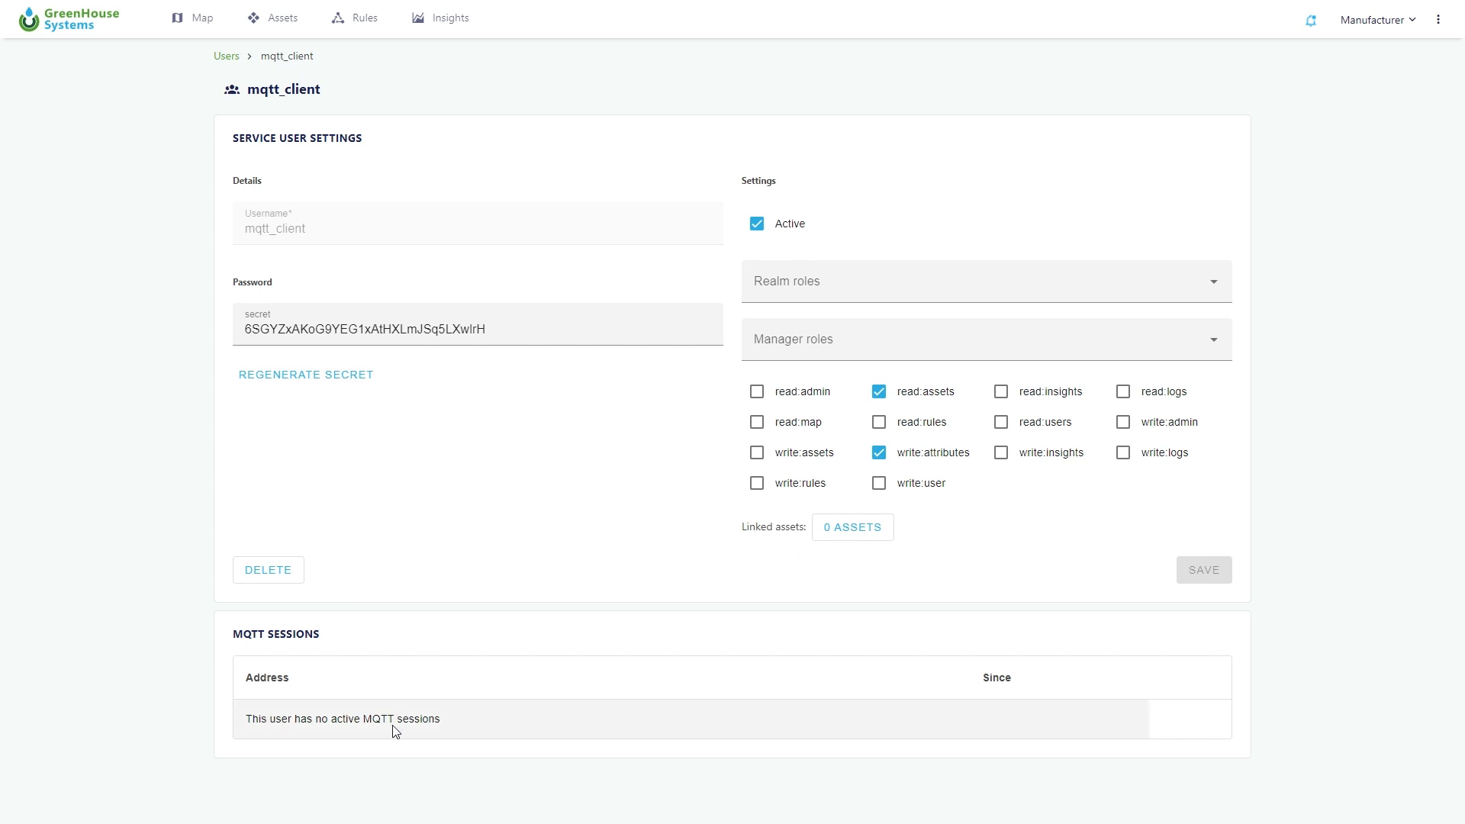
{"action": "mouse_move", "coordinate": [1237, 52]}
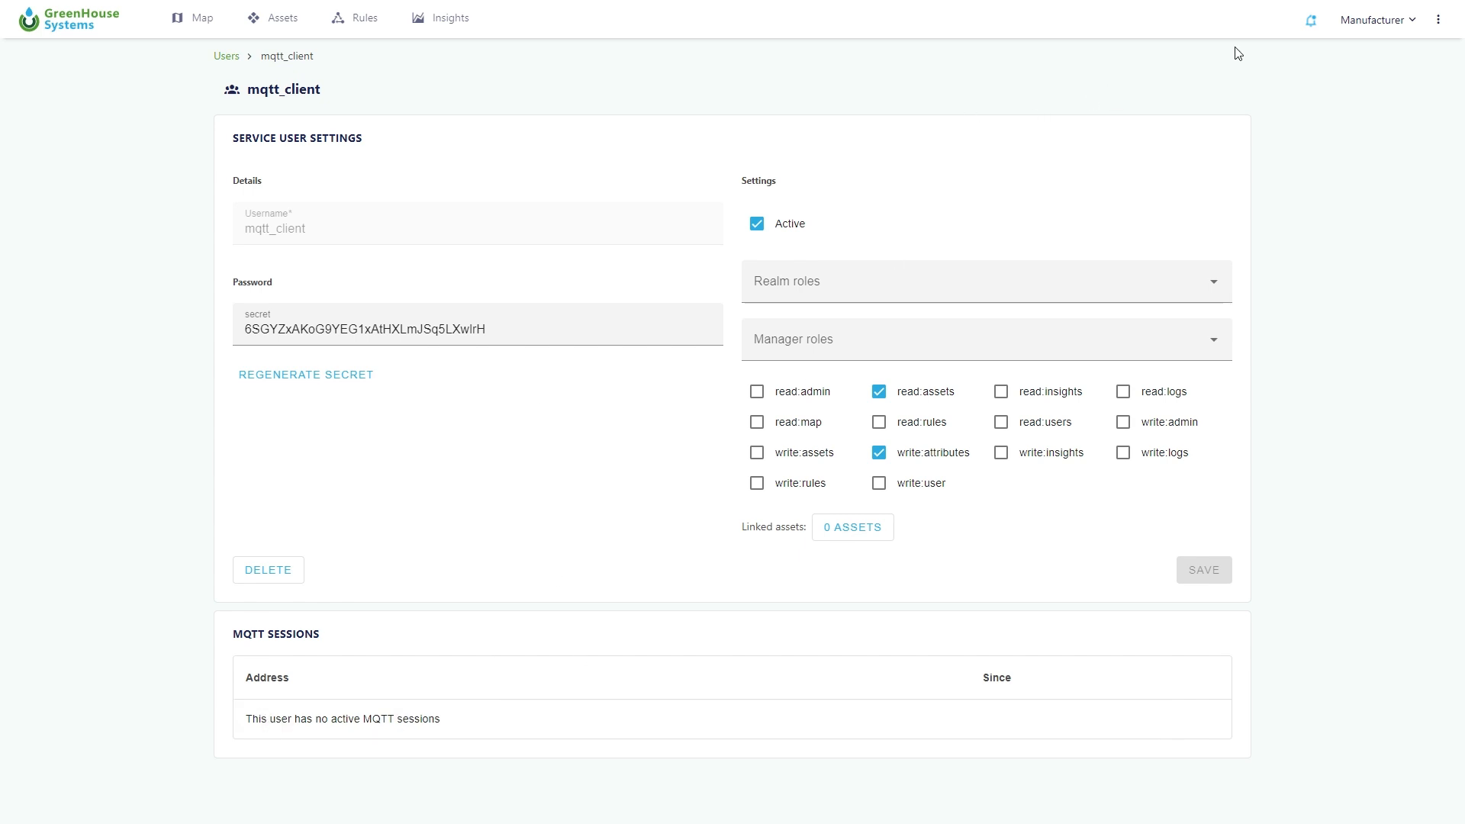
{"action": "left_click", "coordinate": [1440, 18]}
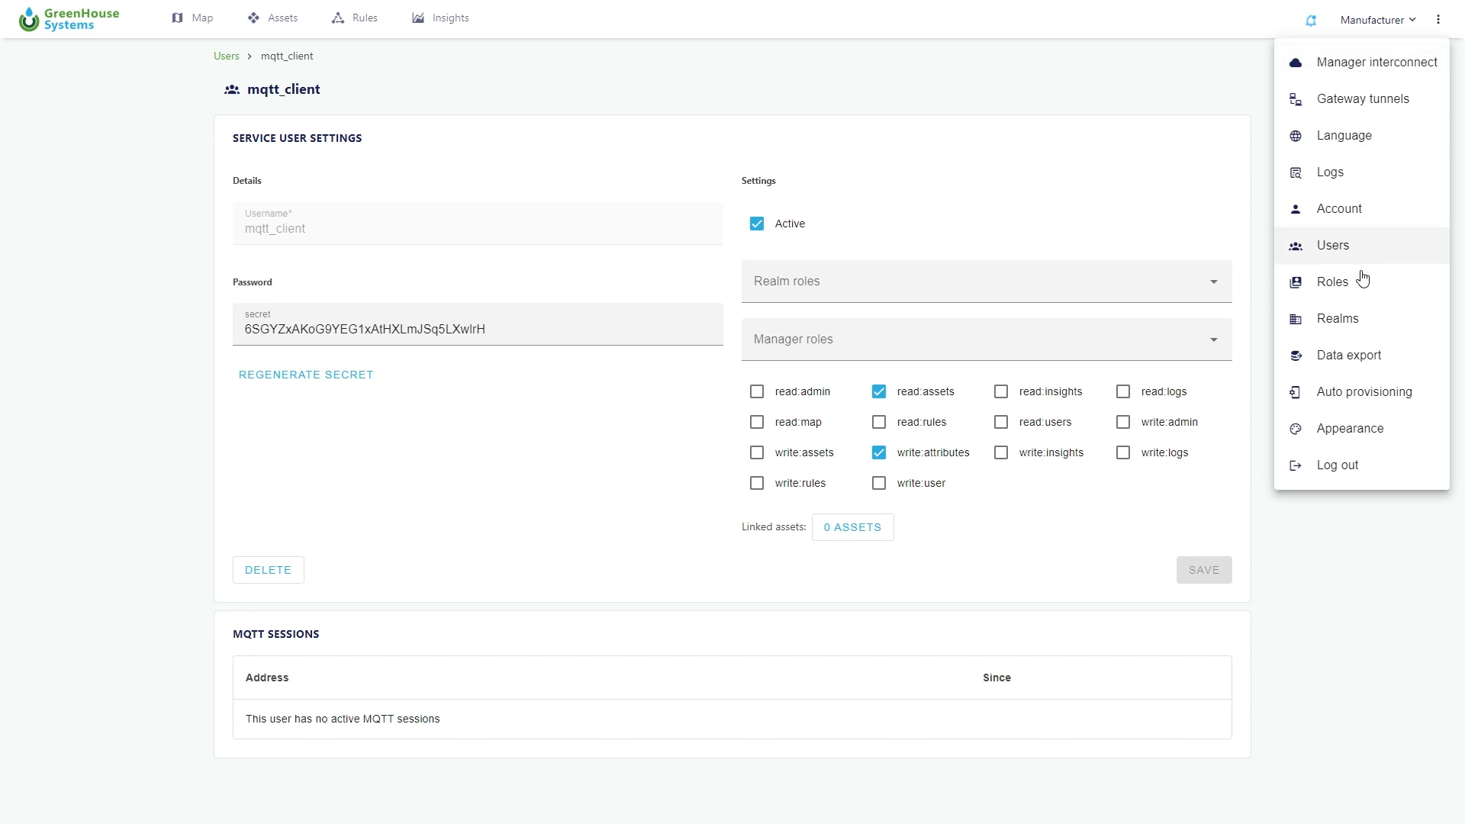
- Review Data export for Harvest Robot 1's Harvested session and Speed, cancelling the attribute picker
{"action": "left_click", "coordinate": [1348, 355]}
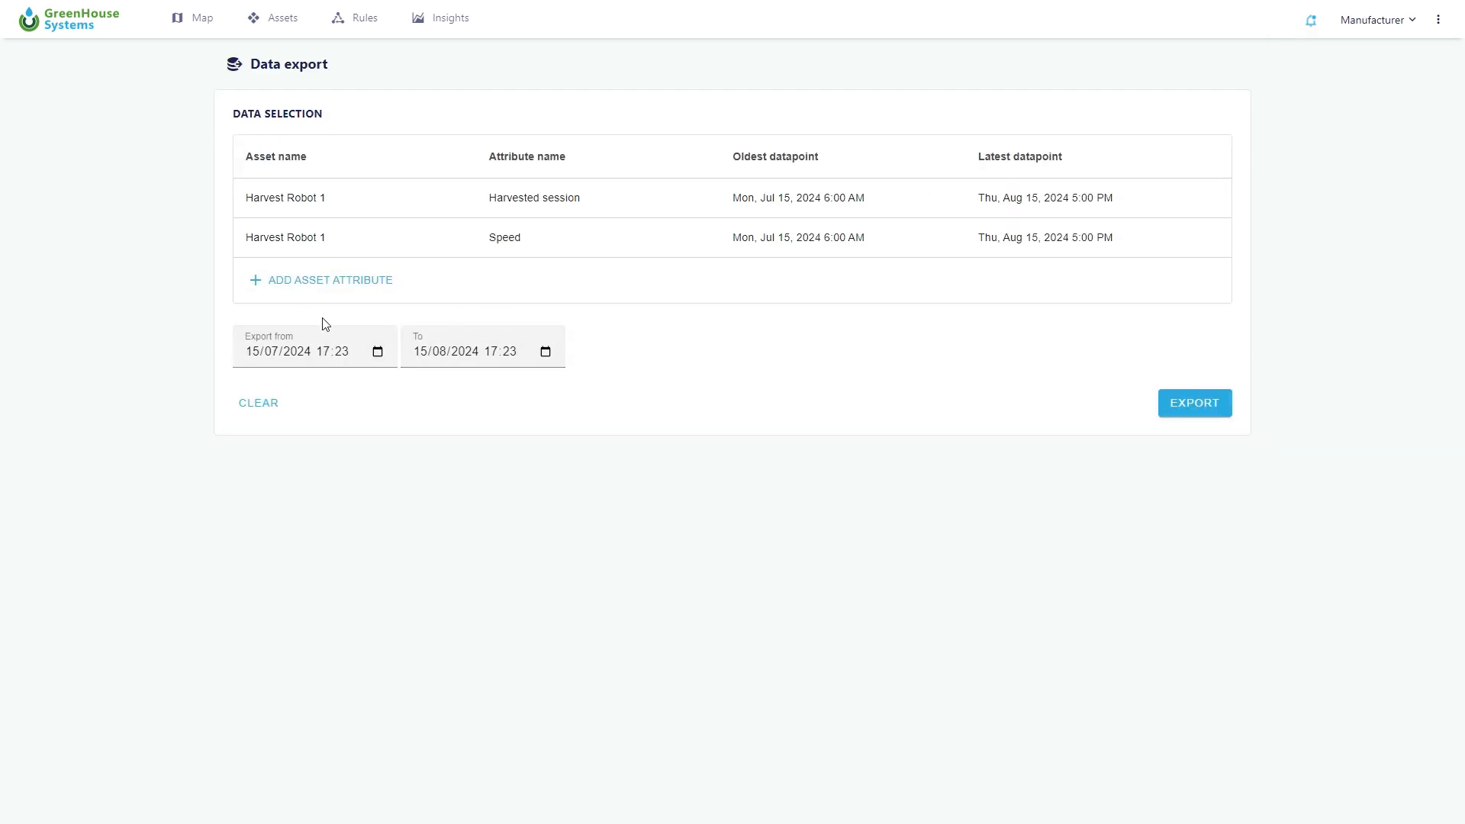
{"action": "left_click", "coordinate": [329, 279]}
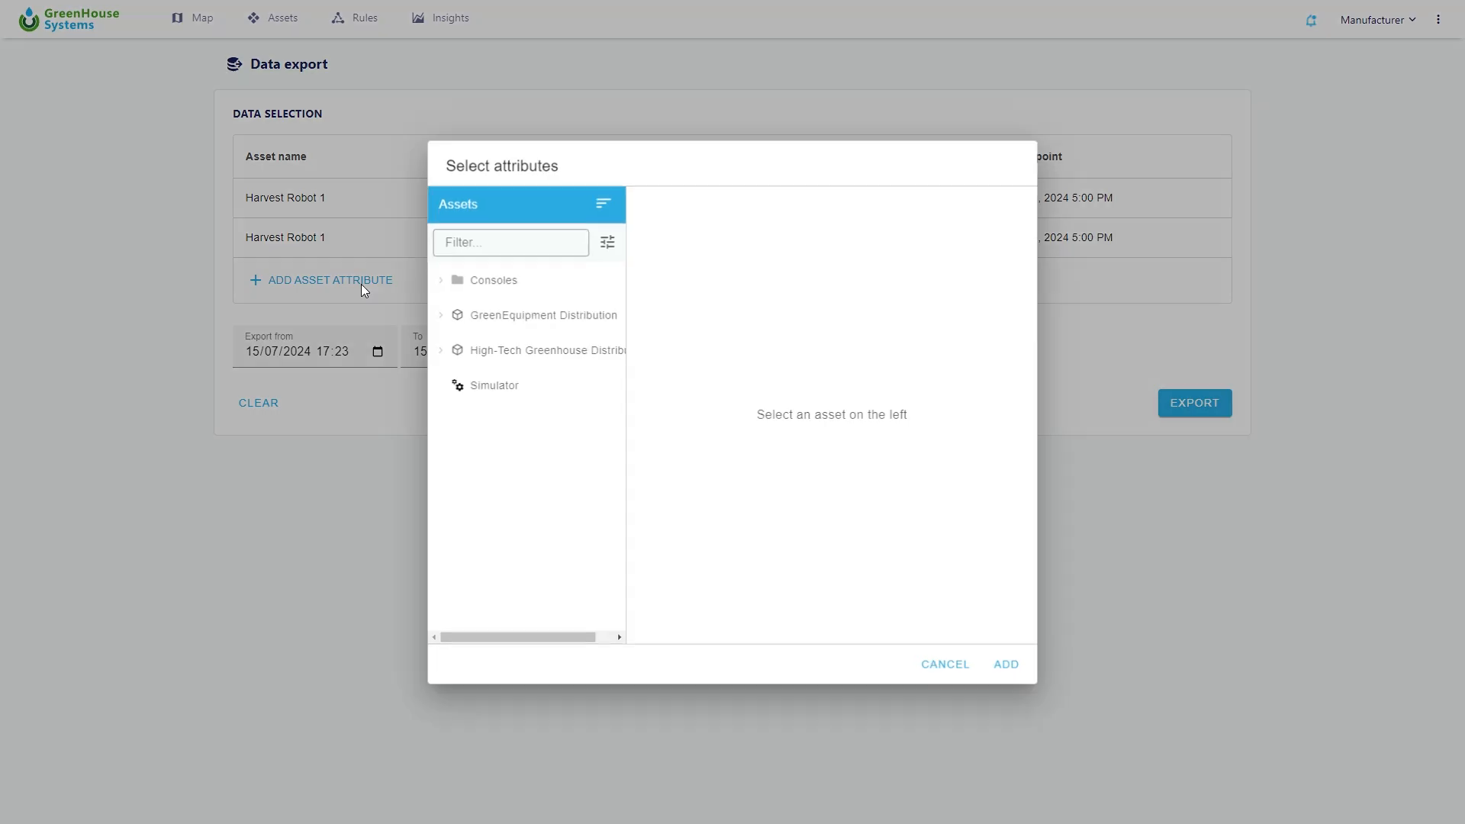
{"action": "left_click", "coordinate": [441, 315]}
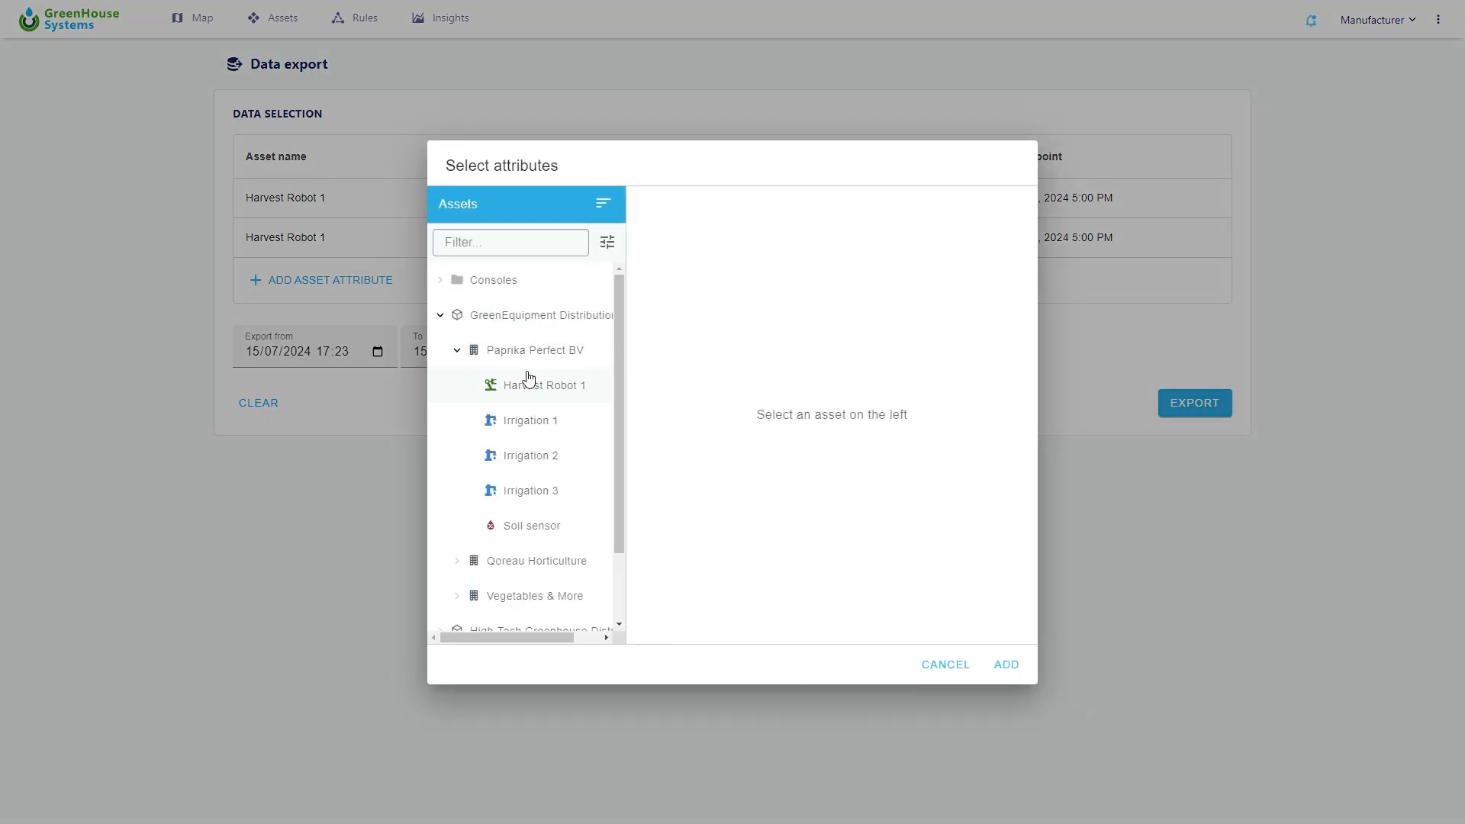
{"action": "left_click", "coordinate": [1006, 665]}
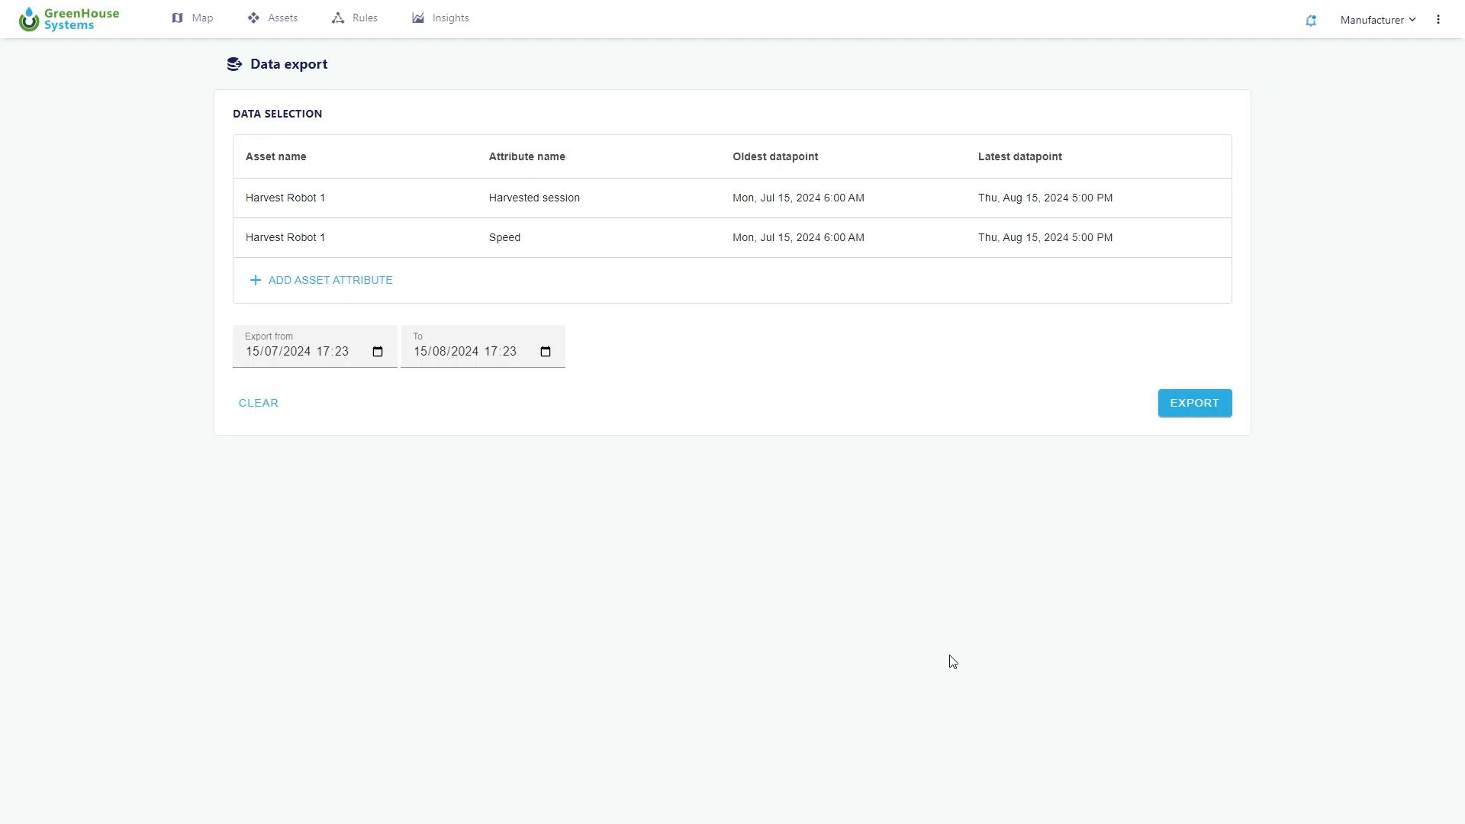
{"action": "left_click", "coordinate": [1438, 18]}
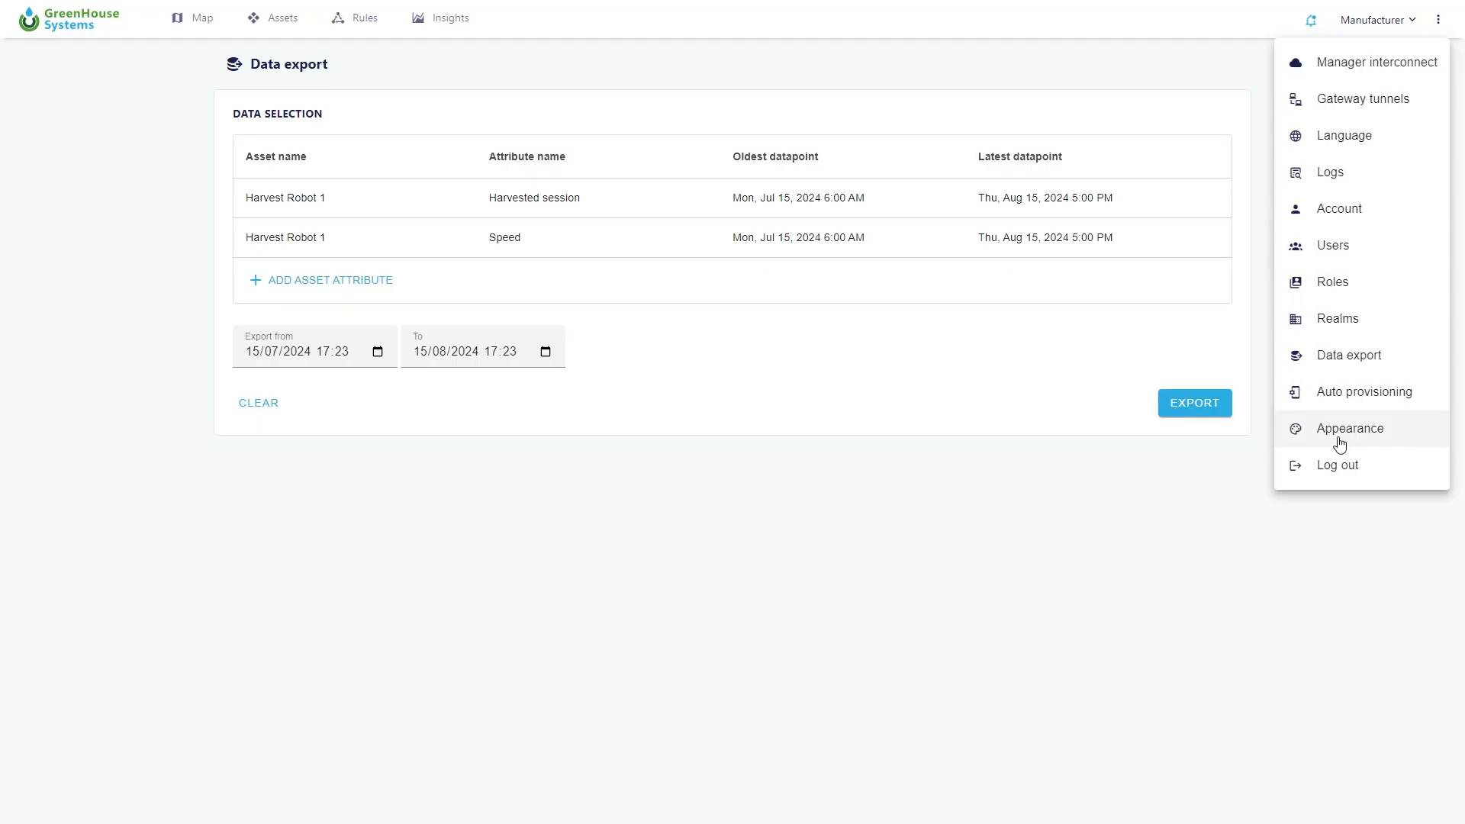
- Scroll the Appearance settings down to the manufacturer realm's map boundaries and zoom levels
{"action": "left_click", "coordinate": [1348, 428]}
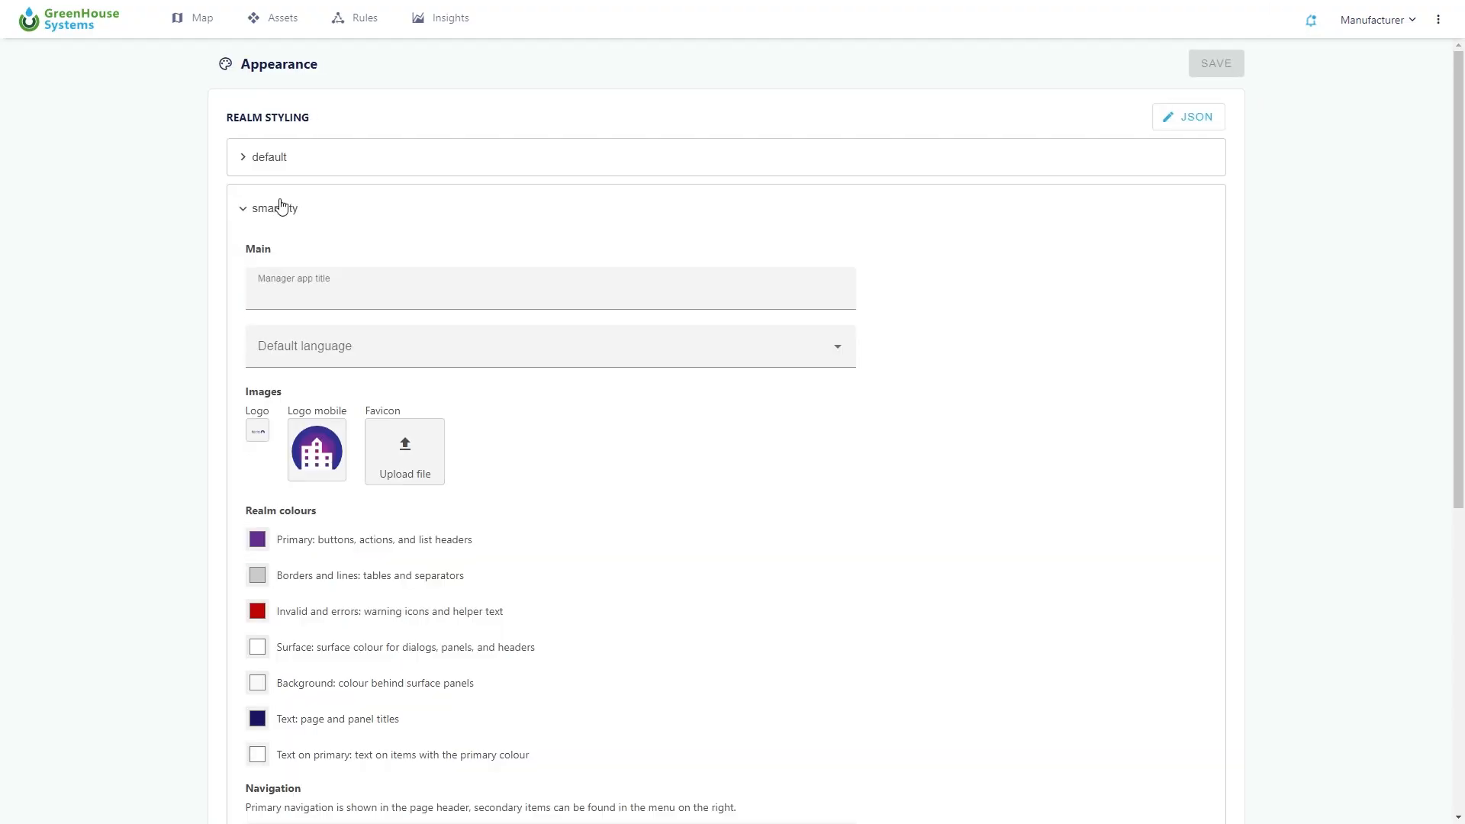
{"action": "scroll", "scroll_direction": "down", "scroll_amount": 3}
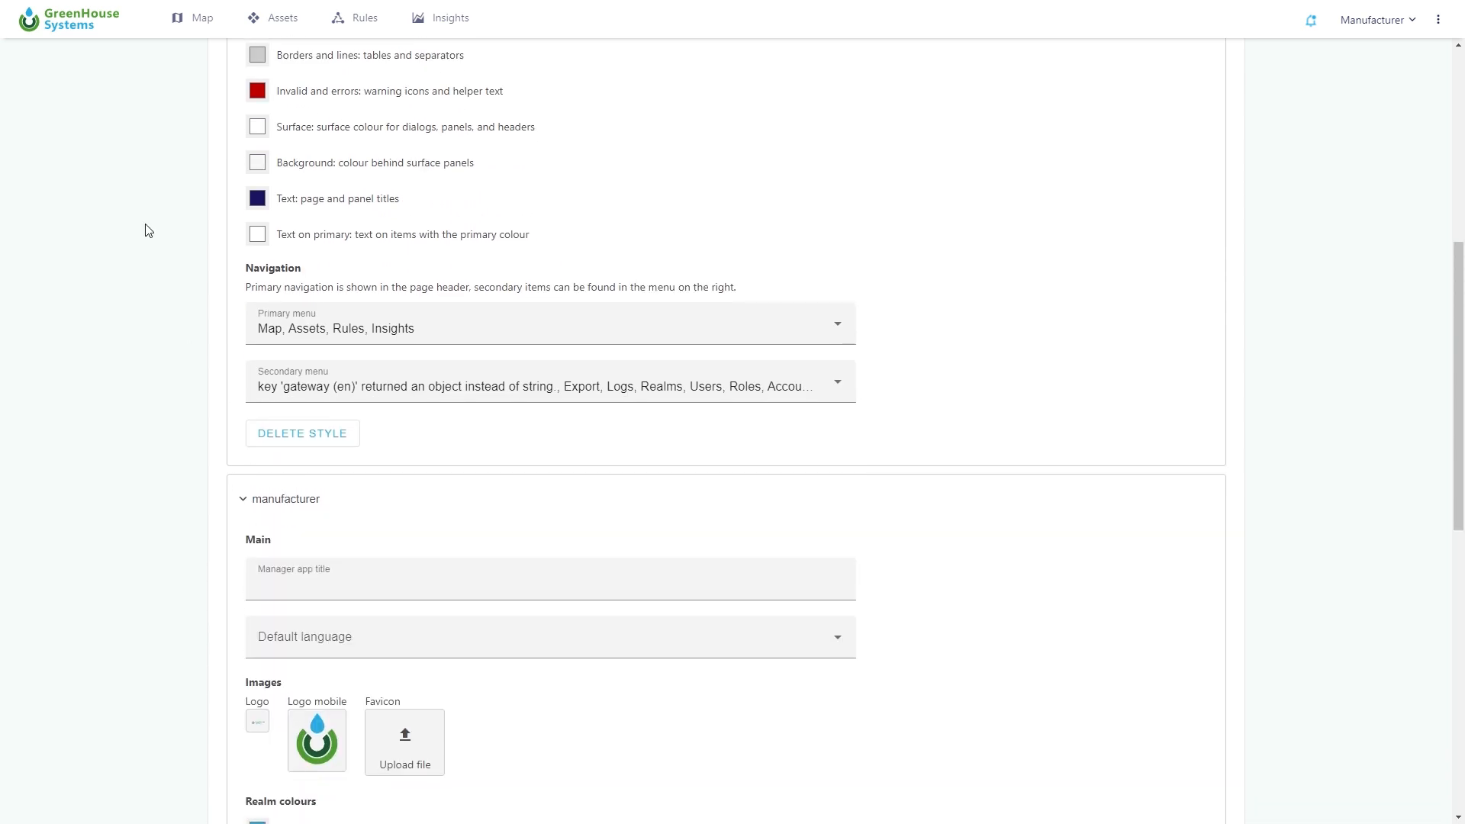
{"action": "scroll", "scroll_direction": "down", "scroll_amount": 3}
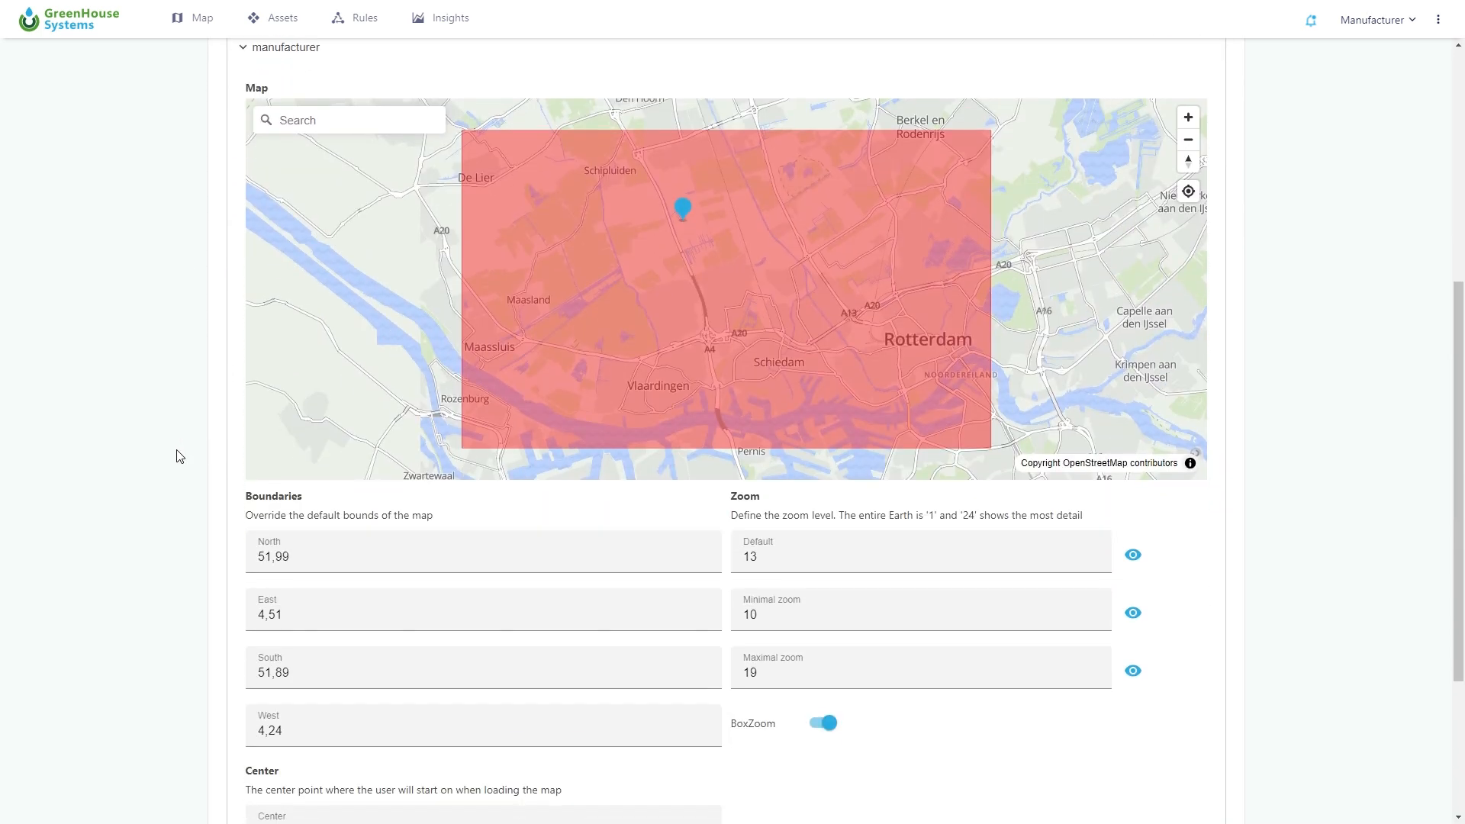
{"action": "scroll", "scroll_direction": "down", "scroll_amount": 3}
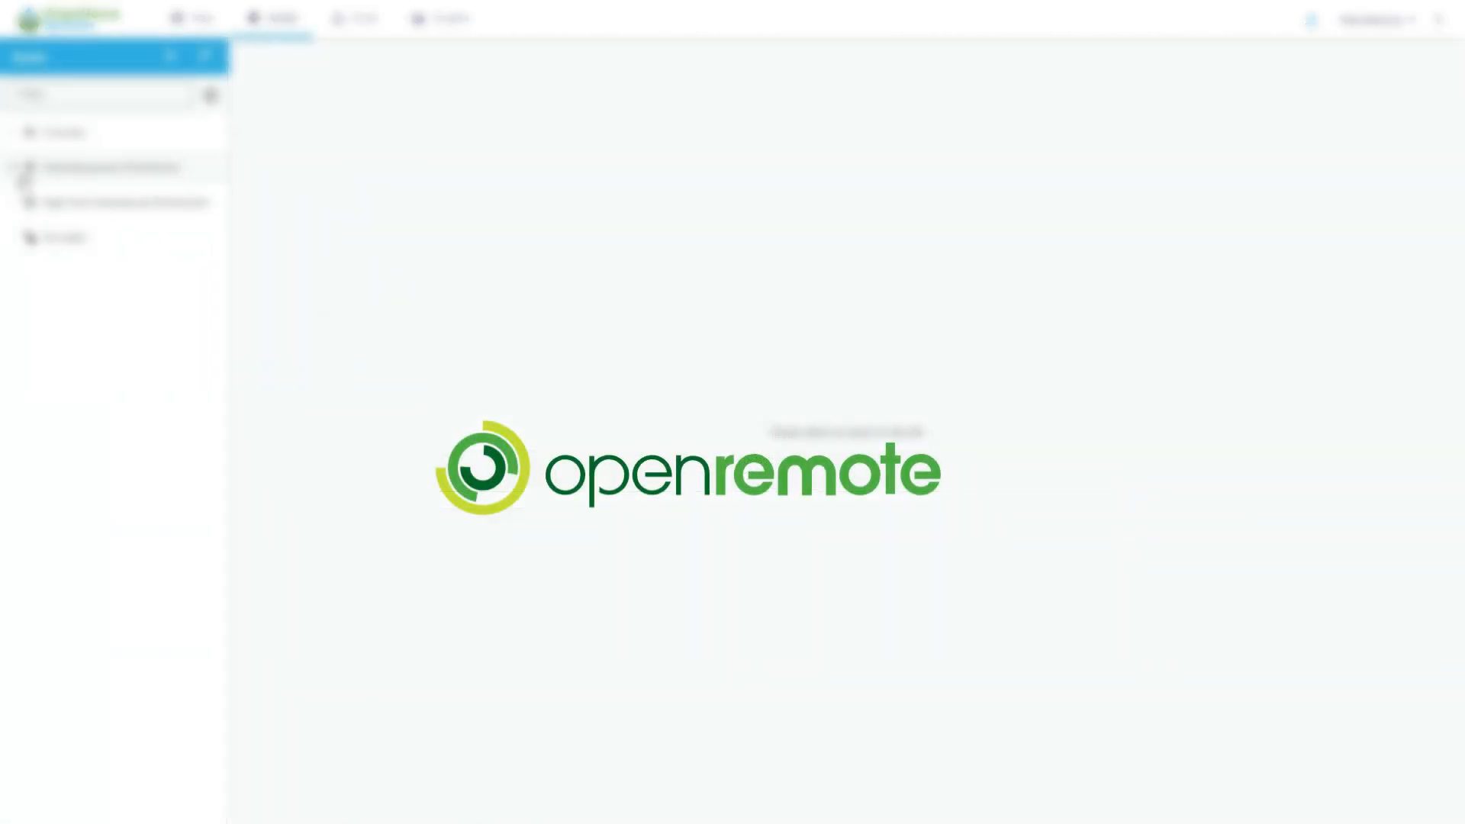
- Expand the distribution group in the Assets tree and select Harvest Robot 1
{"action": "left_click", "coordinate": [31, 168]}
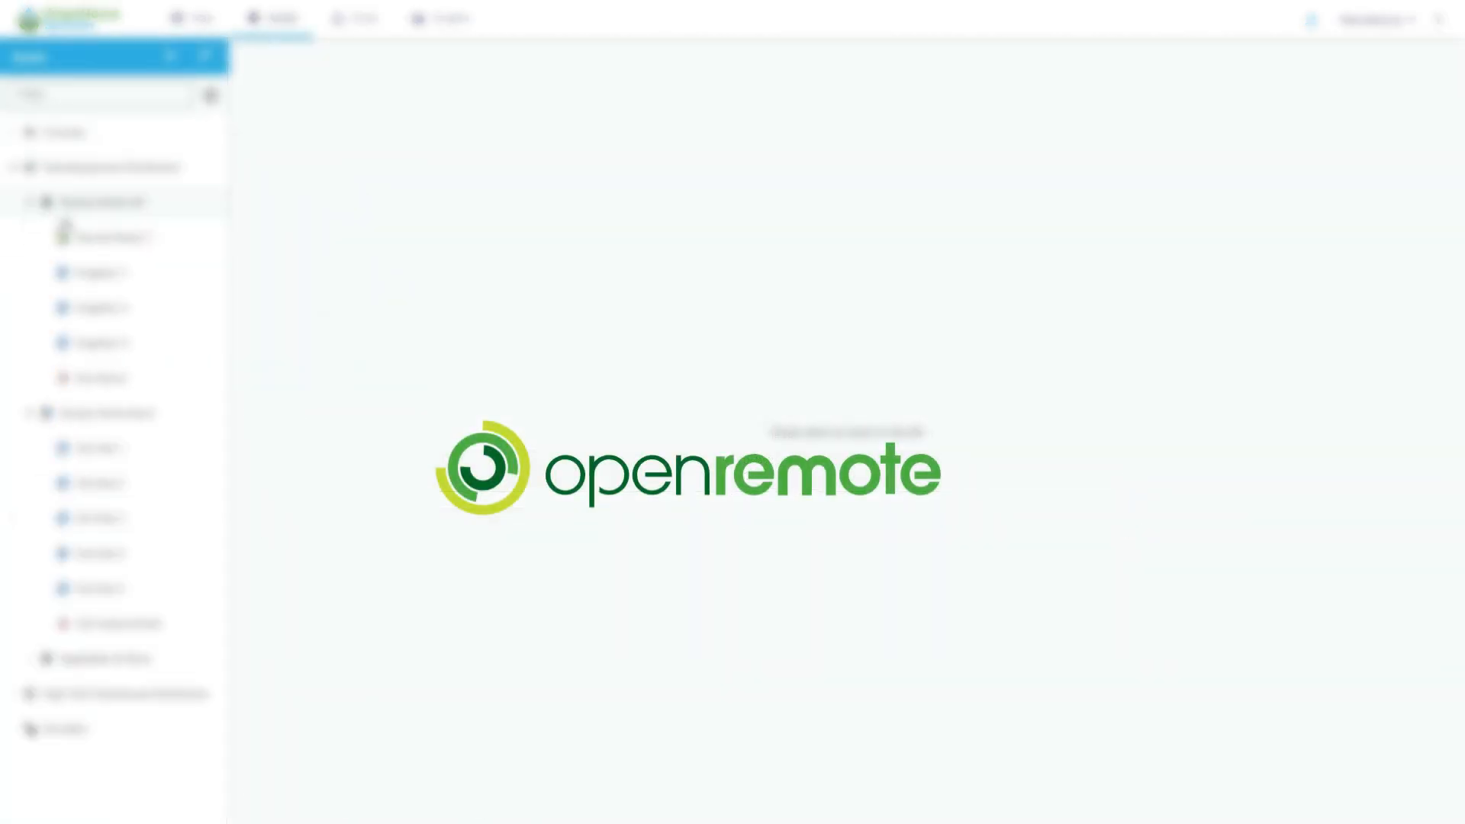
{"action": "left_click", "coordinate": [106, 237]}
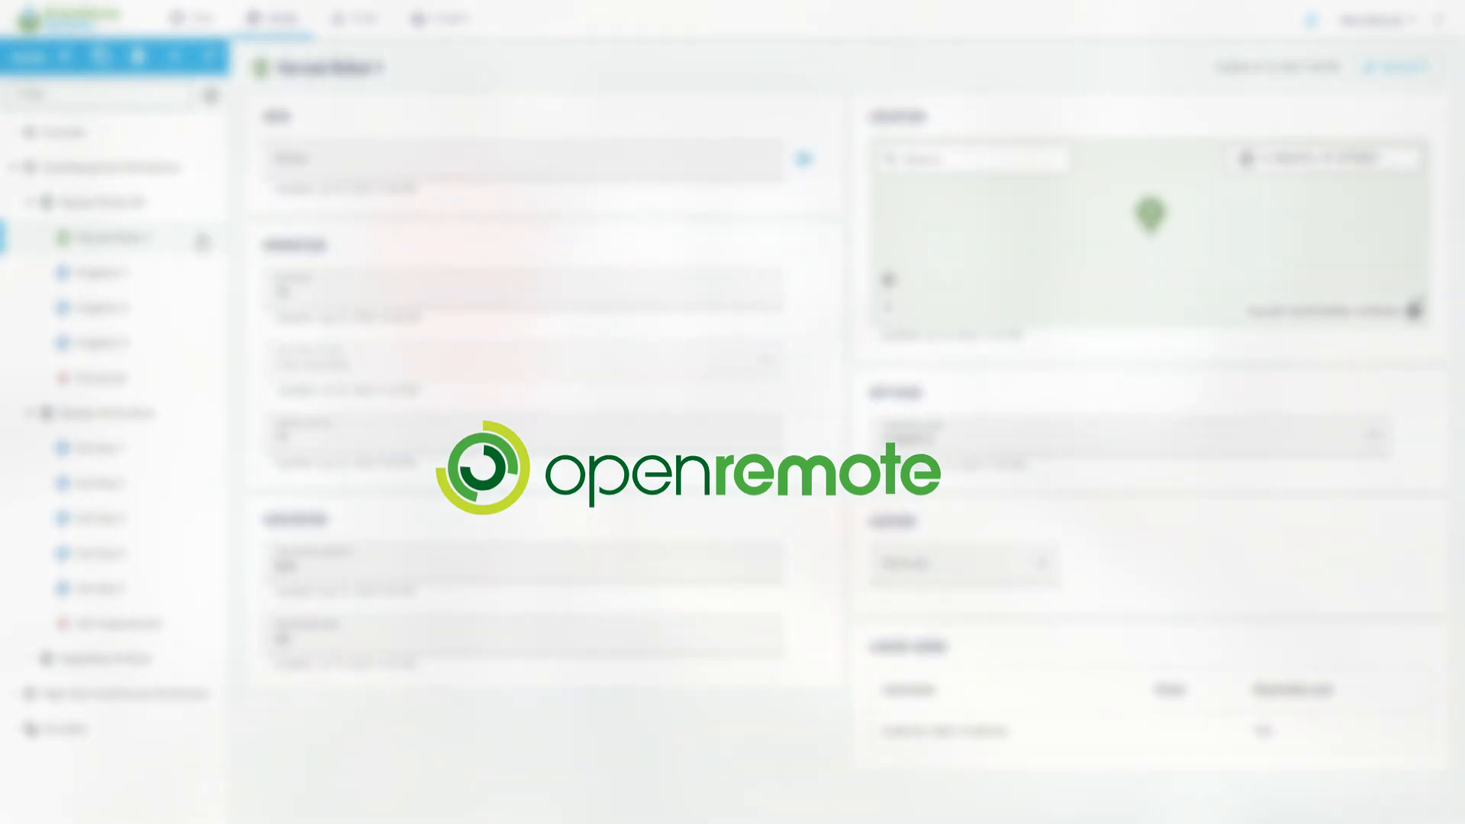